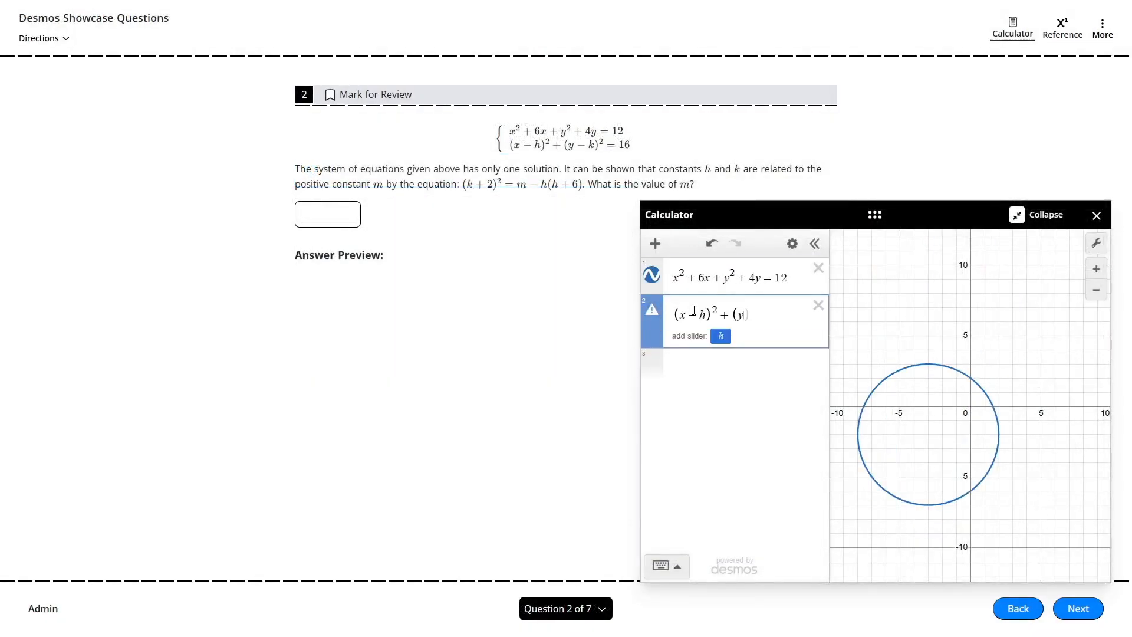
# Step: Graph the circle x² + 6x + y² + 4y = 12 in the calculator
pyautogui.click(721, 335)
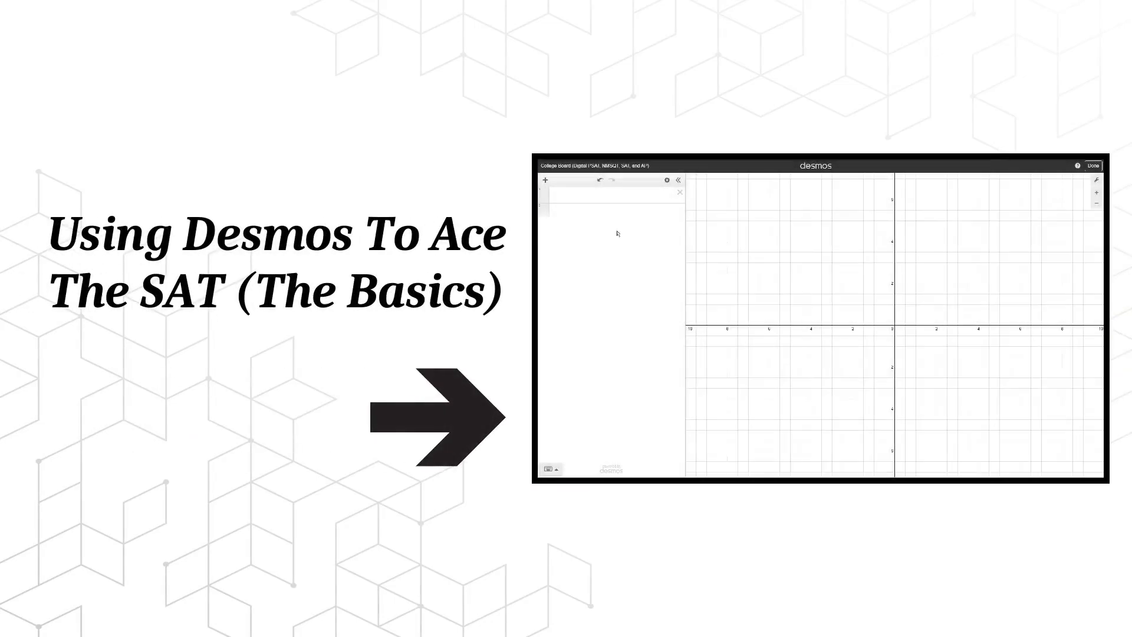
# Step: Enter y = x² − 2x − 3 and y = −2x − 7, then regress 4√(2X) ~ 16 to get X = 8
pyautogui.write('y=x^2-2x-3')
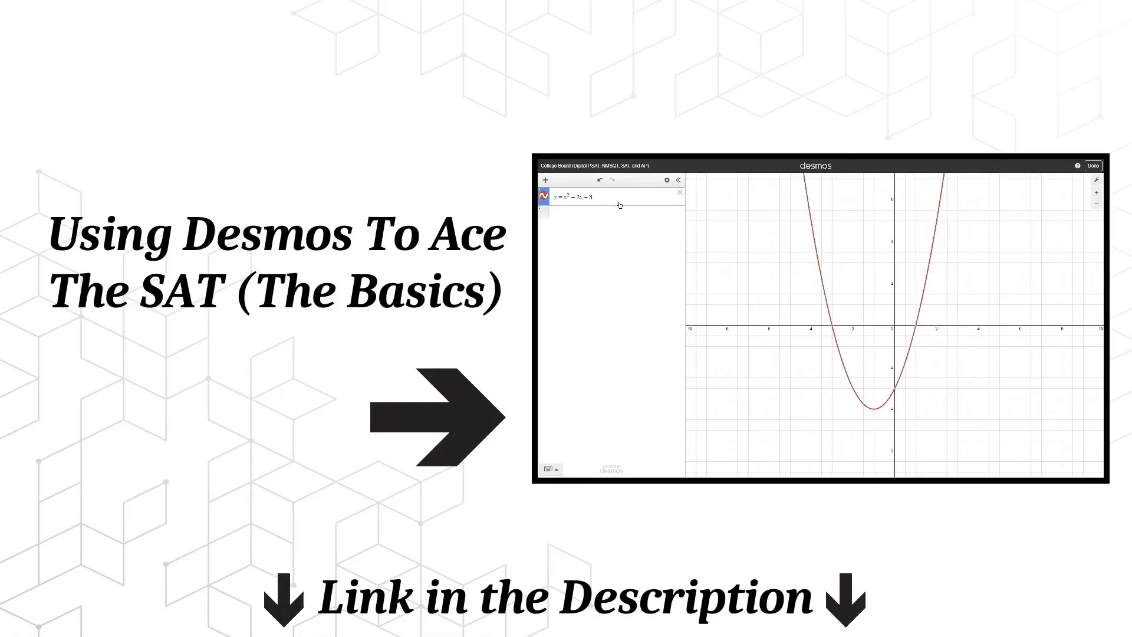
pyautogui.write('y=-2x-7')
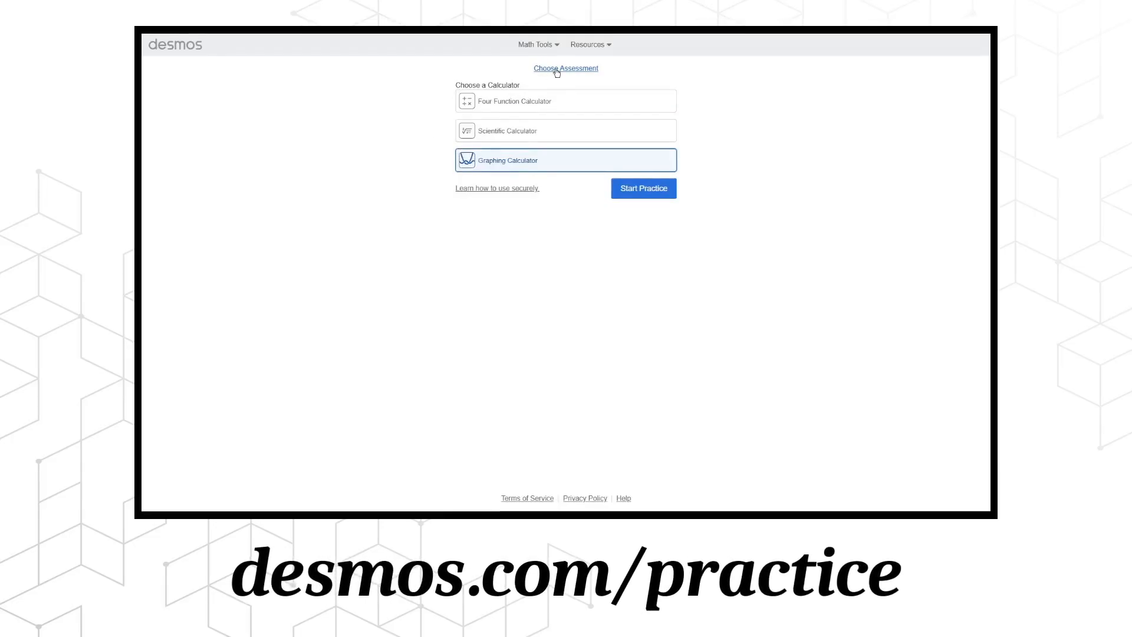
pyautogui.click(566, 68)
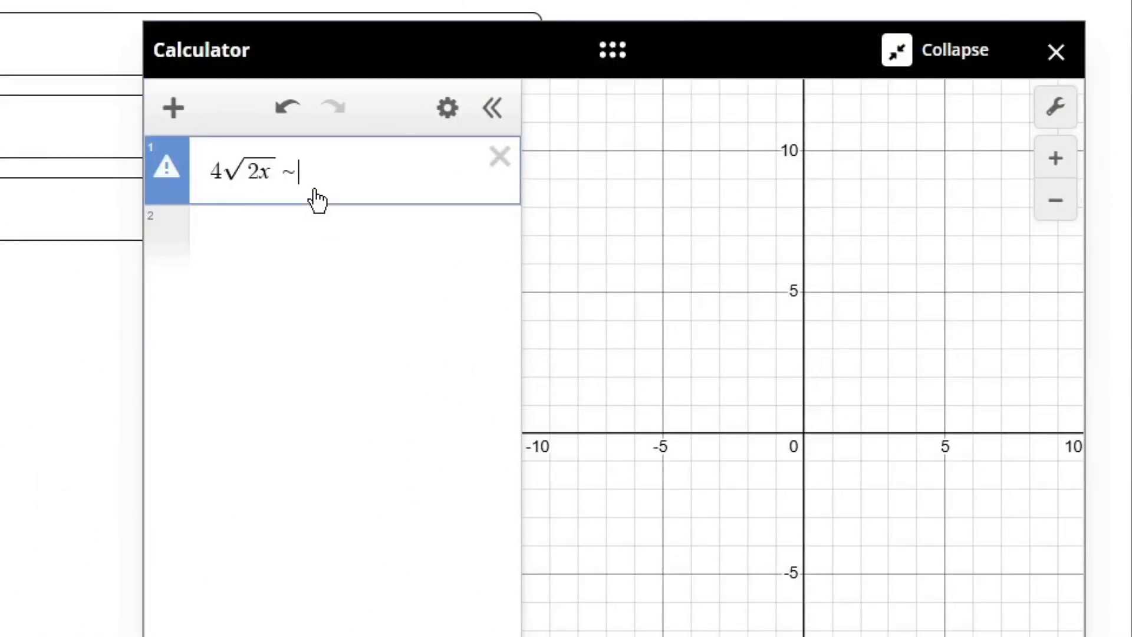
pyautogui.write('X16')
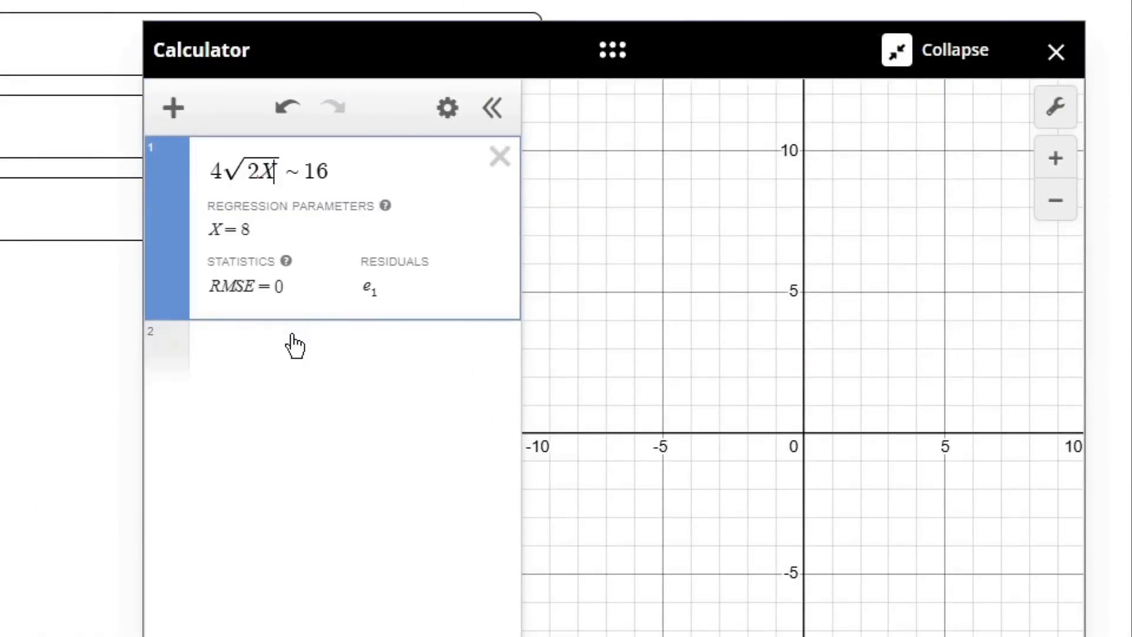
pyautogui.click(1055, 52)
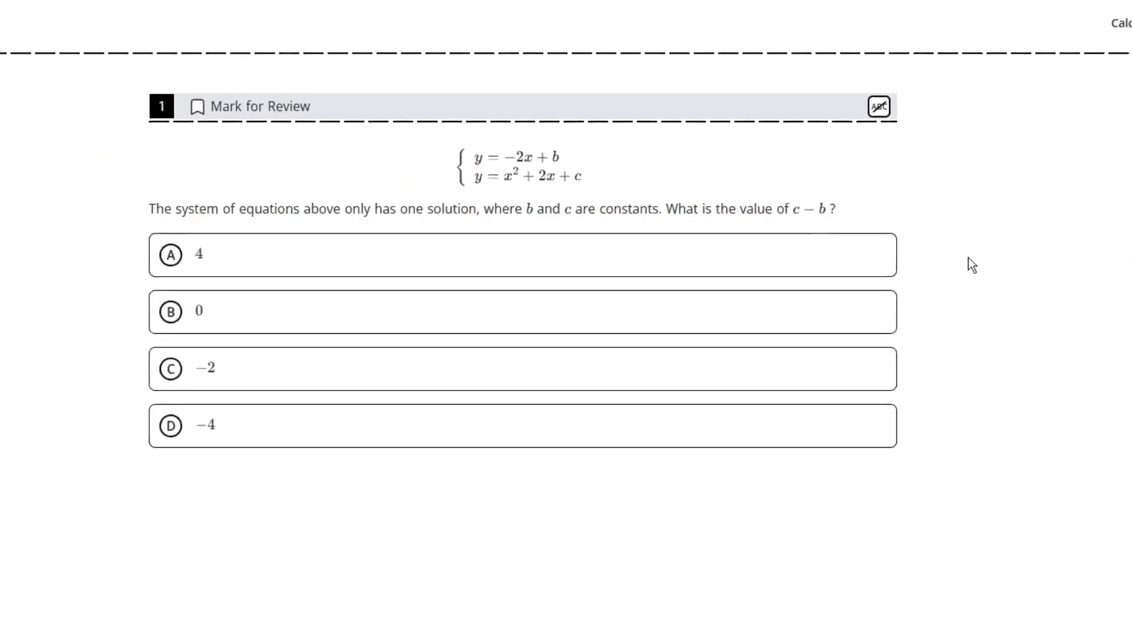
# Step: Graph y = −2x + b and y = x² + 2x + c with sliders, plus a c − b line
pyautogui.click(1012, 27)
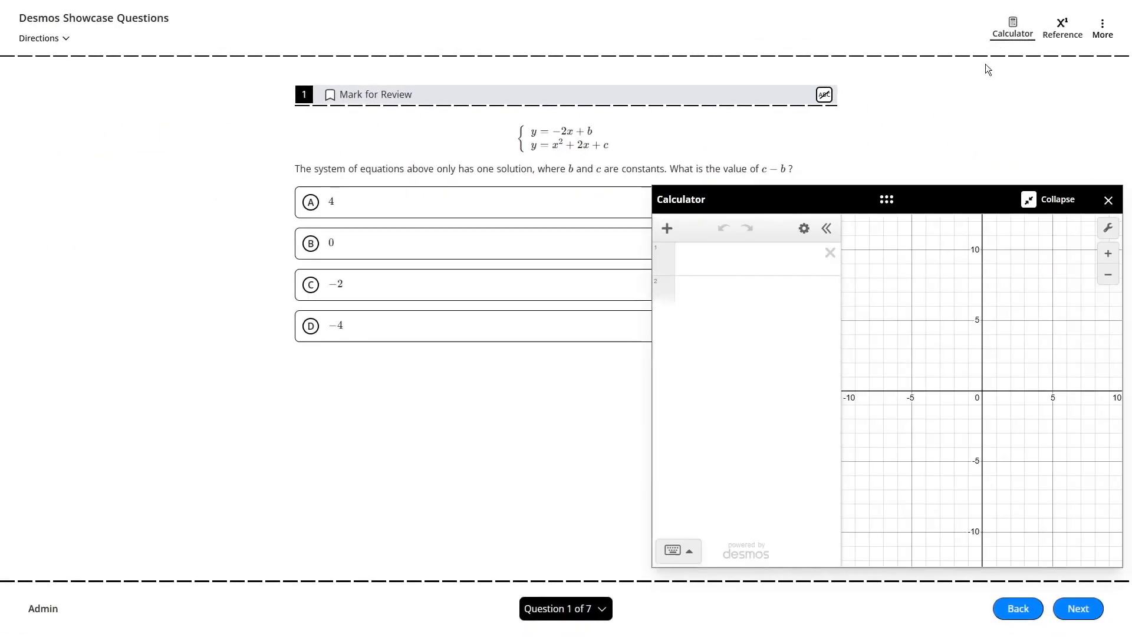
pyautogui.write('y=-2x+b')
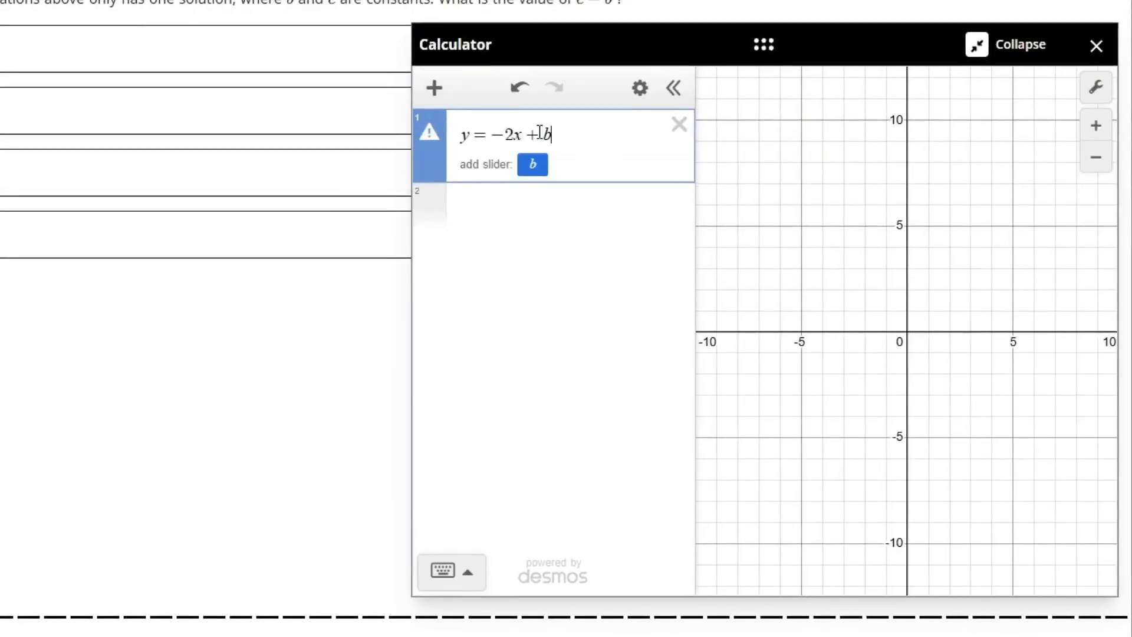
pyautogui.write('y=x^2+2')
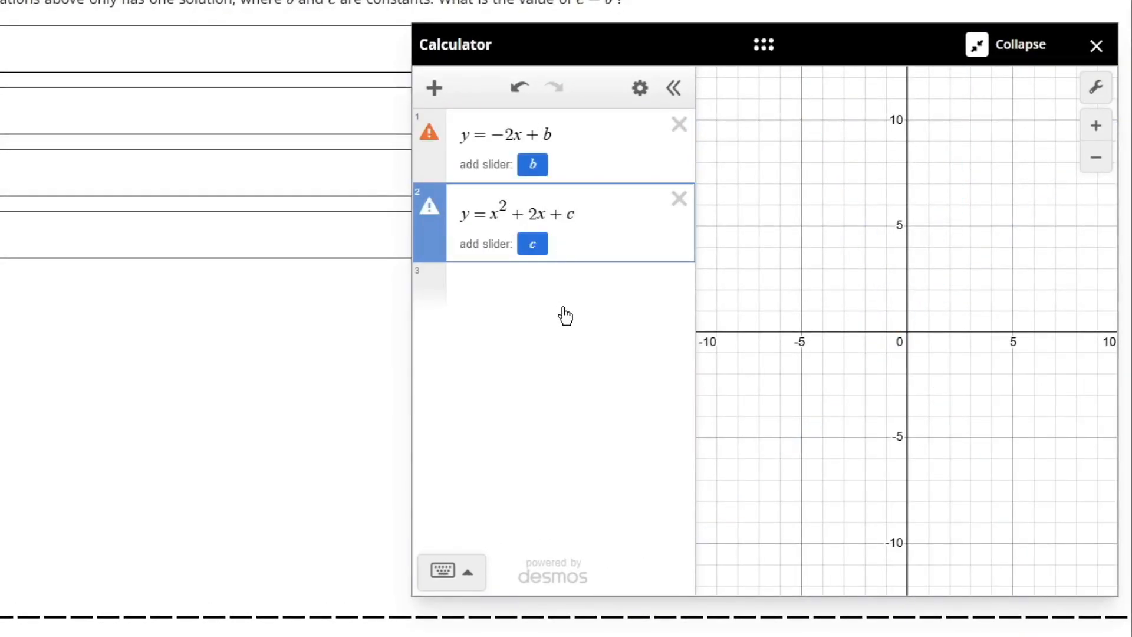
pyautogui.moveTo(545, 200)
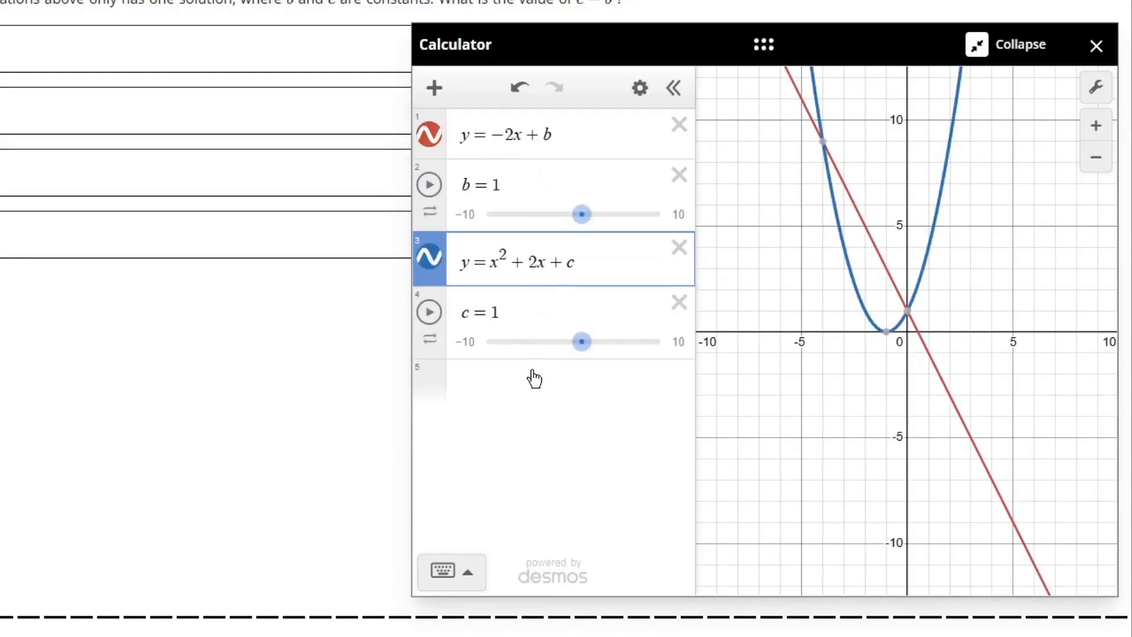
pyautogui.write('c-b')
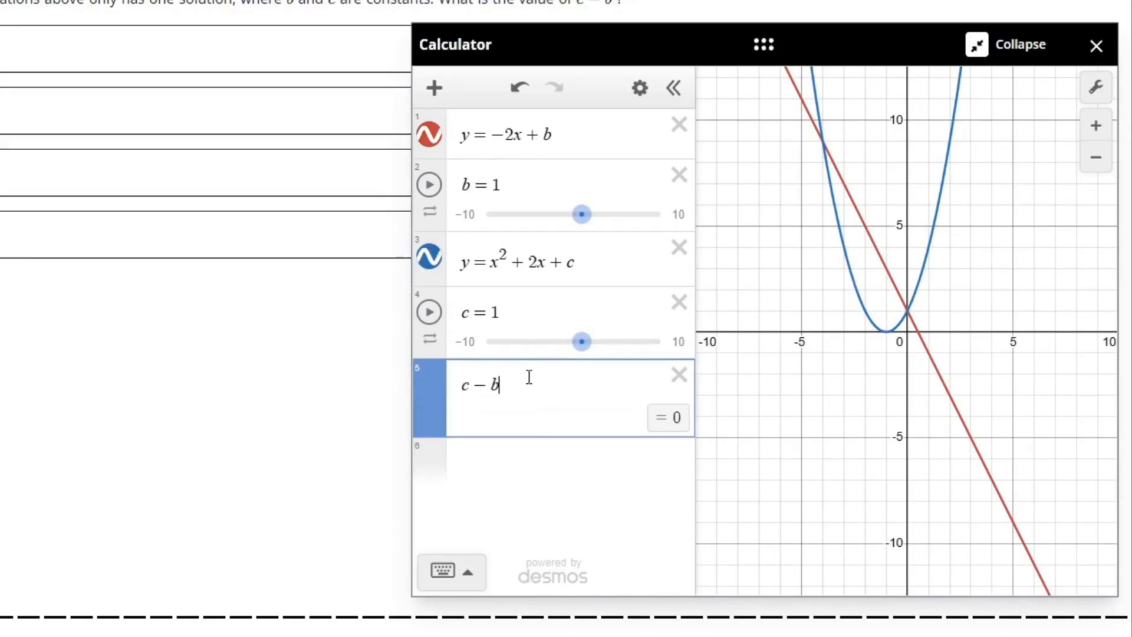
pyautogui.moveTo(714, 324)
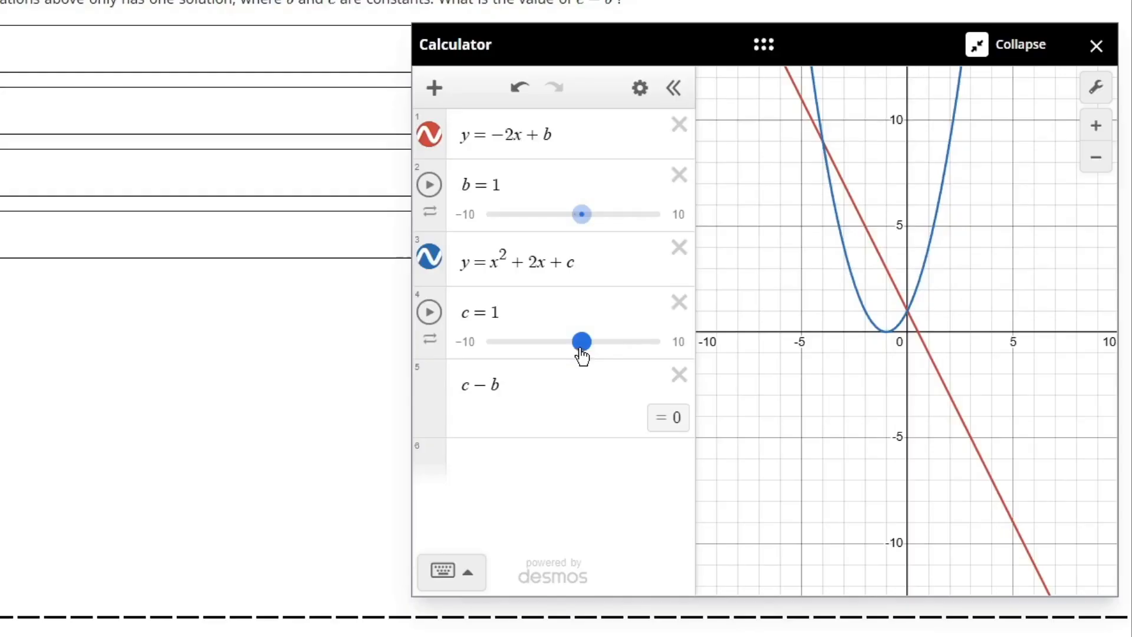
# Step: Drag c up to 5 and b to 3 while watching c − b
pyautogui.moveTo(583, 341); pyautogui.dragTo(600, 341)
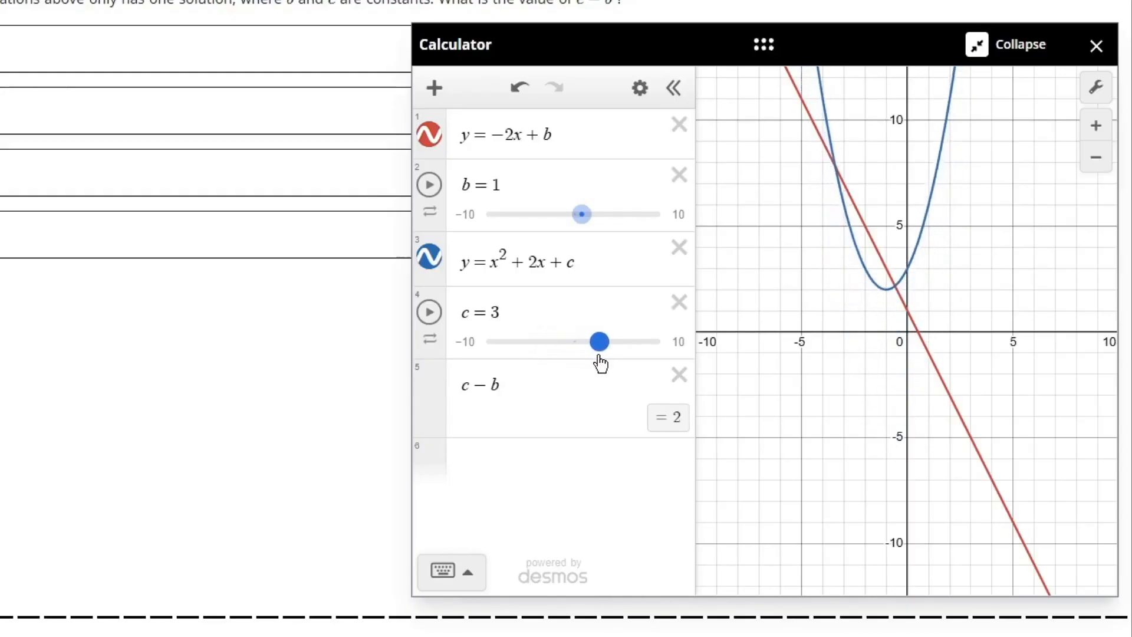
pyautogui.moveTo(598, 341); pyautogui.dragTo(617, 342)
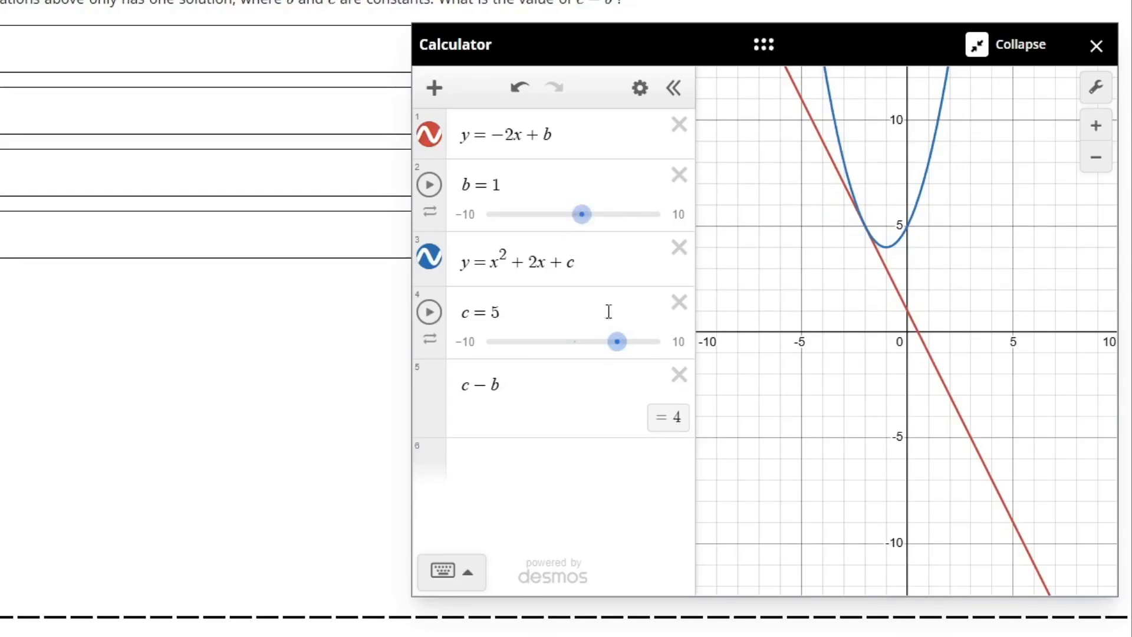
pyautogui.moveTo(582, 214); pyautogui.dragTo(599, 215)
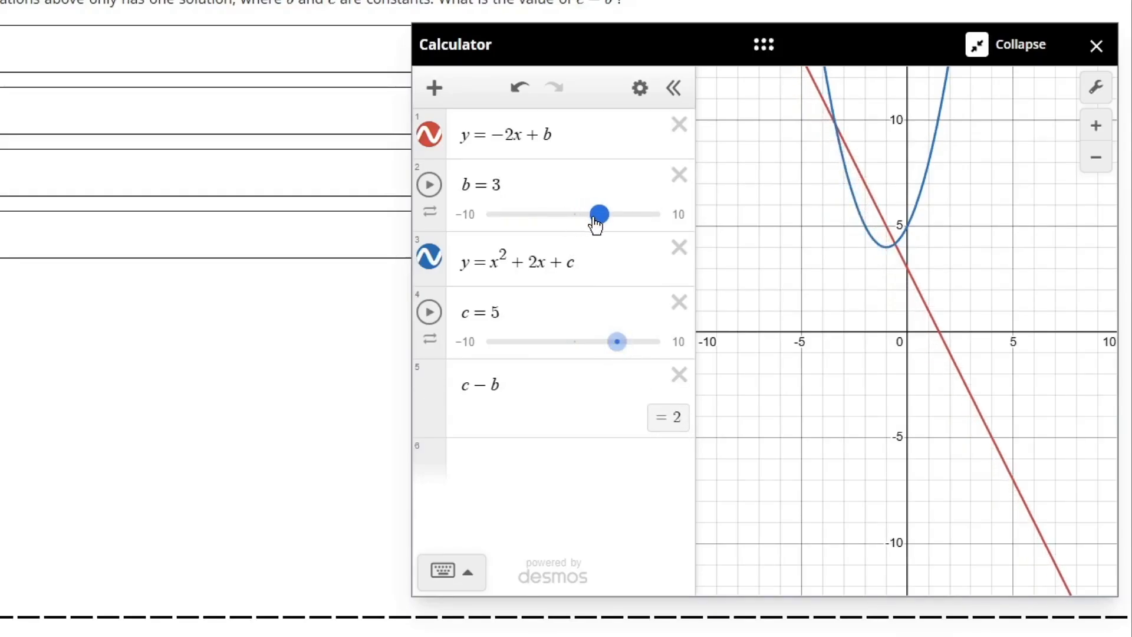
pyautogui.moveTo(618, 342); pyautogui.dragTo(634, 341)
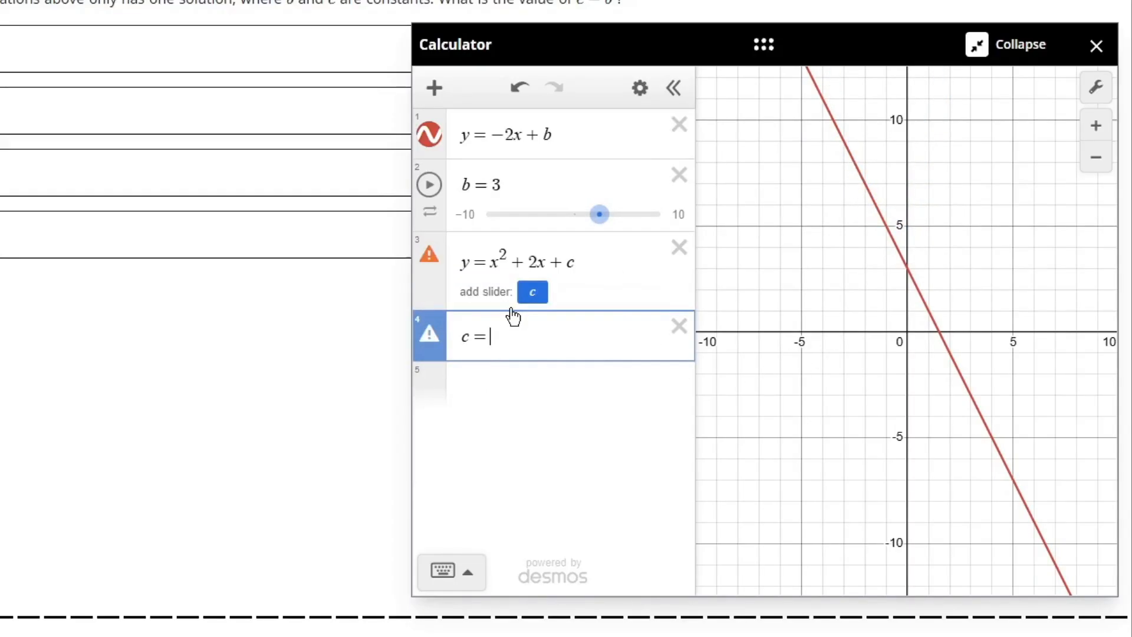
# Step: Define c = b + 4 and slide b down toward −8.5 until the graphs touch
pyautogui.write('b+4')
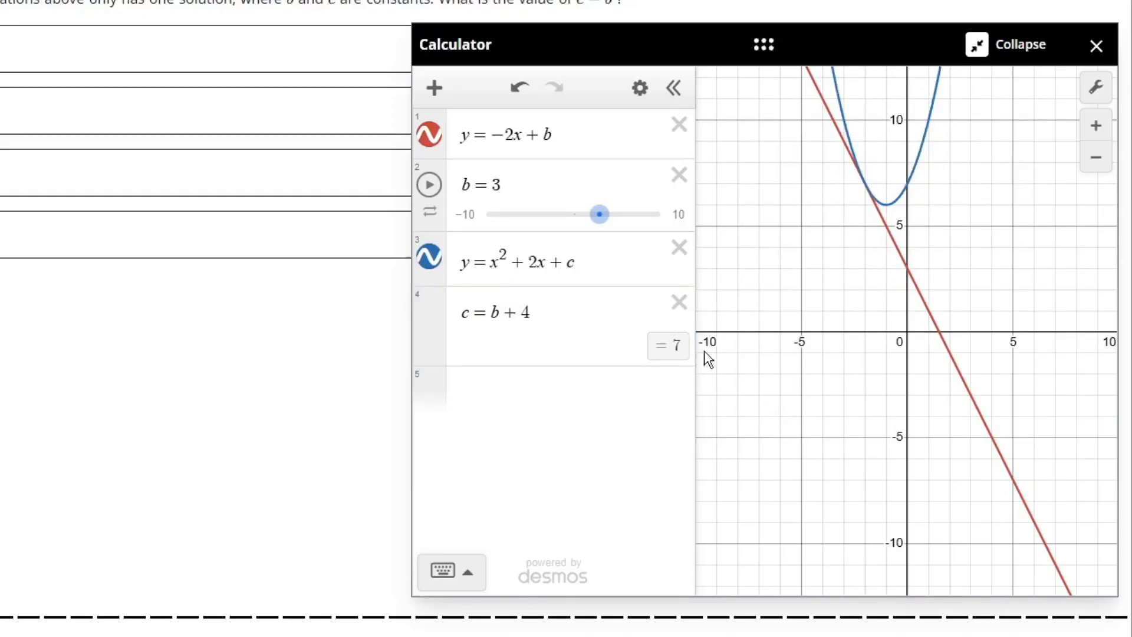
pyautogui.moveTo(599, 215); pyautogui.dragTo(514, 215)
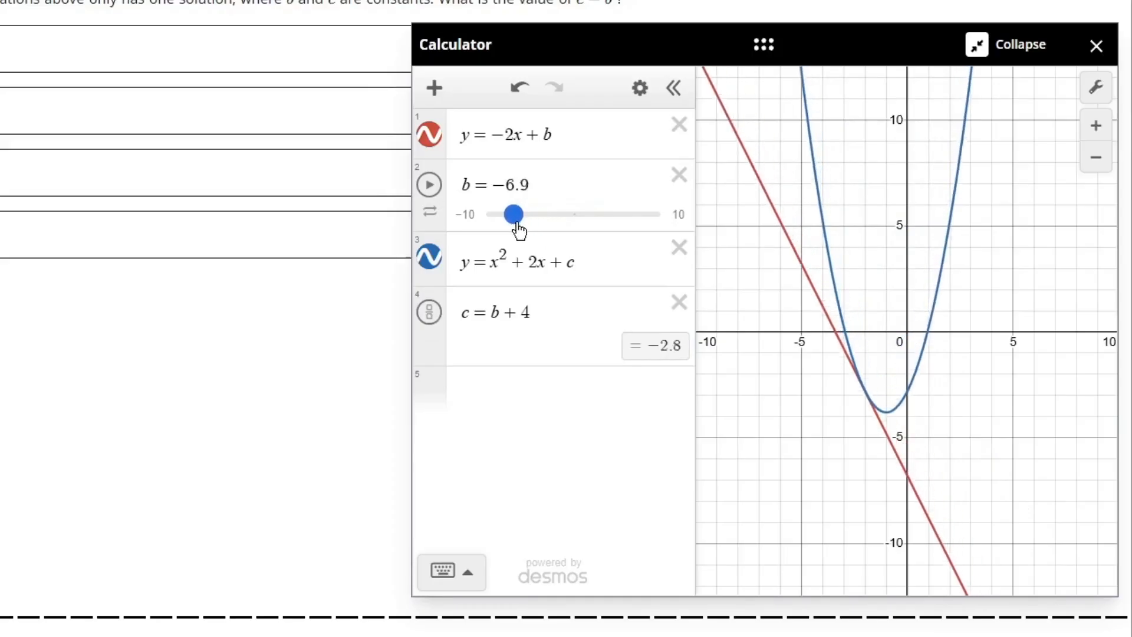
pyautogui.moveTo(512, 214); pyautogui.dragTo(516, 214)
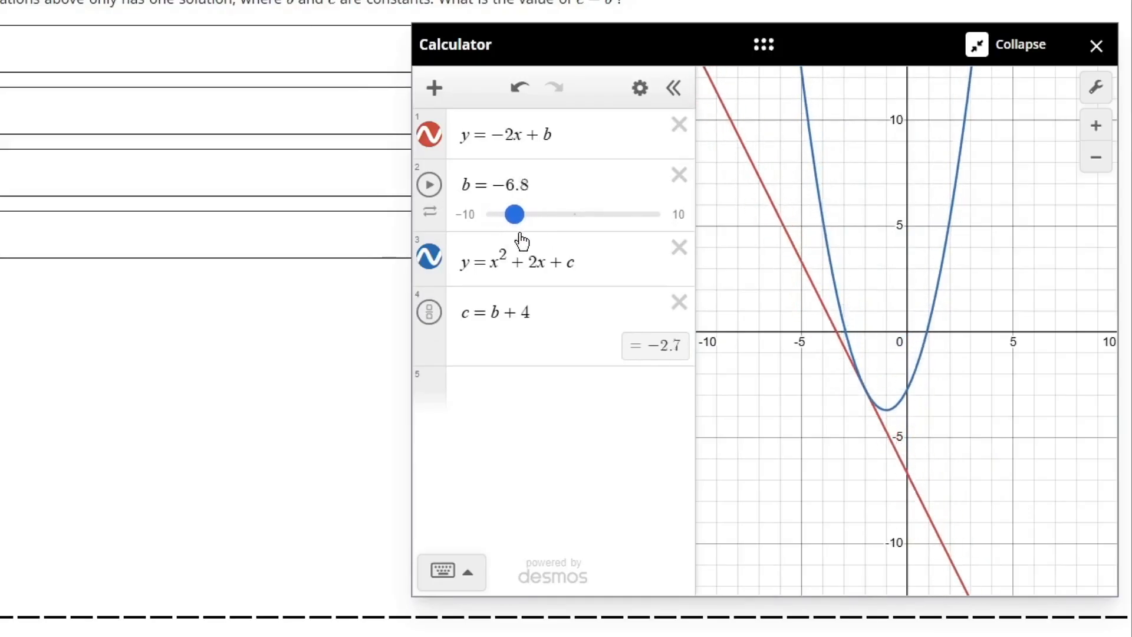
pyautogui.moveTo(514, 213); pyautogui.dragTo(499, 214)
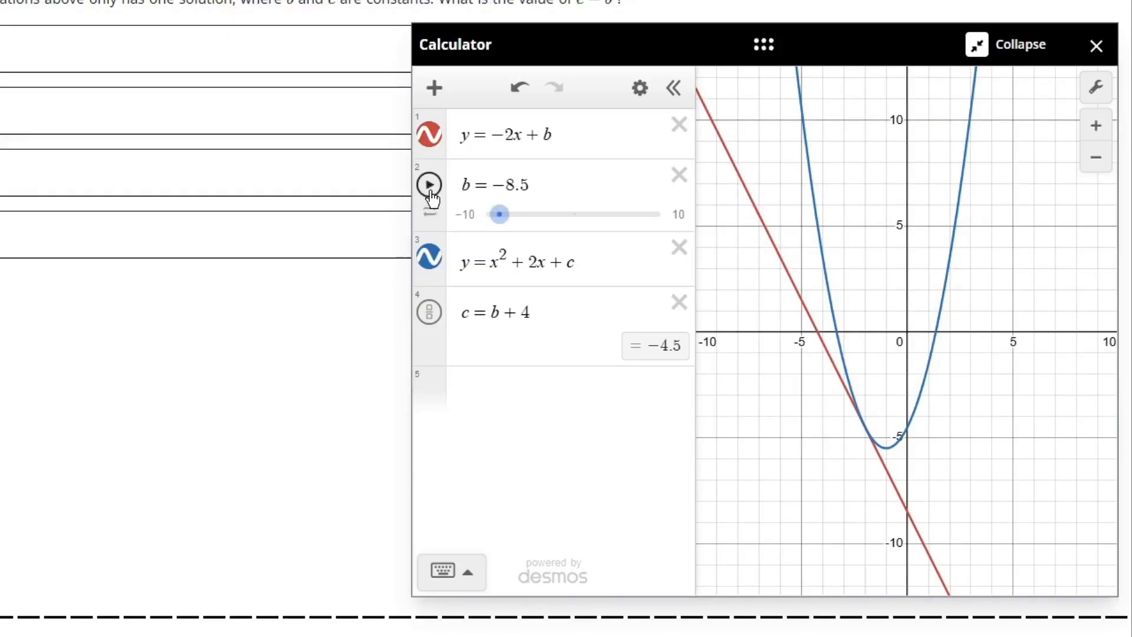
# Step: Animate b and cycle through Animation Mode options, starting with Repeat in one direction
pyautogui.click(428, 184)
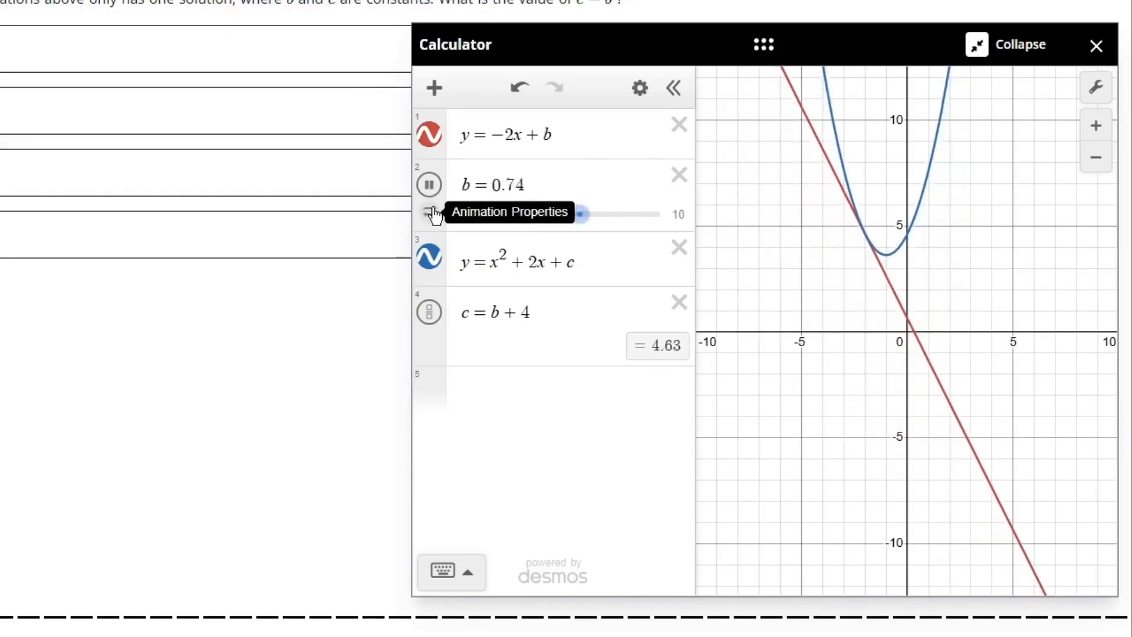
pyautogui.click(429, 212)
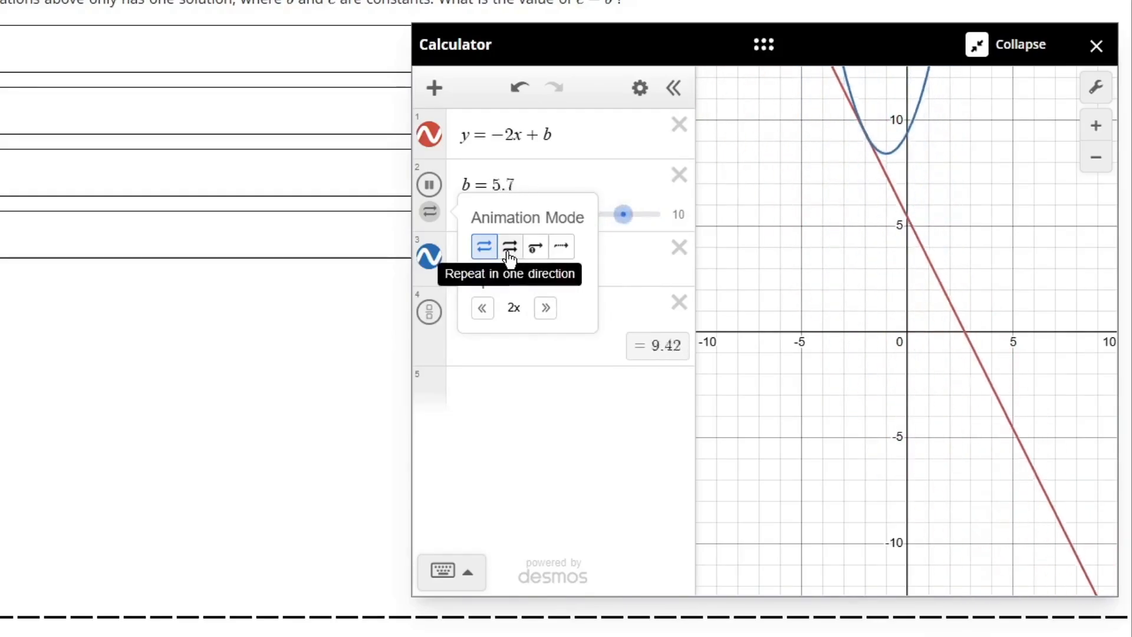
pyautogui.click(509, 246)
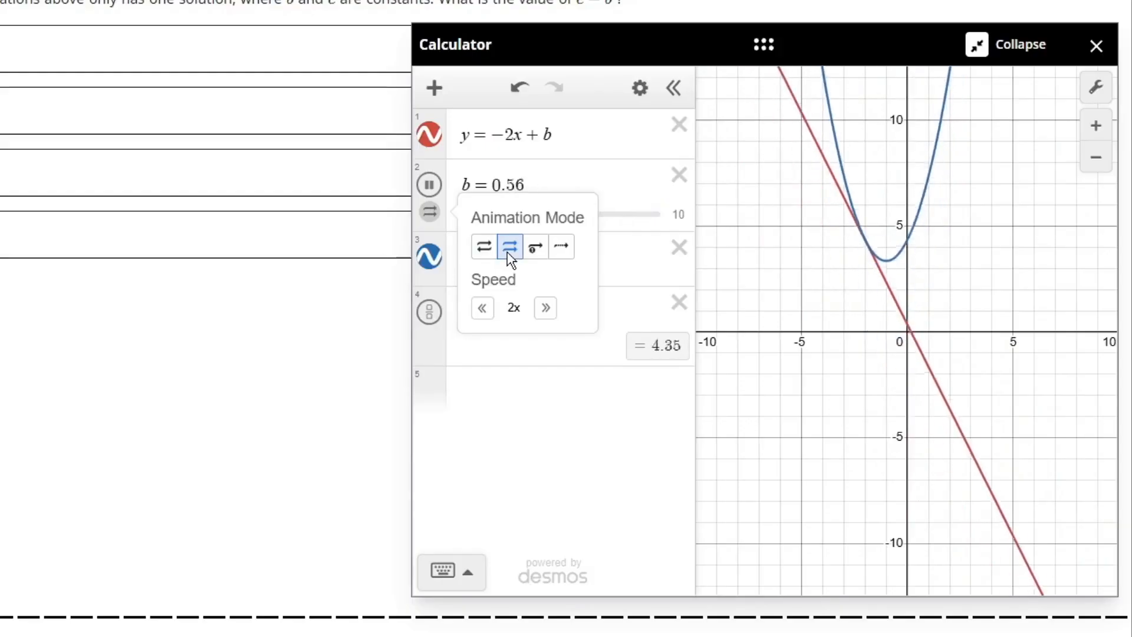
pyautogui.click(534, 246)
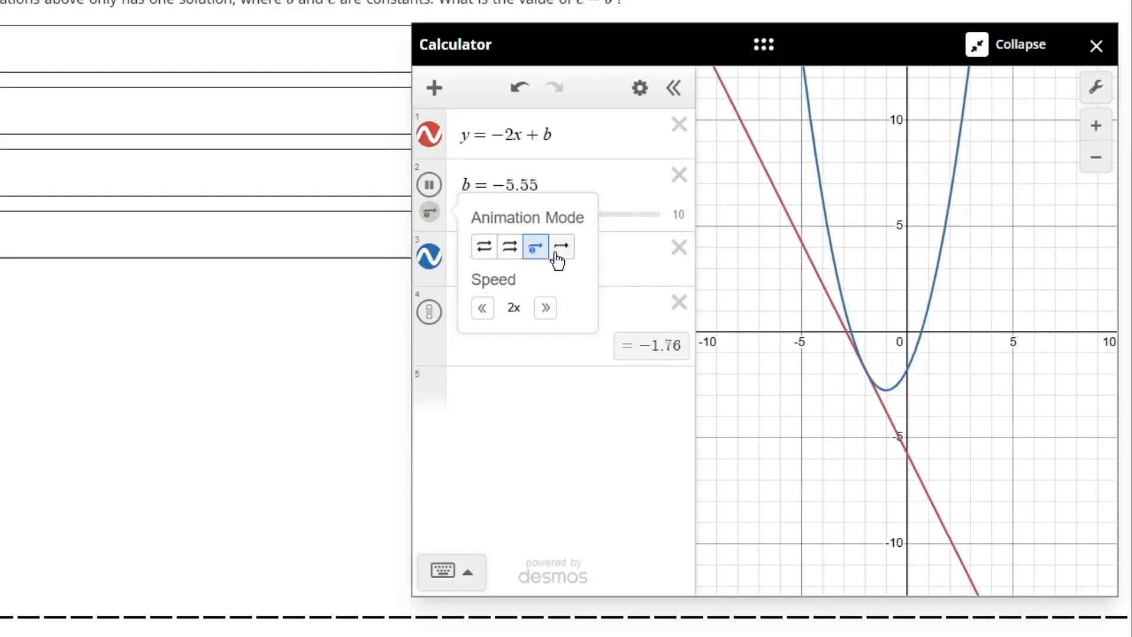
pyautogui.click(563, 247)
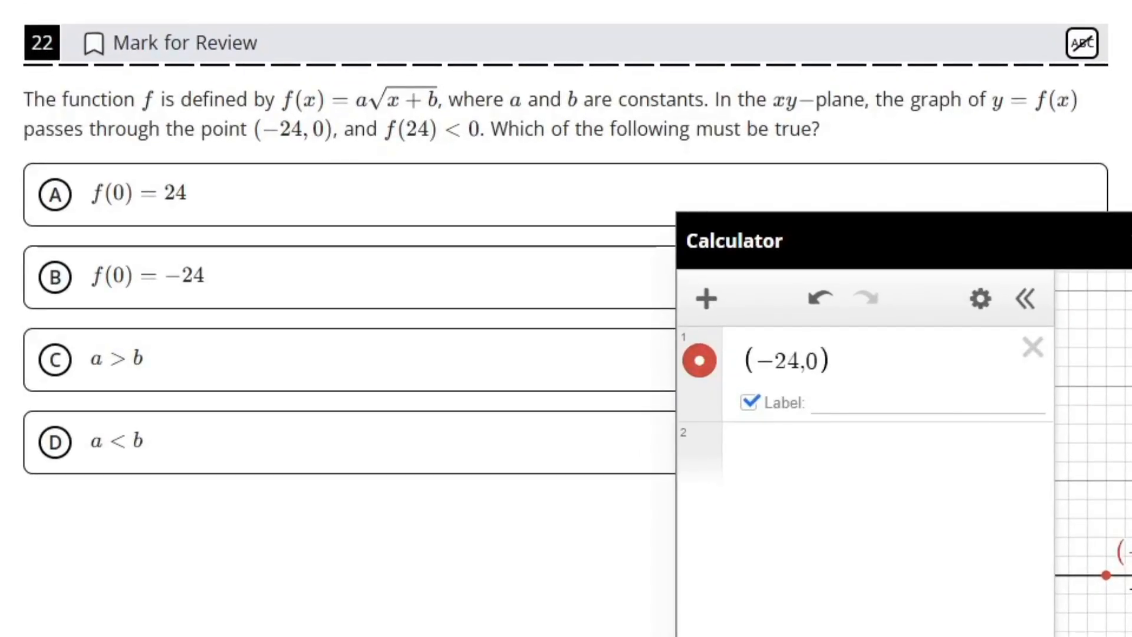
pyautogui.moveTo(460, 202)
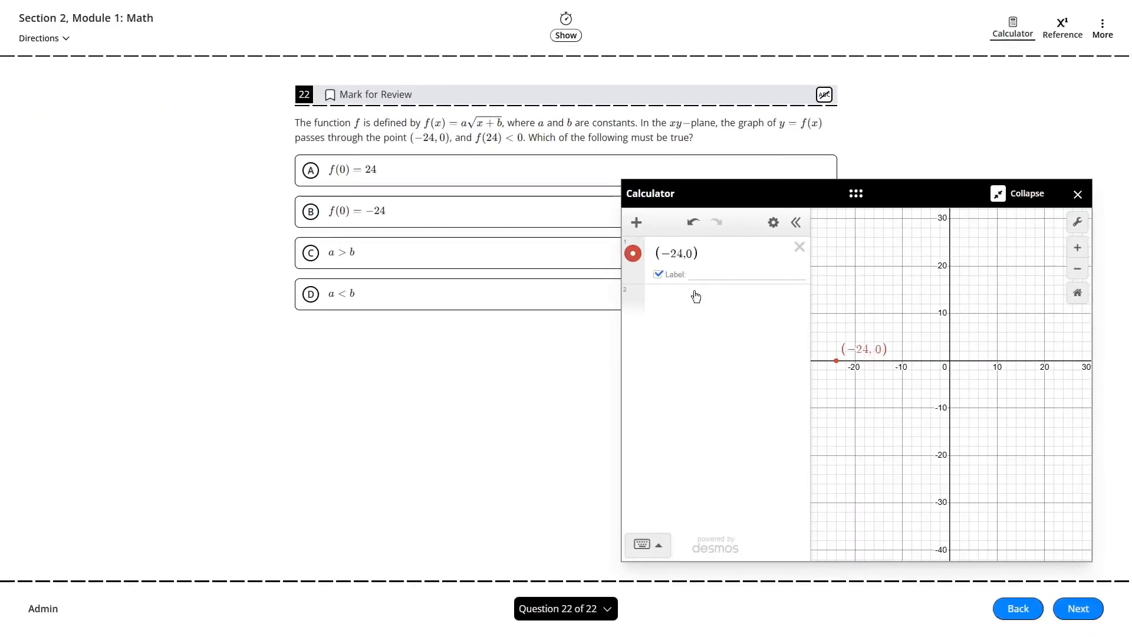
# Step: Graph f(x) = a√(x + b) with a and b sliders, setting a to −2
pyautogui.click(721, 299)
pyautogui.write('f(x)=a√')
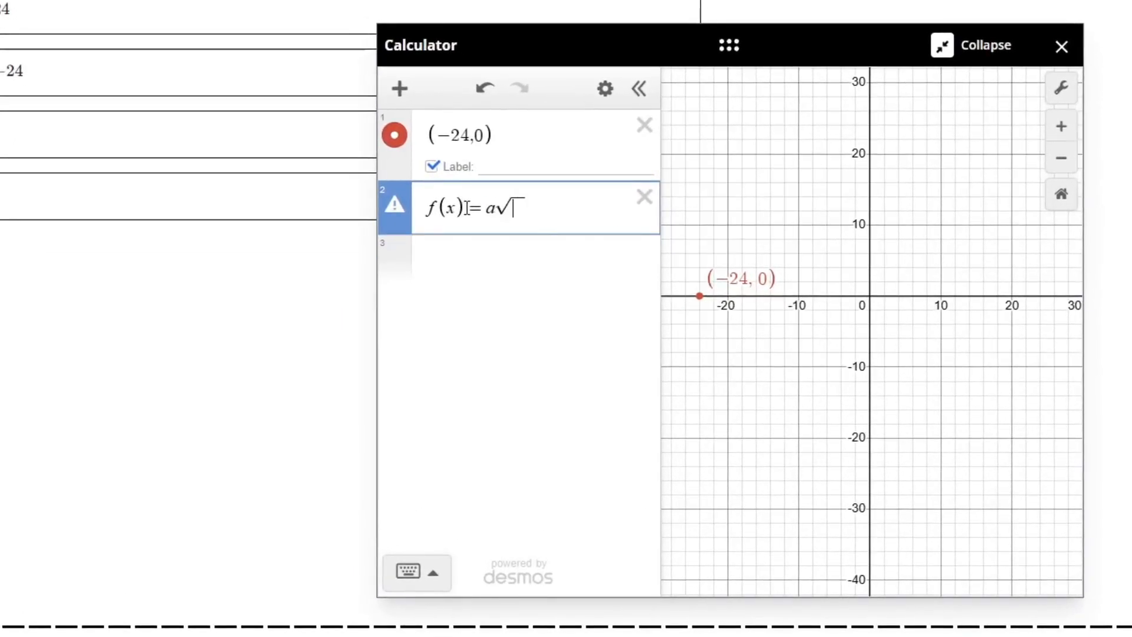
pyautogui.write('x+b')
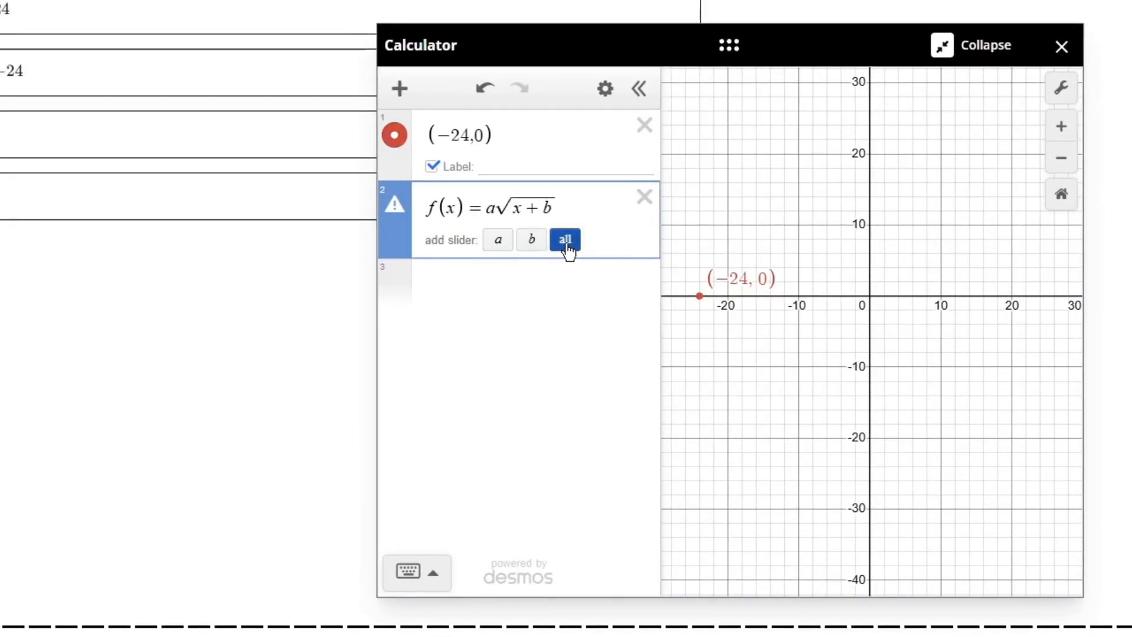
pyautogui.click(566, 239)
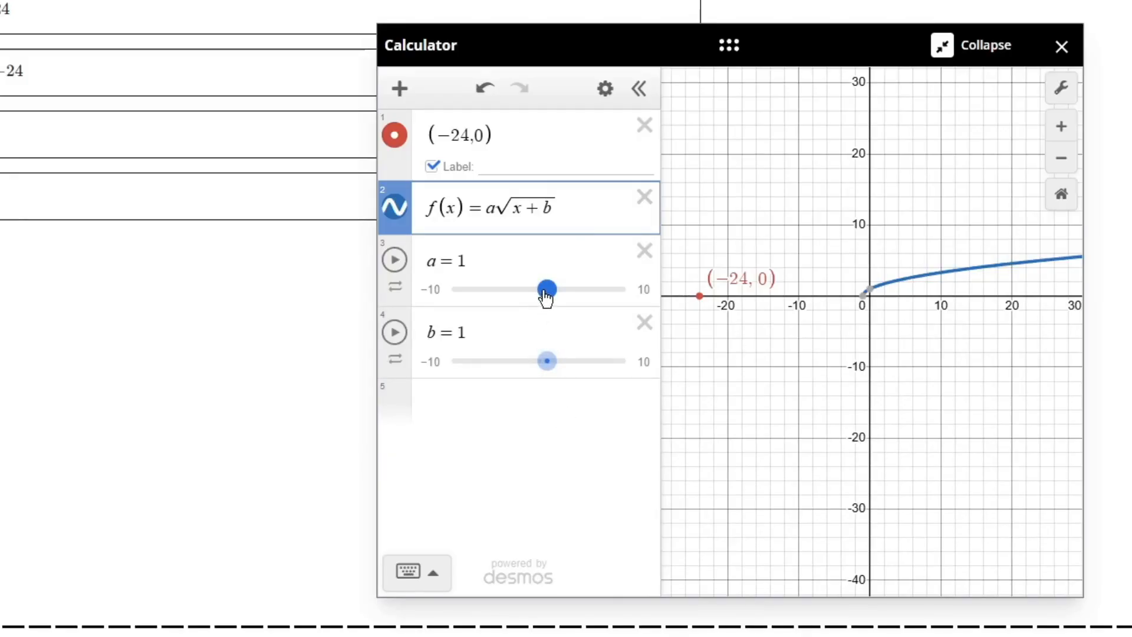
pyautogui.moveTo(545, 289); pyautogui.dragTo(553, 289)
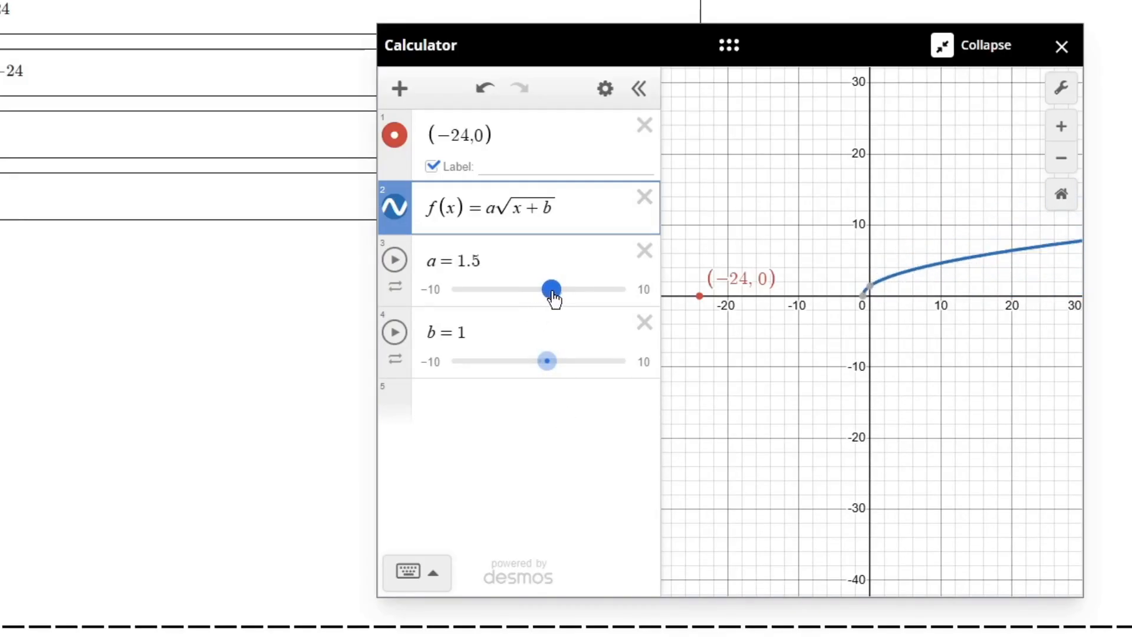
pyautogui.moveTo(551, 289); pyautogui.dragTo(522, 289)
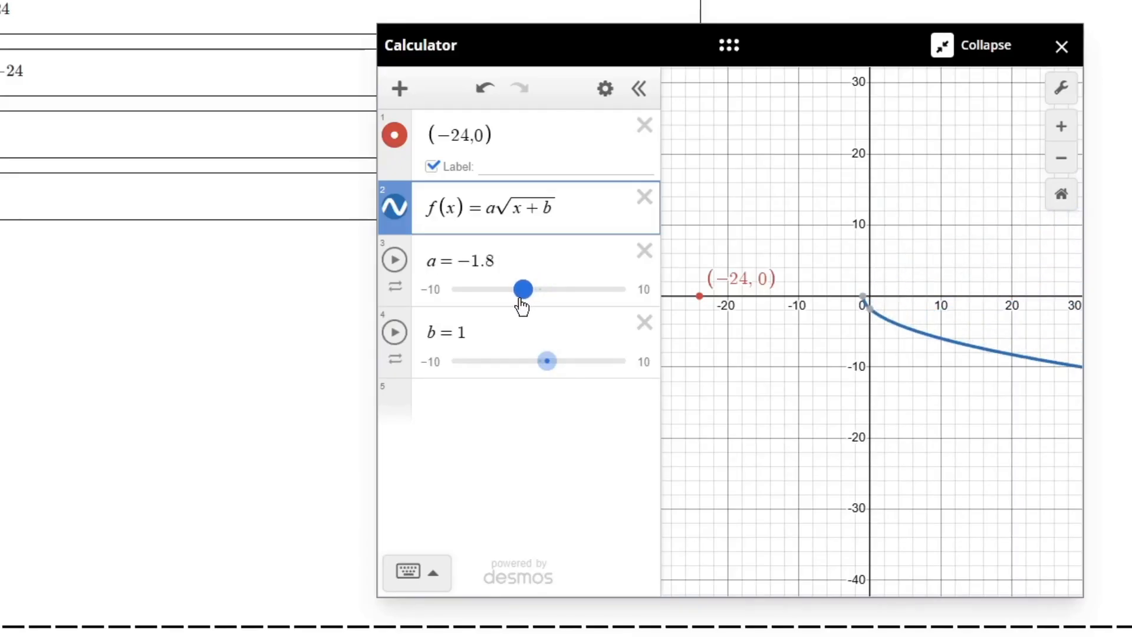
pyautogui.moveTo(523, 289); pyautogui.dragTo(527, 289)
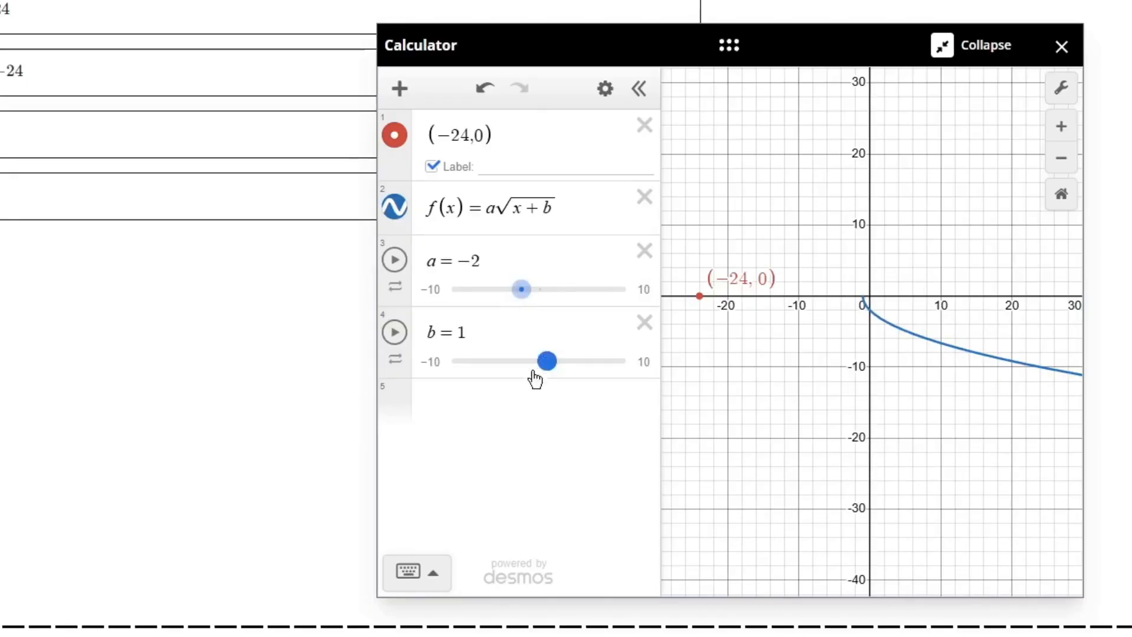
# Step: Push b negative to shift the curve, then raise b to its upper limit
pyautogui.moveTo(547, 361); pyautogui.dragTo(545, 361)
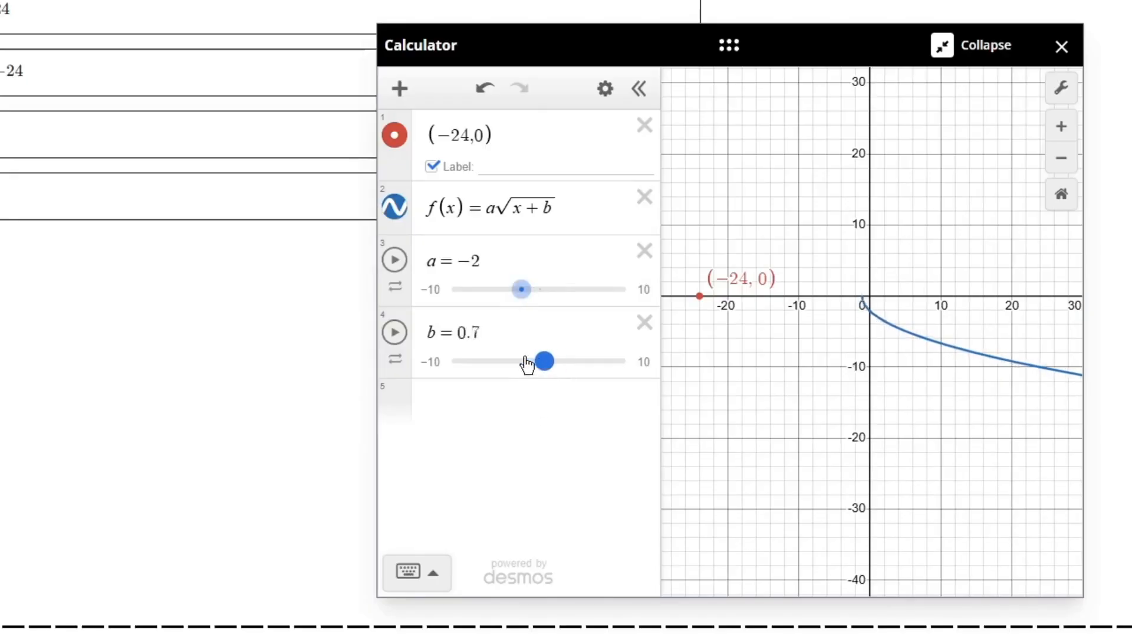
pyautogui.moveTo(545, 361); pyautogui.dragTo(491, 360)
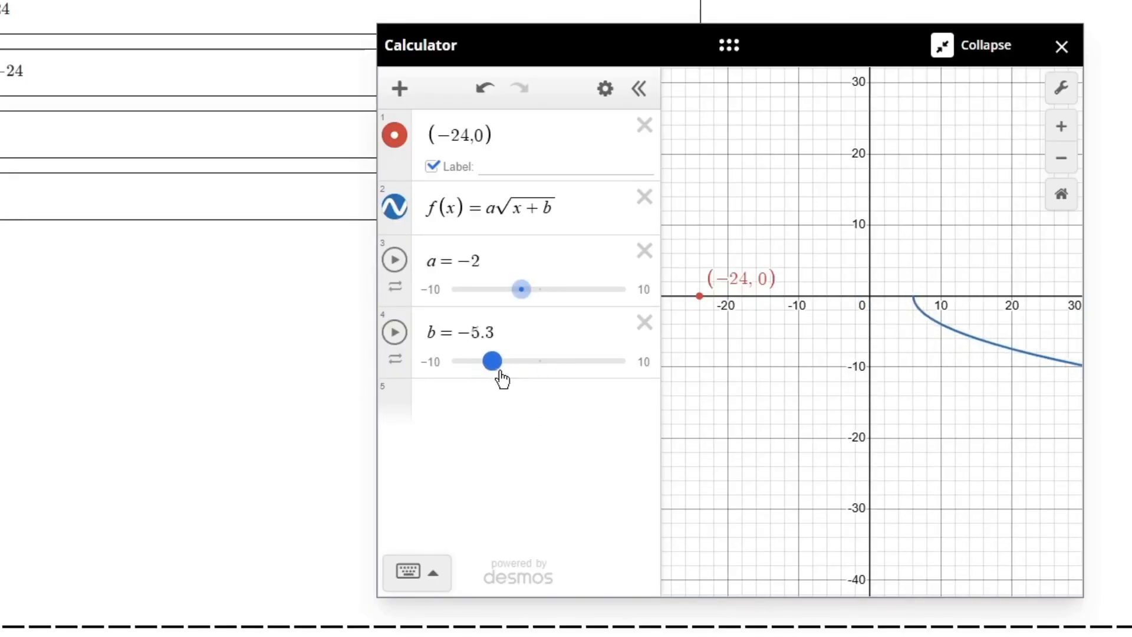
pyautogui.moveTo(492, 361); pyautogui.dragTo(483, 361)
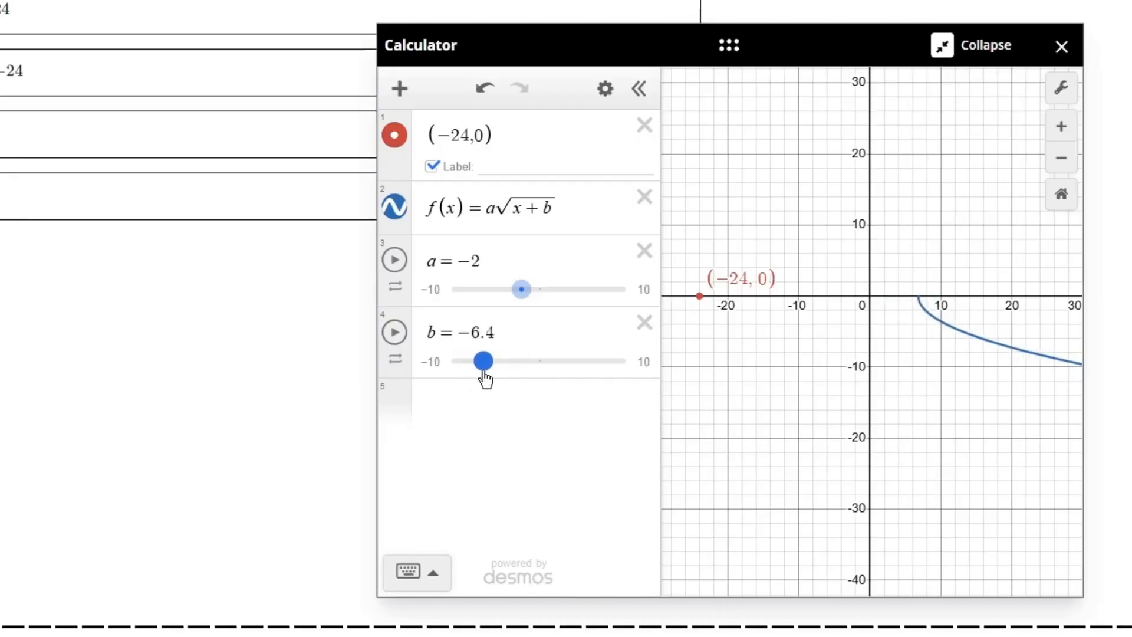
pyautogui.moveTo(483, 360); pyautogui.dragTo(566, 360)
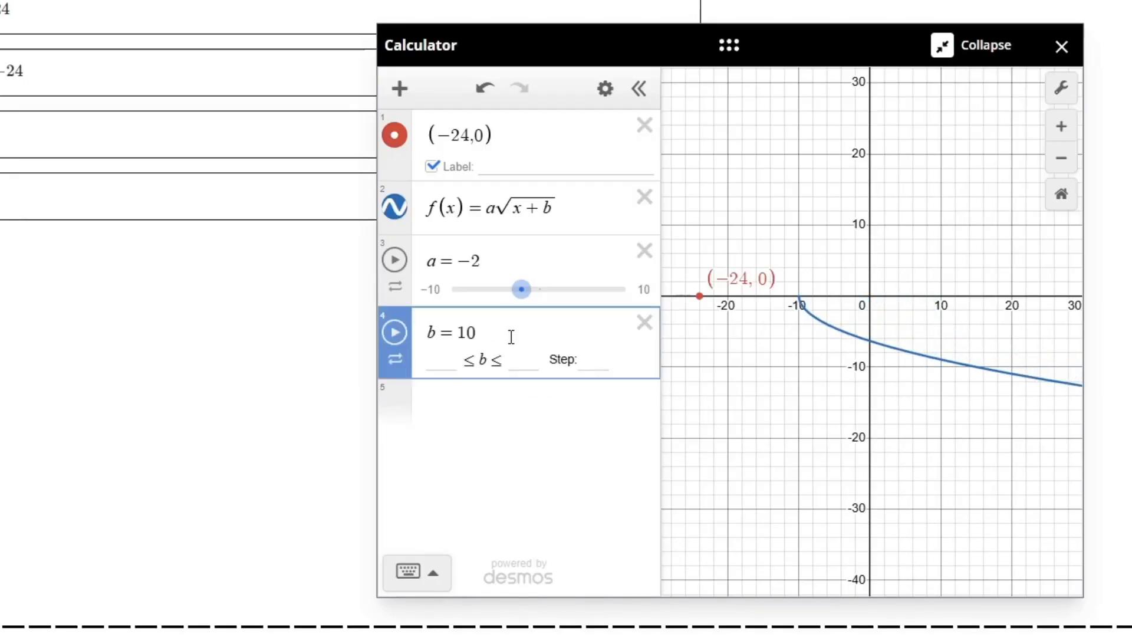
# Step: Extend b's slider upper bound to 100 and drag b to 24, starting the curve at (−24, 0)
pyautogui.write('100')
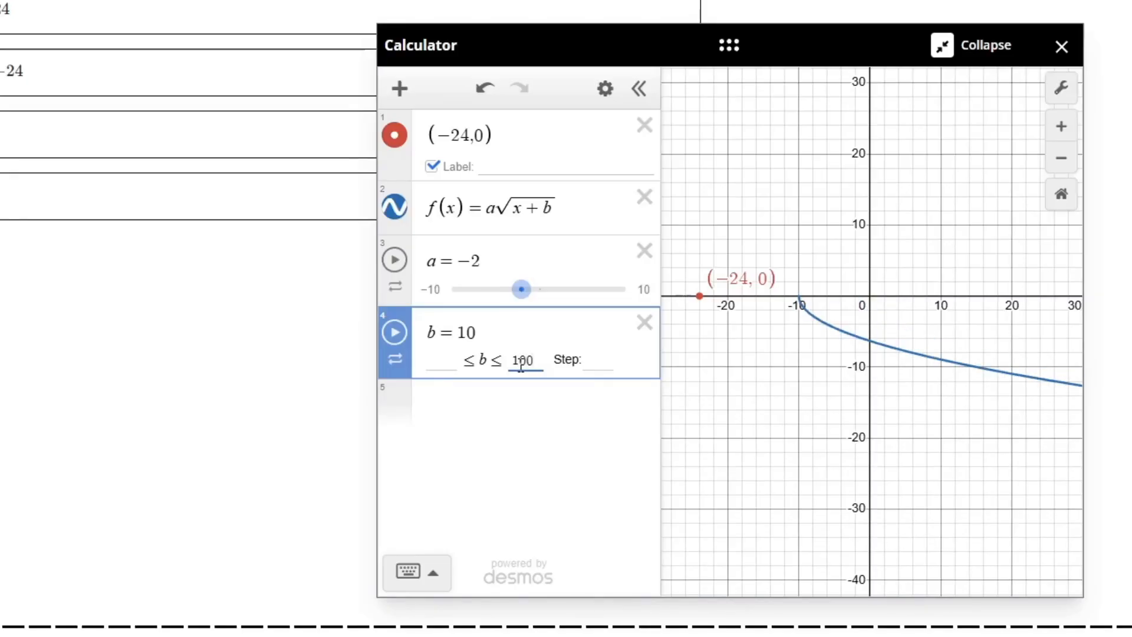
pyautogui.moveTo(522, 361); pyautogui.dragTo(491, 361)
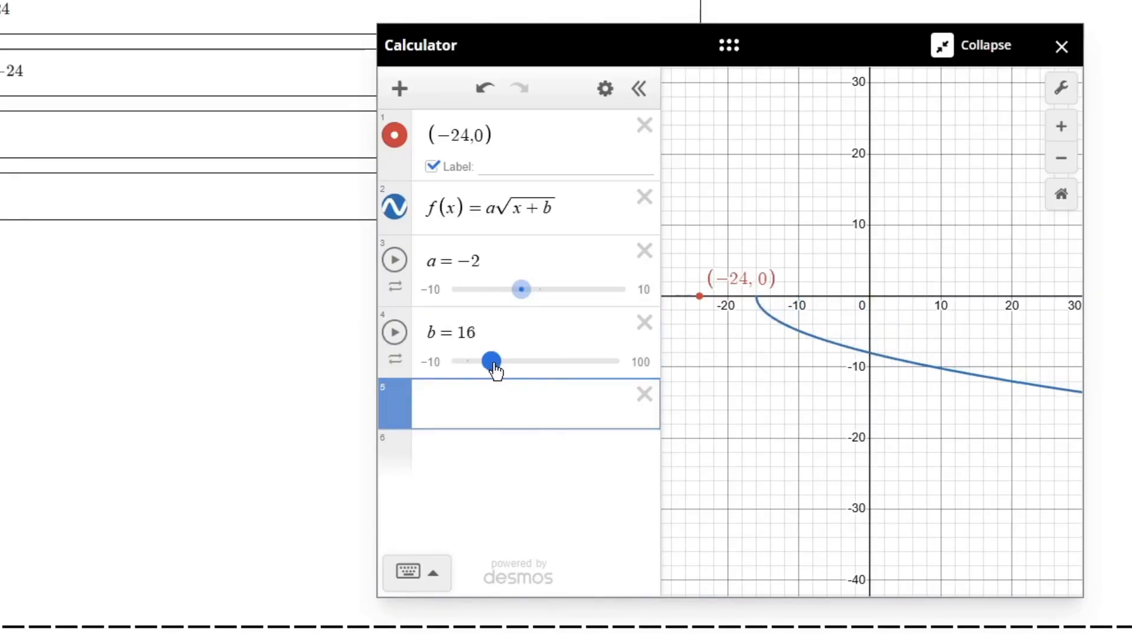
pyautogui.moveTo(491, 360); pyautogui.dragTo(706, 403)
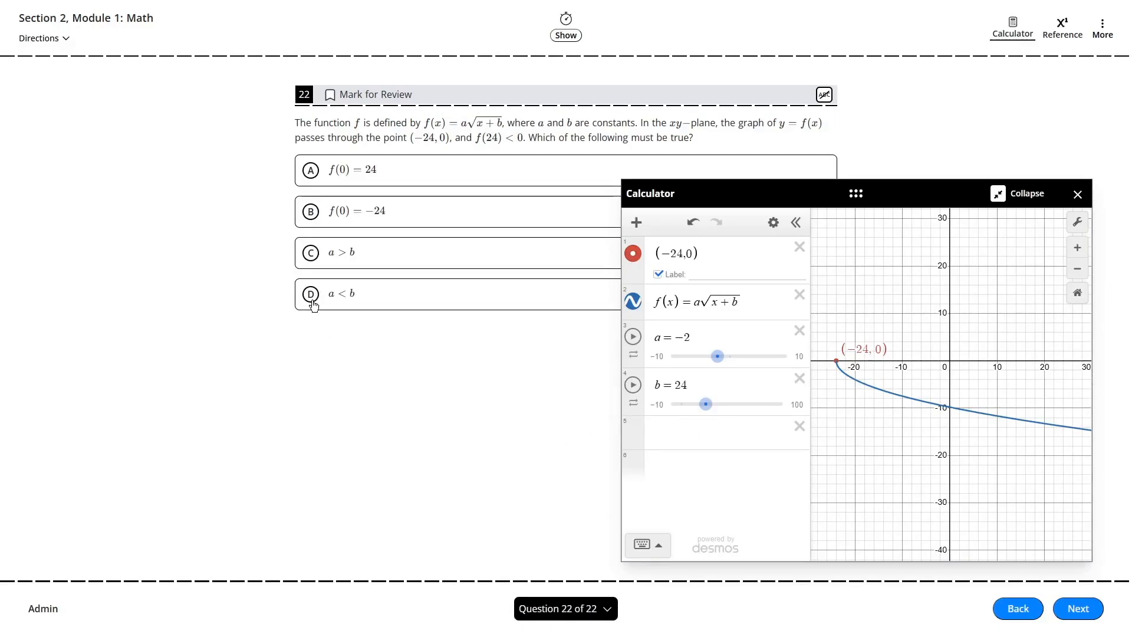
# Step: Choose answer D, a < b, for question 22
pyautogui.click(343, 293)
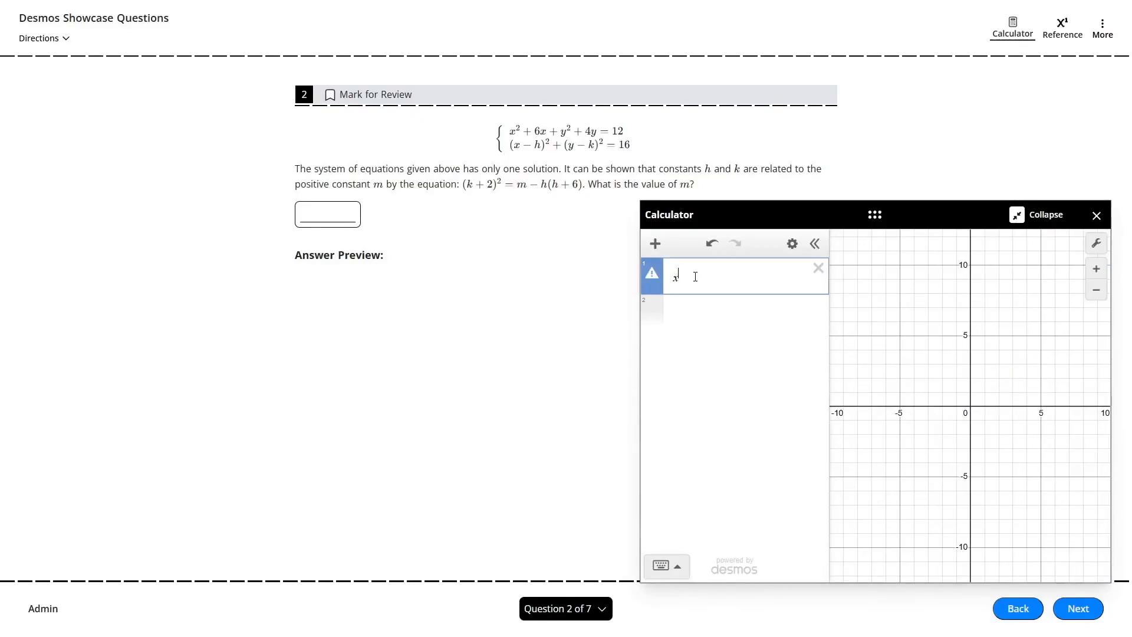
# Step: Enter x² + 6x + y² + 4y = 12 and the (x − h)² circle, adding h and k sliders
pyautogui.write('^2+6x+')
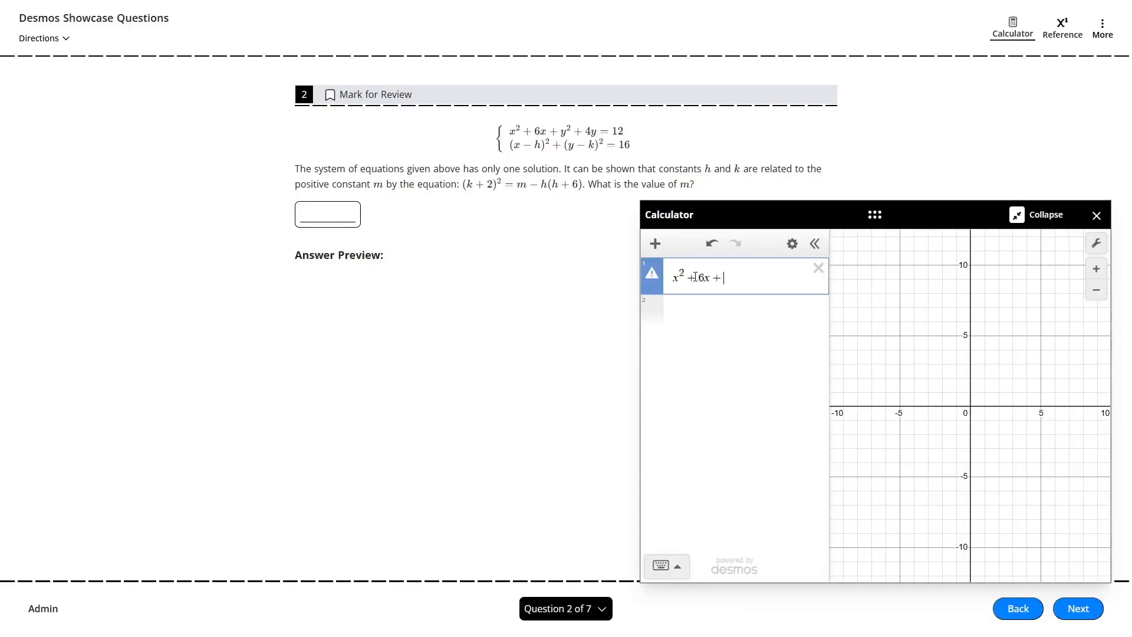
pyautogui.write('y^2+4y=12')
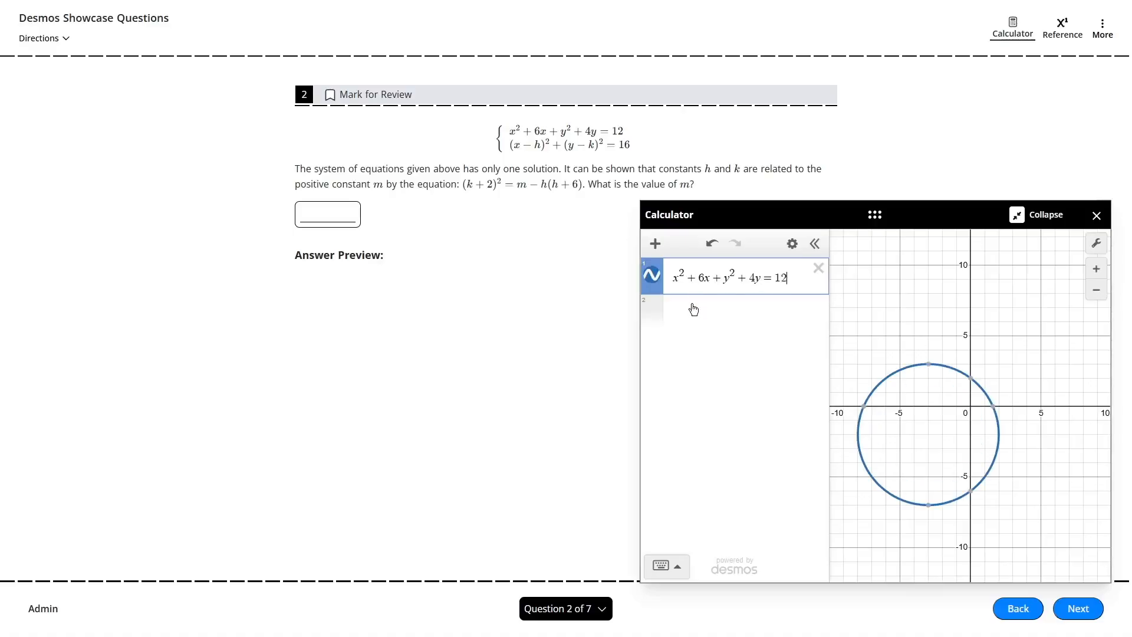
pyautogui.write('(x-h)')
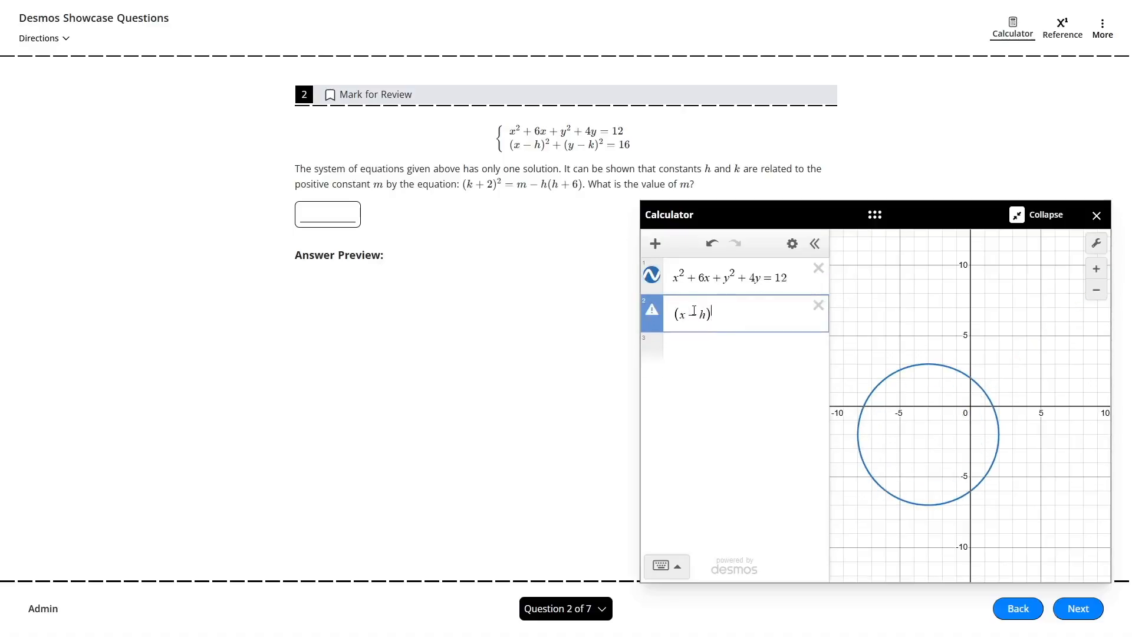
pyautogui.write('^2+(y-k)^2=16')
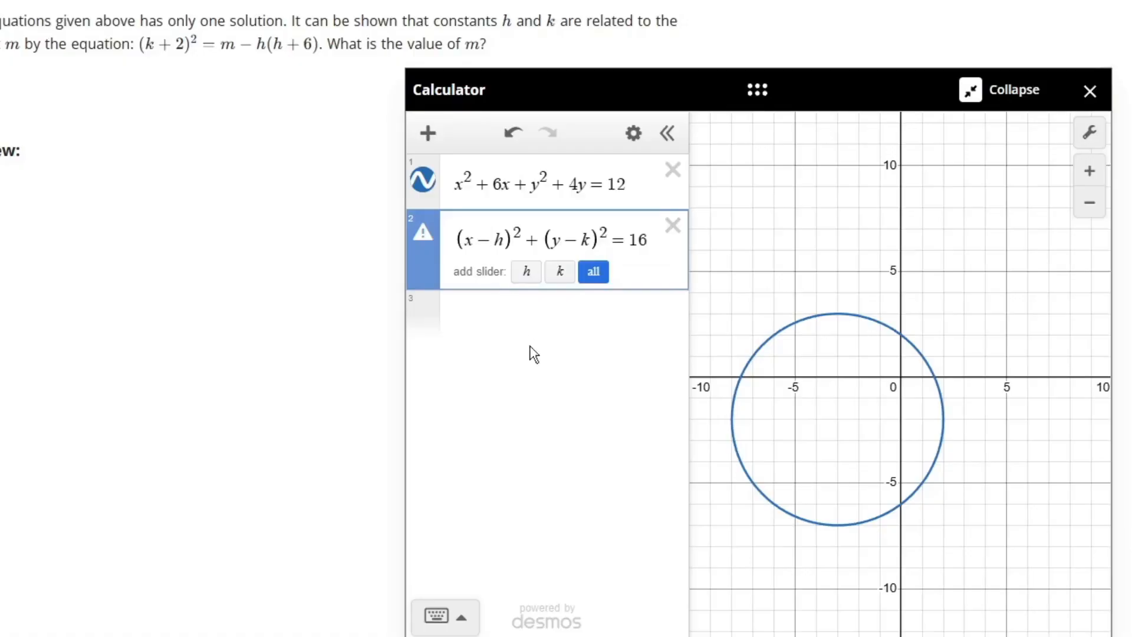
pyautogui.click(592, 271)
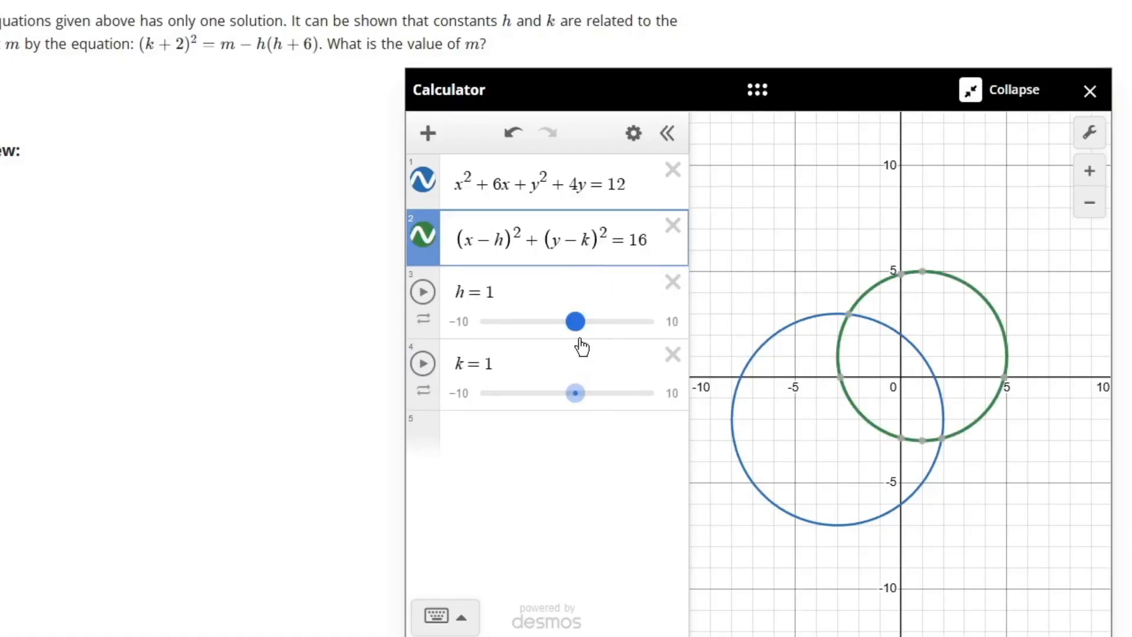
# Step: Set h to 2 and k to 5.5 so the circles nearly touch
pyautogui.moveTo(575, 392); pyautogui.dragTo(573, 393)
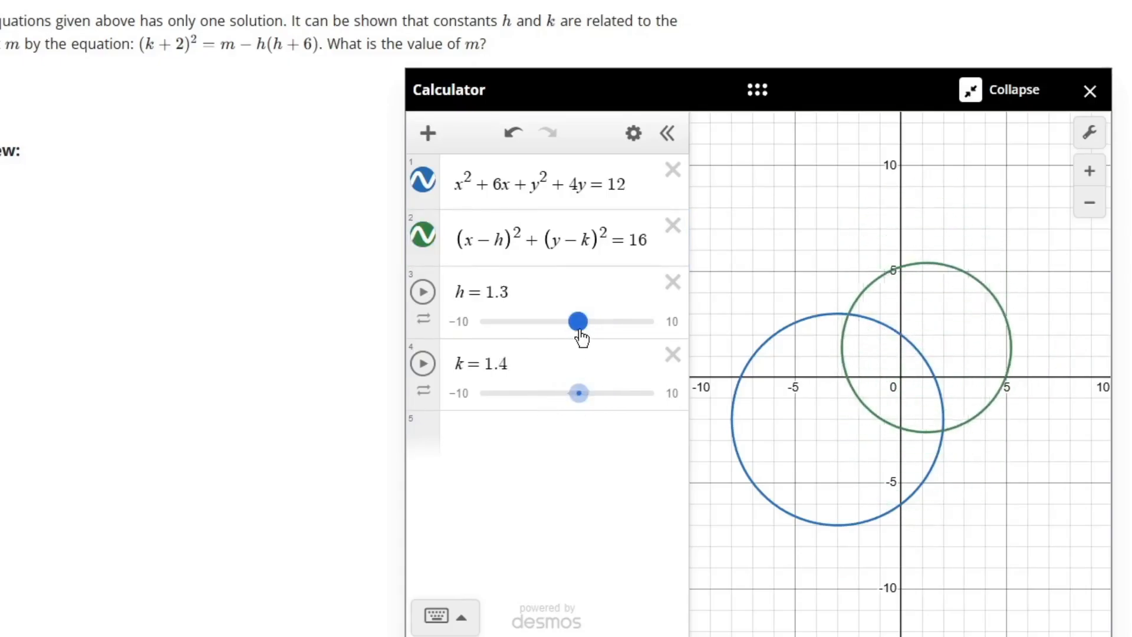
pyautogui.moveTo(575, 321); pyautogui.dragTo(585, 321)
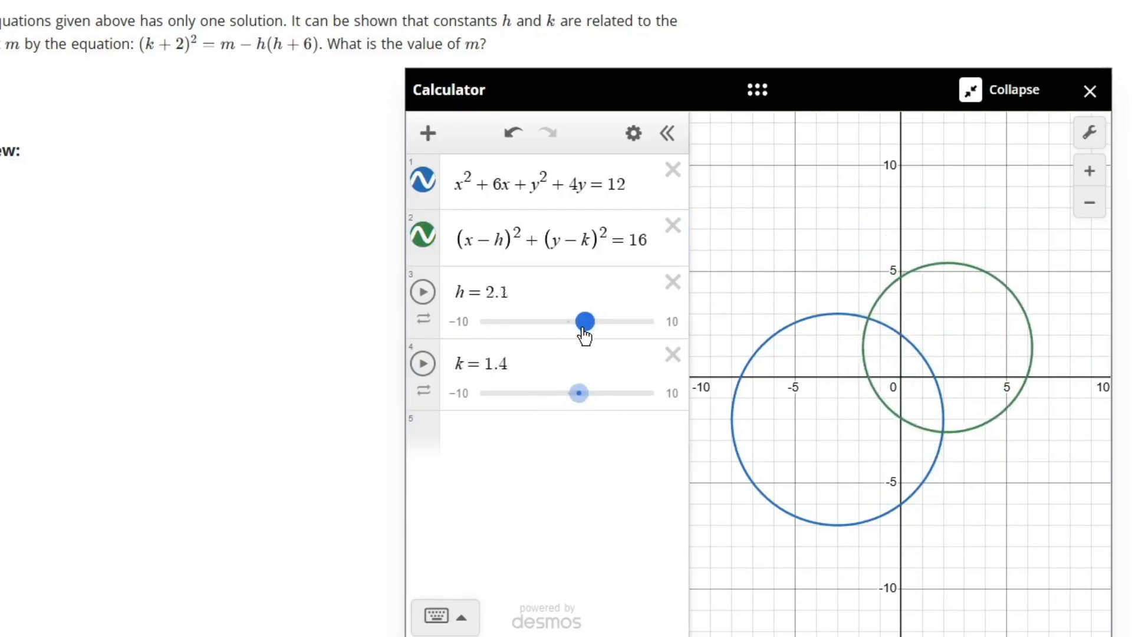
pyautogui.moveTo(580, 393); pyautogui.dragTo(615, 393)
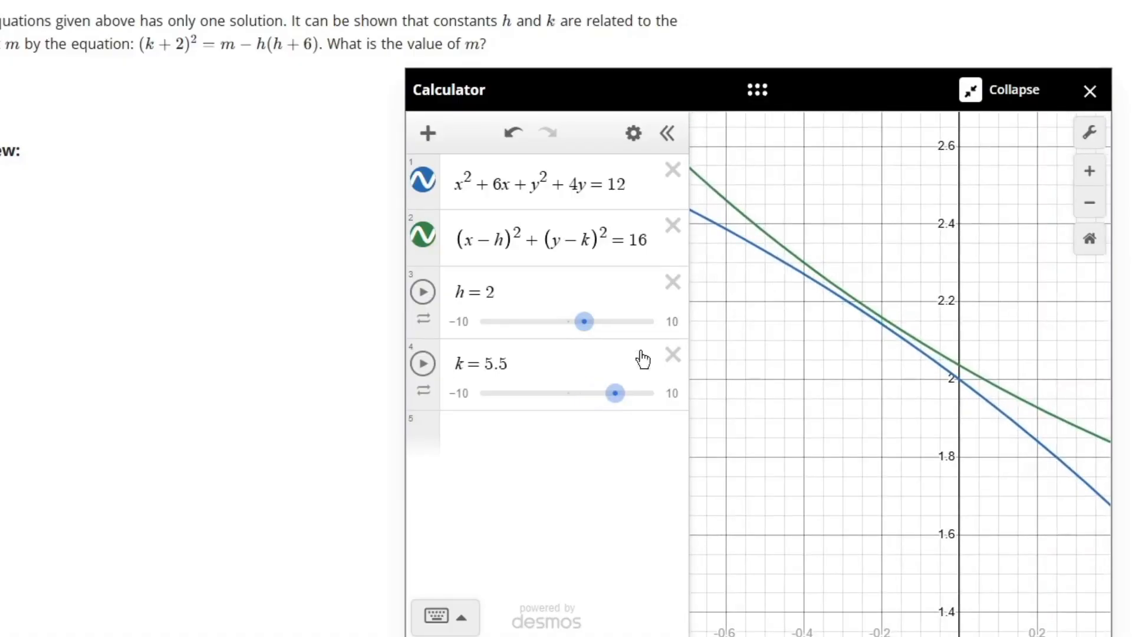
pyautogui.moveTo(615, 392); pyautogui.dragTo(615, 393)
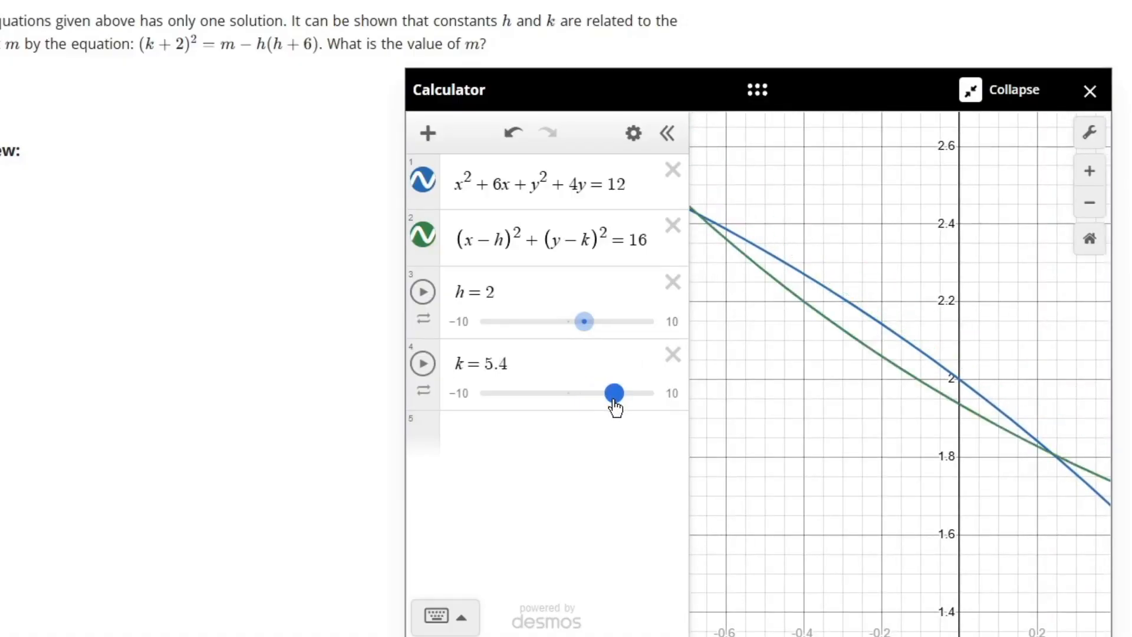
pyautogui.moveTo(615, 392); pyautogui.dragTo(615, 392)
pyautogui.write('(k+')
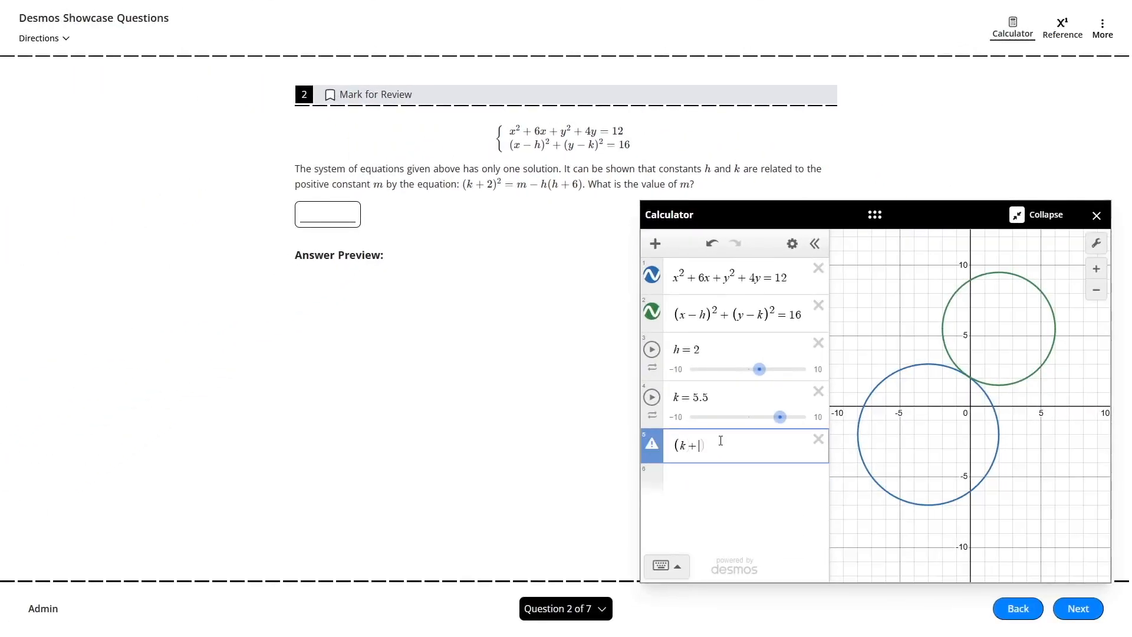
# Step: Complete the (k + 2)² expression, set m = 72, and try h values such as −1
pyautogui.write('2)^2~m-h(h+6)')
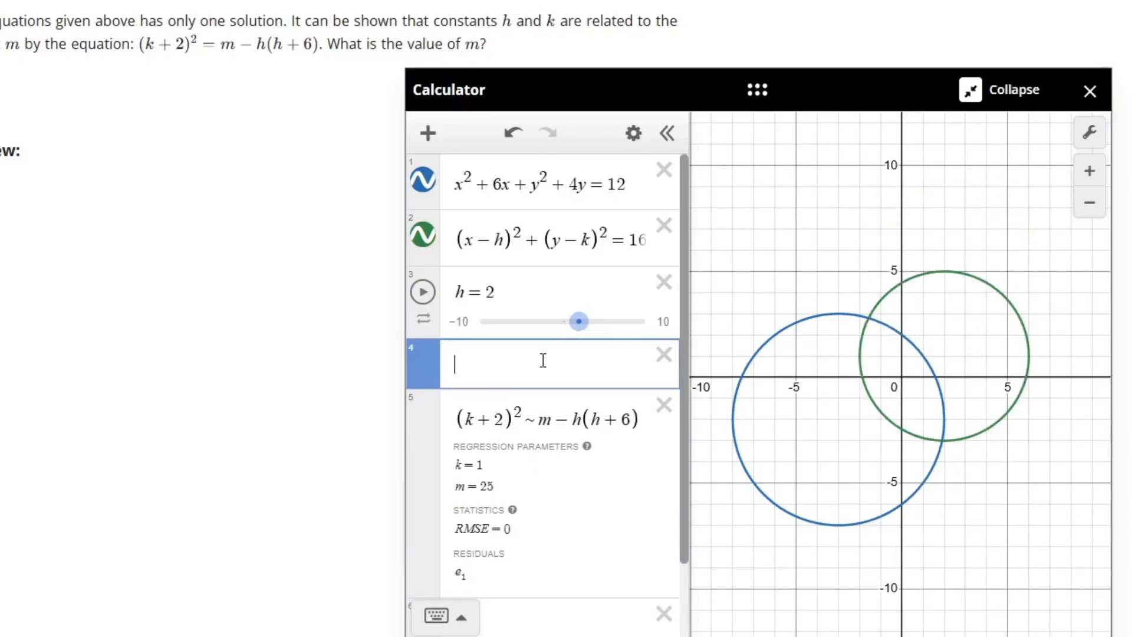
pyautogui.write('m=72')
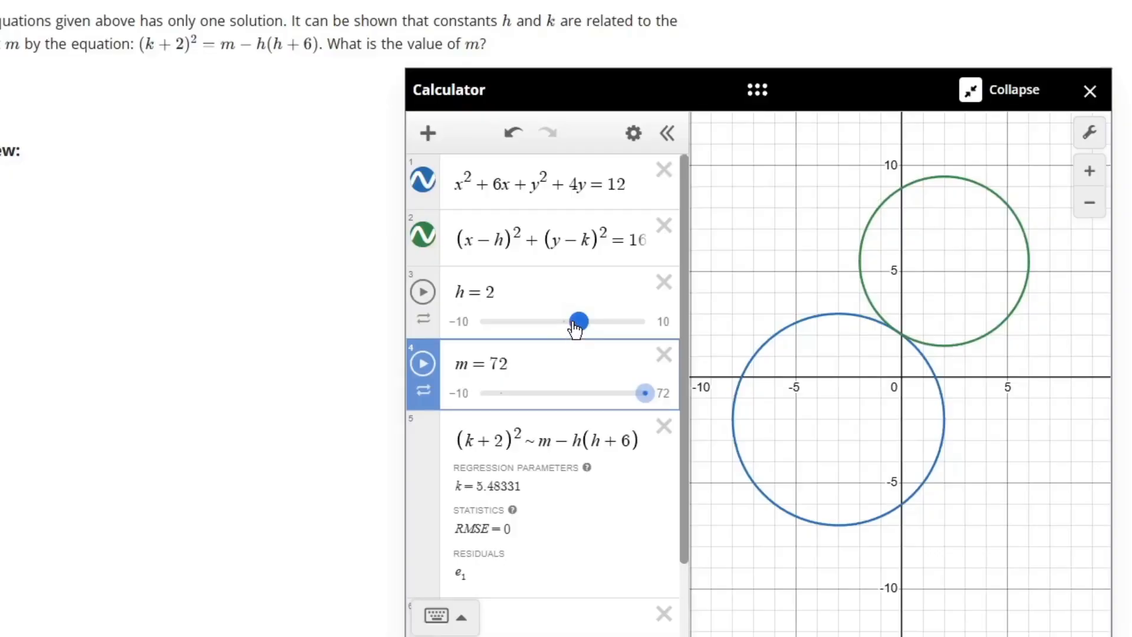
pyautogui.moveTo(578, 322); pyautogui.dragTo(563, 322)
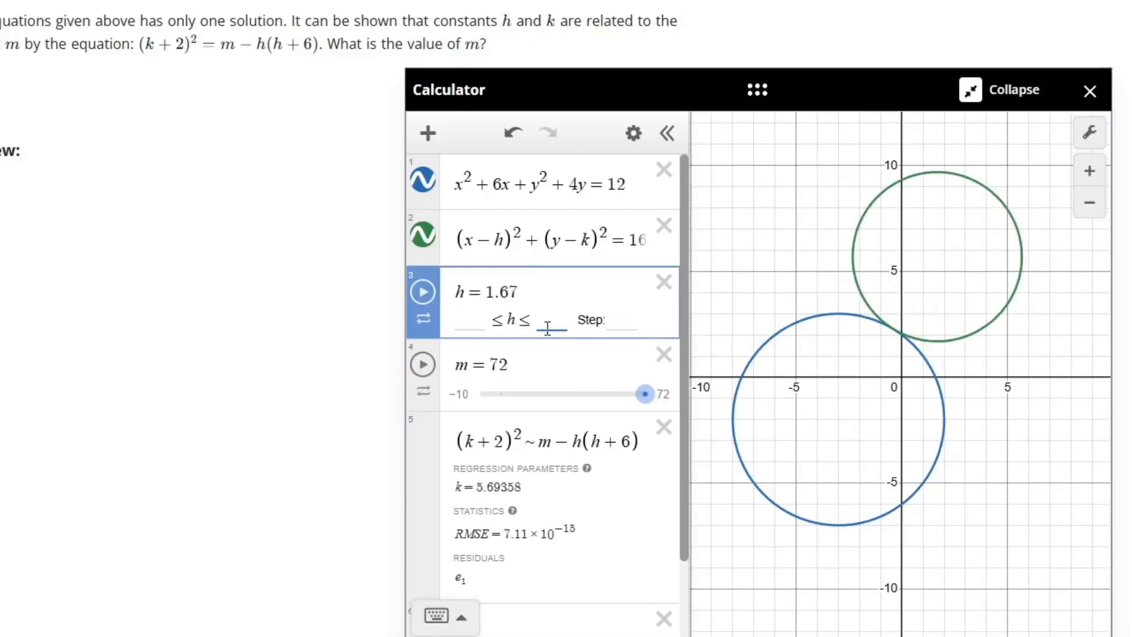
pyautogui.write('-1')
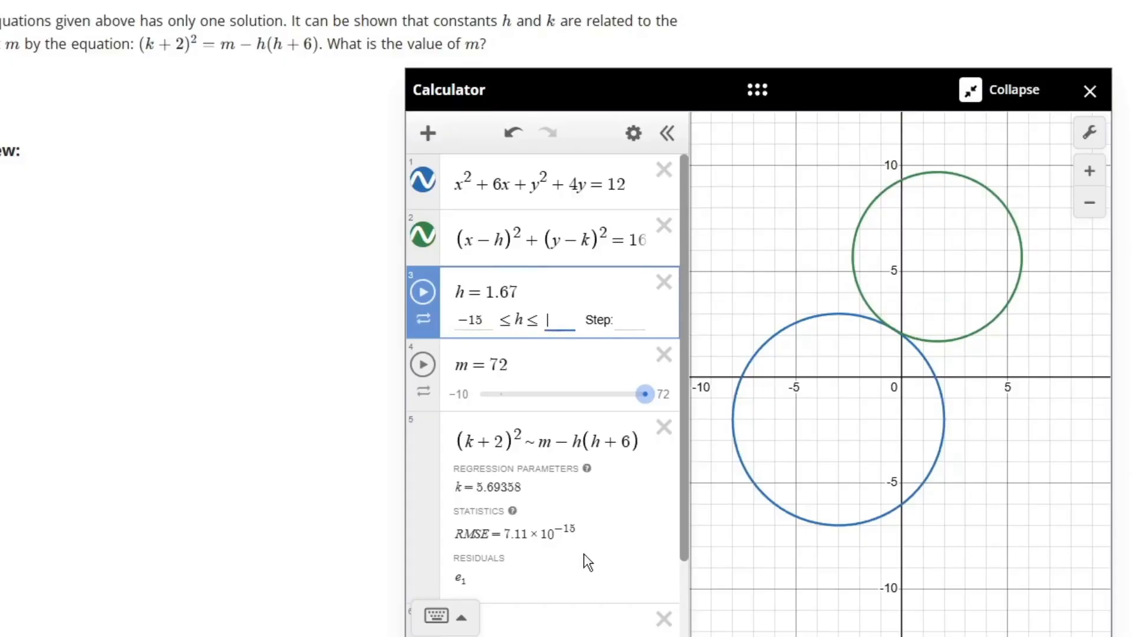
# Step: Animate h and sweep the second circle until it just touches the first
pyautogui.click(422, 291)
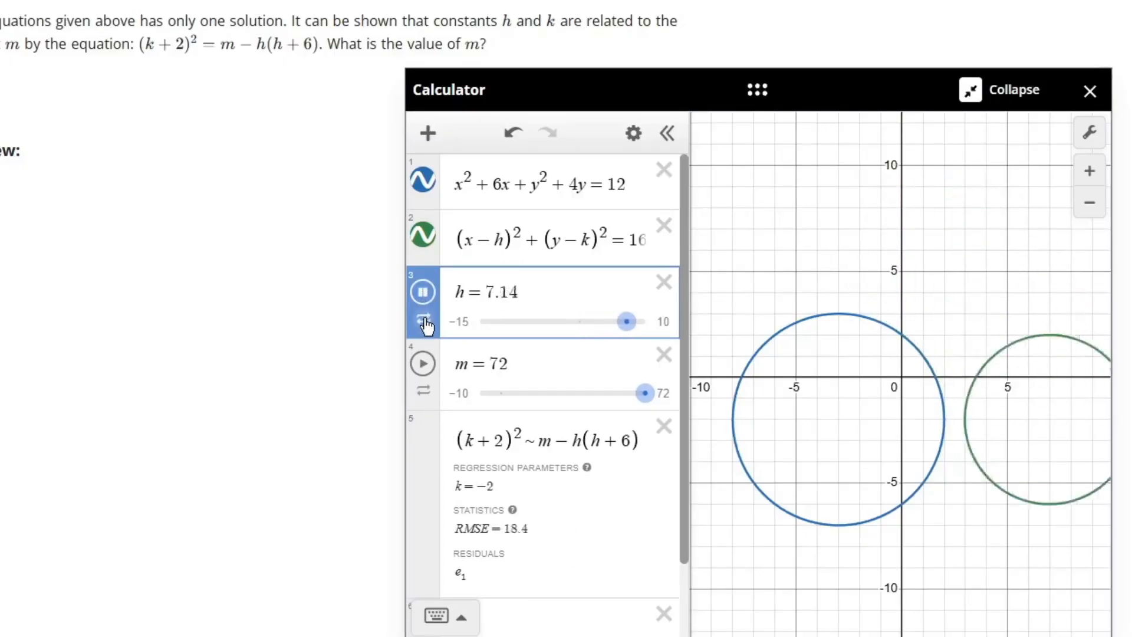
pyautogui.moveTo(626, 321); pyautogui.dragTo(498, 321)
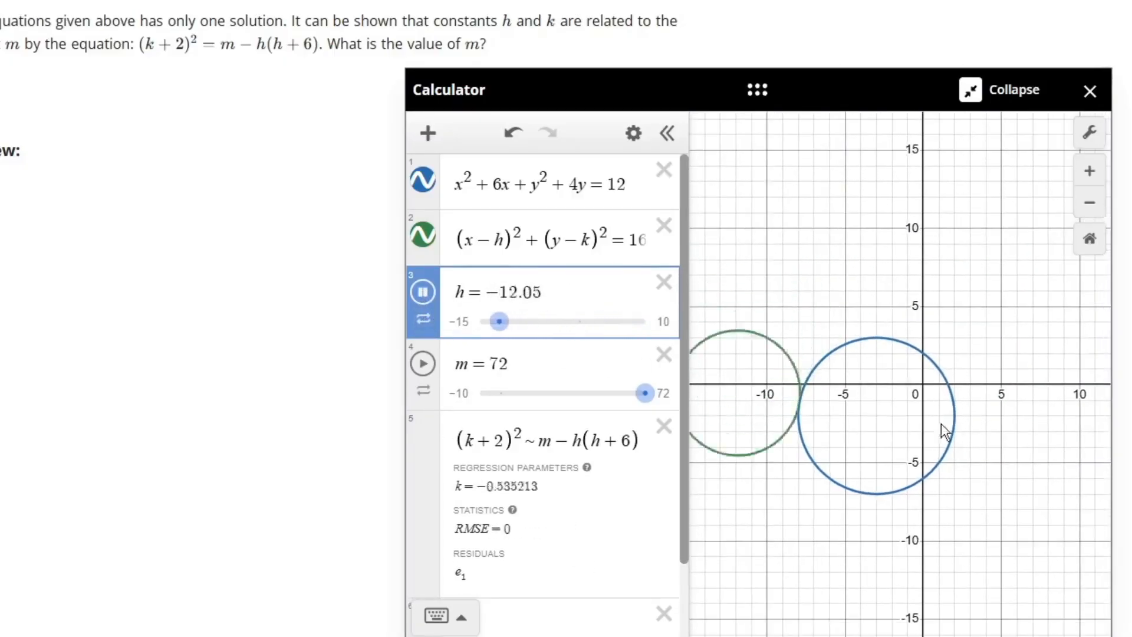
pyautogui.moveTo(499, 322); pyautogui.dragTo(625, 322)
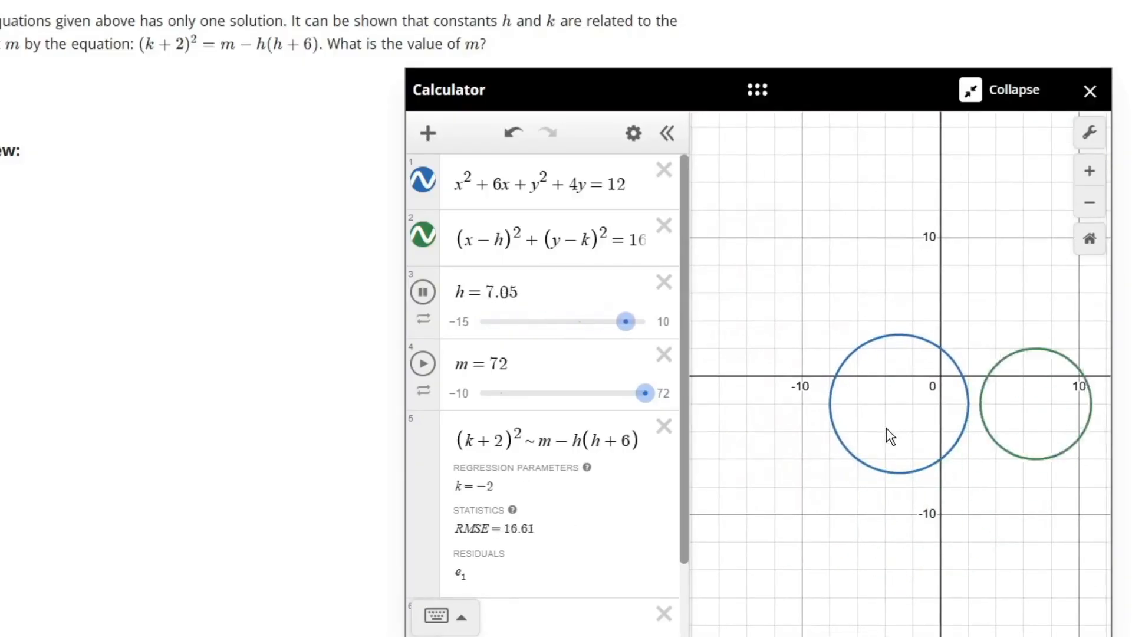
pyautogui.moveTo(625, 322); pyautogui.dragTo(499, 321)
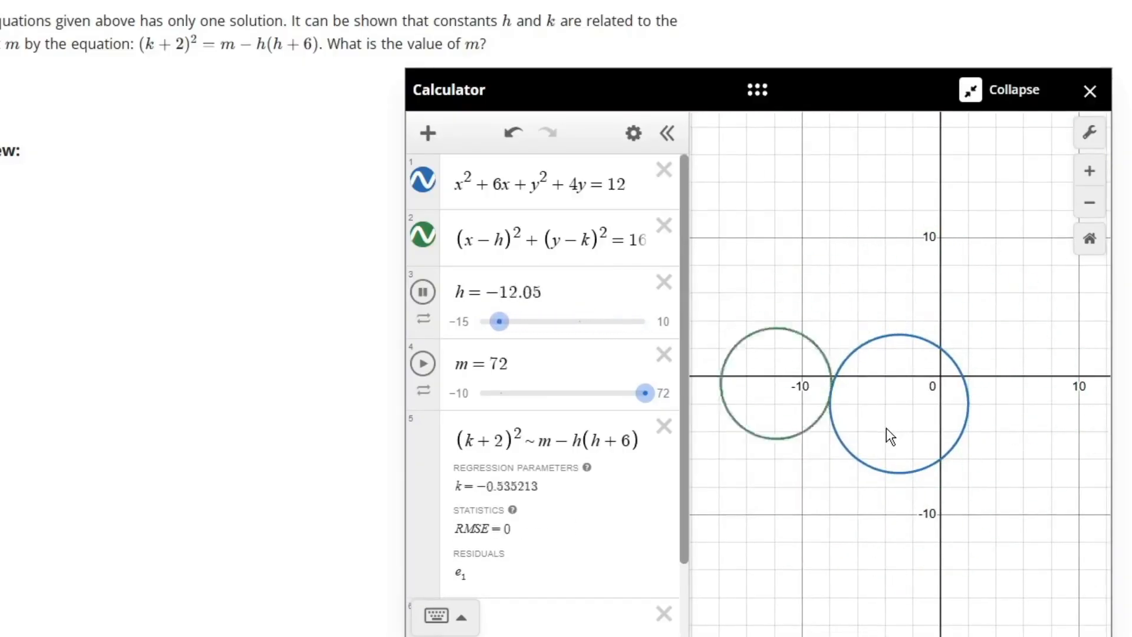
pyautogui.moveTo(498, 322); pyautogui.dragTo(625, 321)
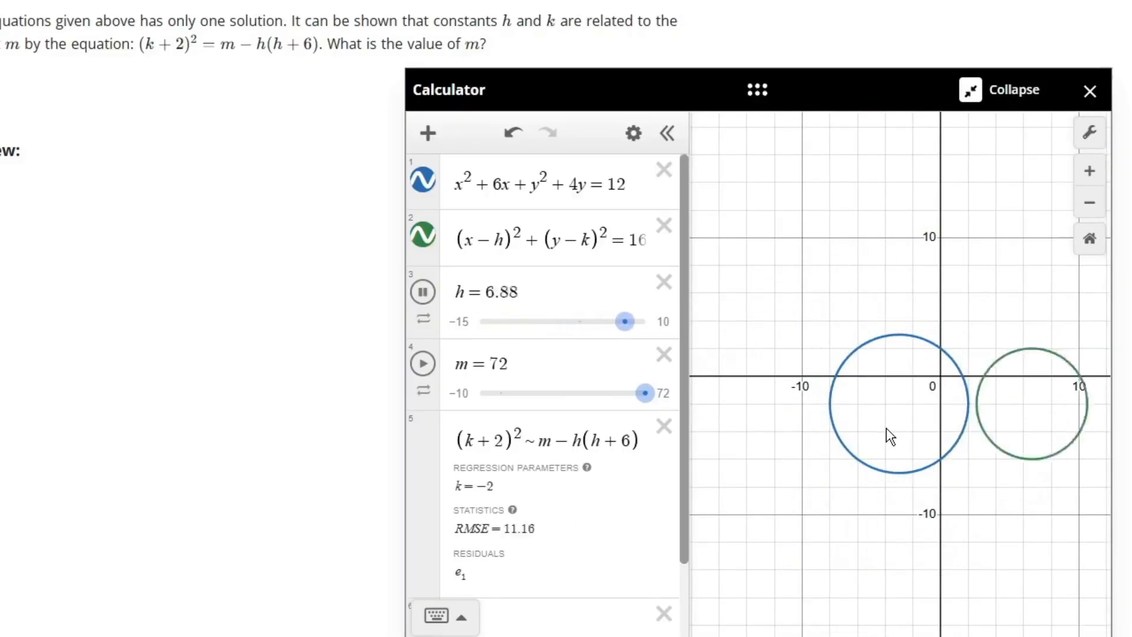
pyautogui.moveTo(623, 321); pyautogui.dragTo(499, 321)
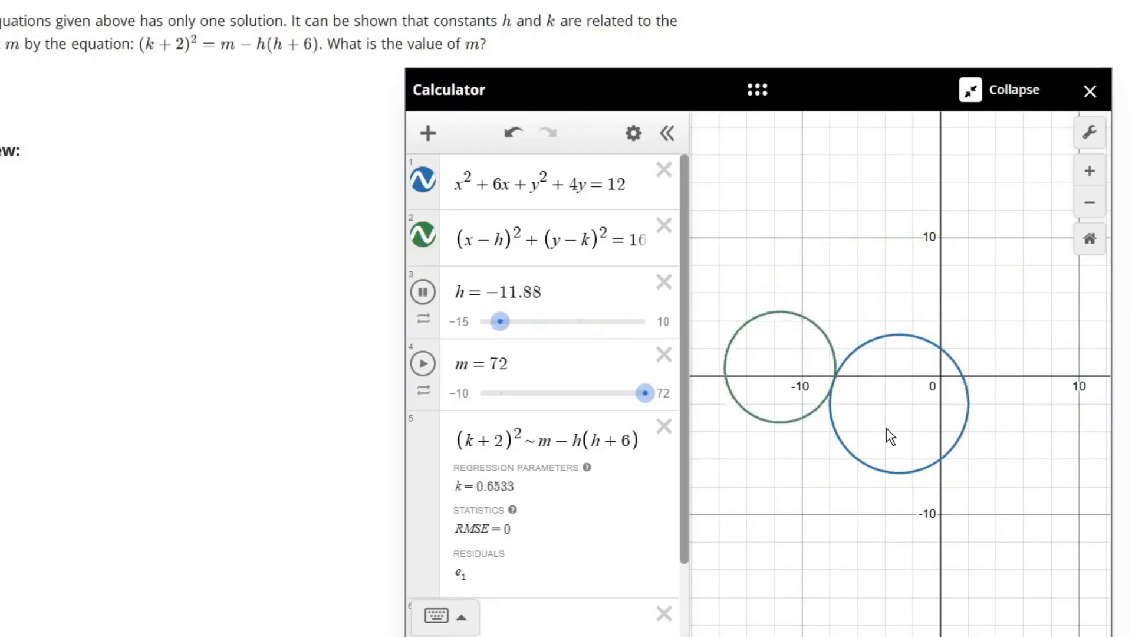
pyautogui.moveTo(499, 321); pyautogui.dragTo(625, 321)
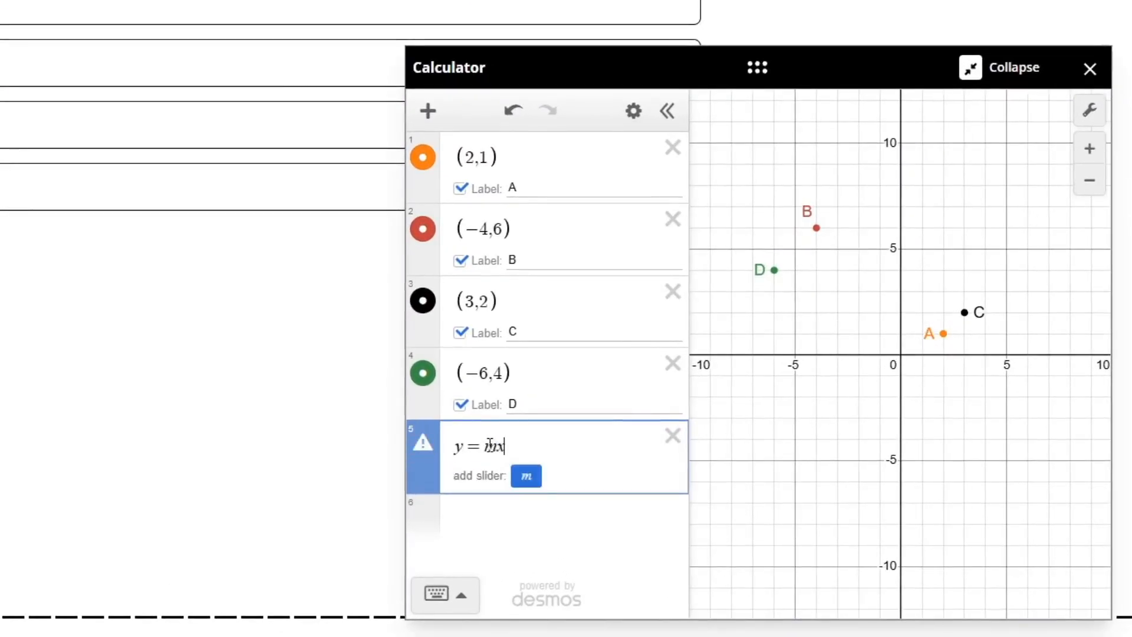
# Step: Graph y = mx + 8 with an m slider and the perpendicular y − 2 = −1/m(x + 2)
pyautogui.write('+ 8')
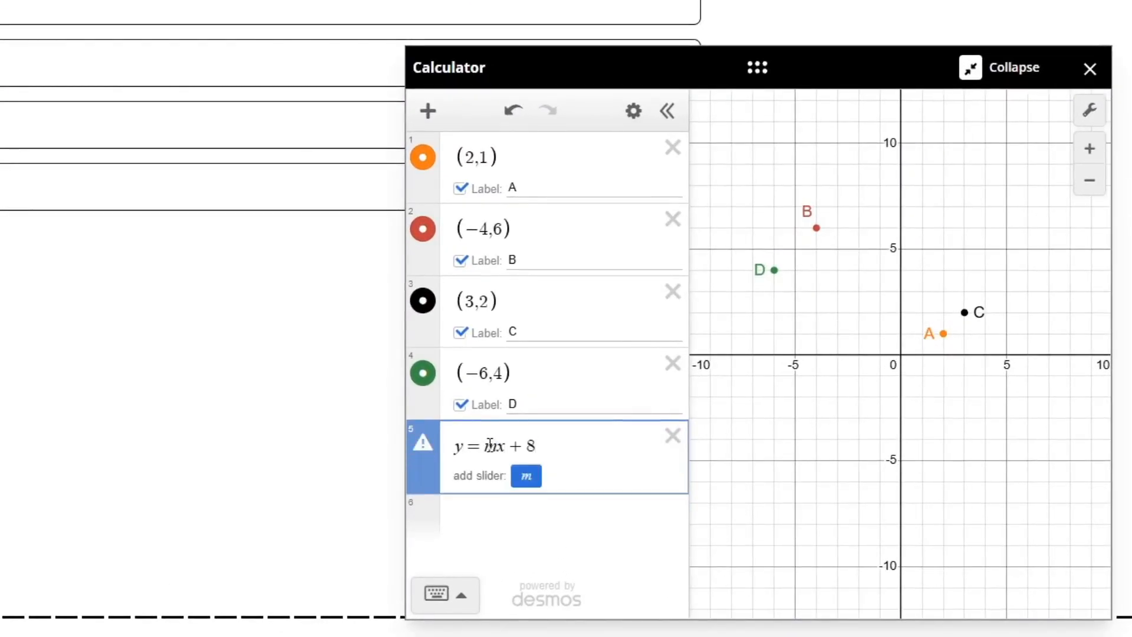
pyautogui.click(526, 476)
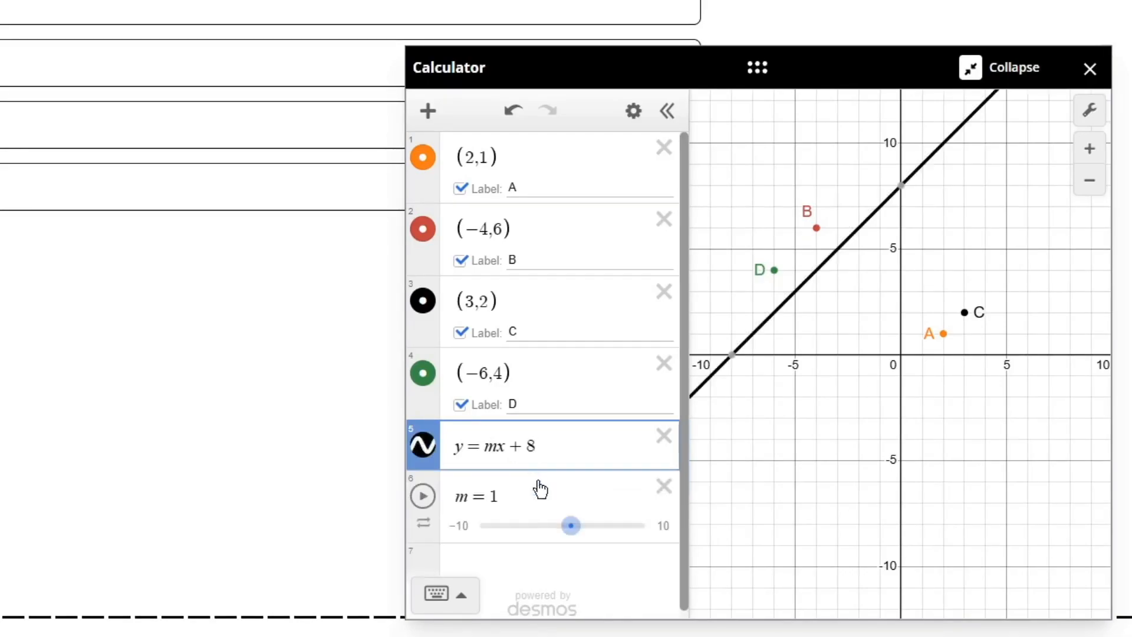
pyautogui.write('y−2=−')
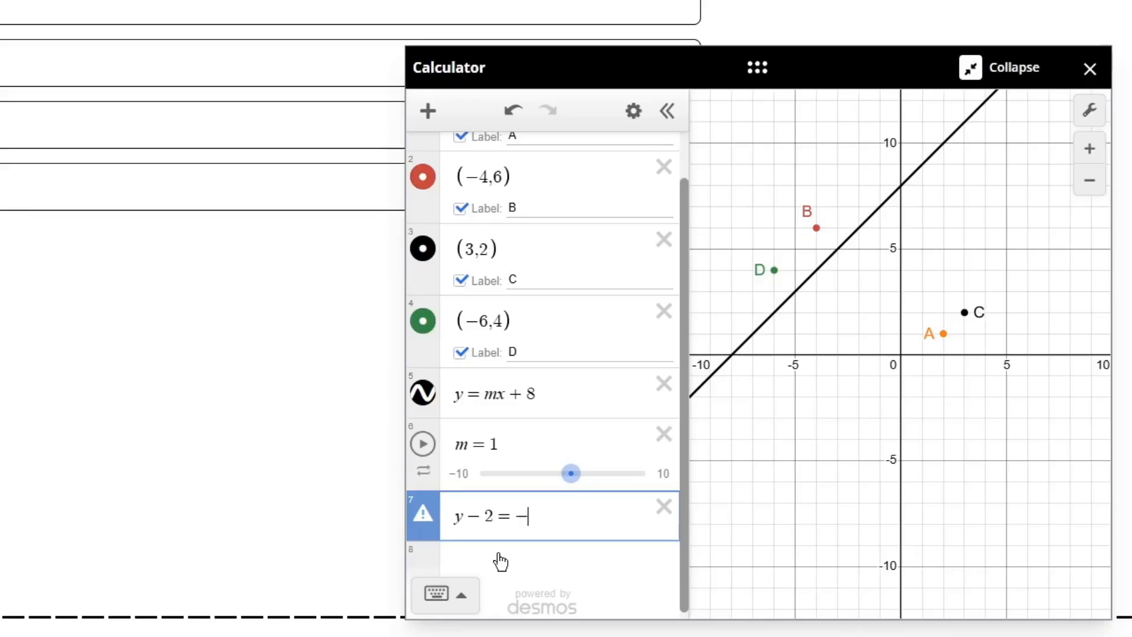
pyautogui.write('1/m')
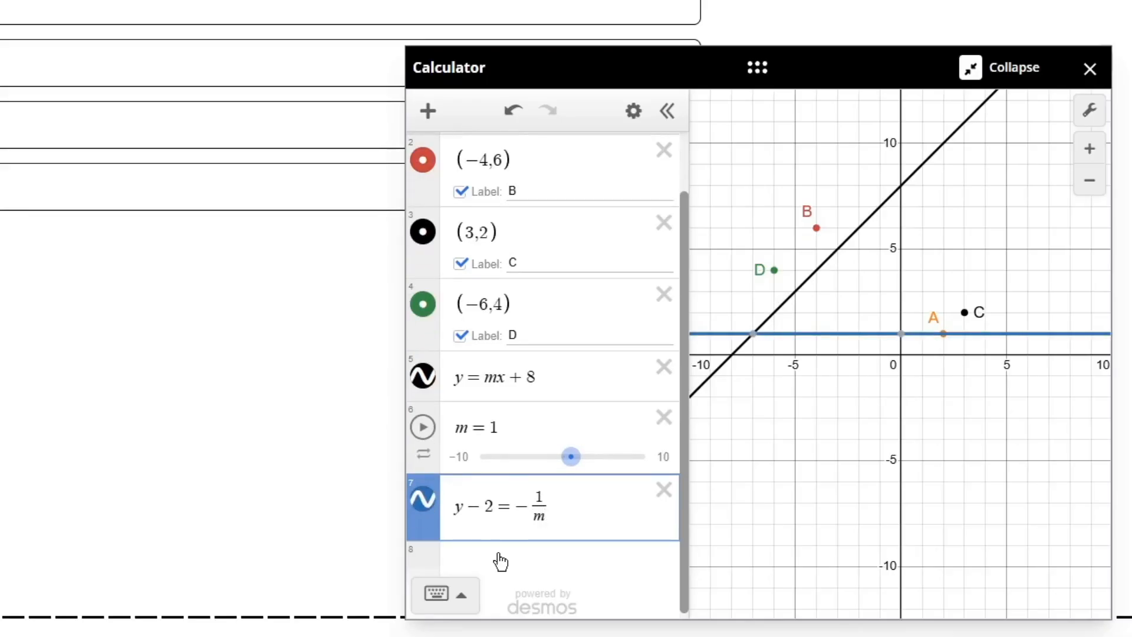
pyautogui.write('(x+2)')
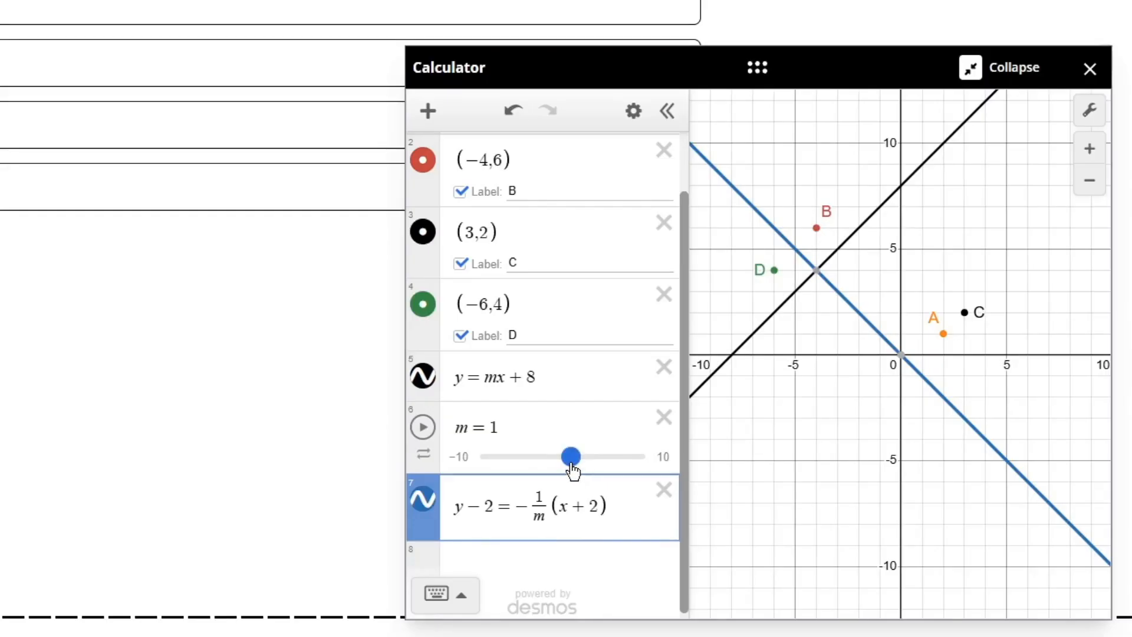
# Step: Slide m toward zero, then negative, then positive again to watch both lines change
pyautogui.moveTo(571, 457); pyautogui.dragTo(563, 456)
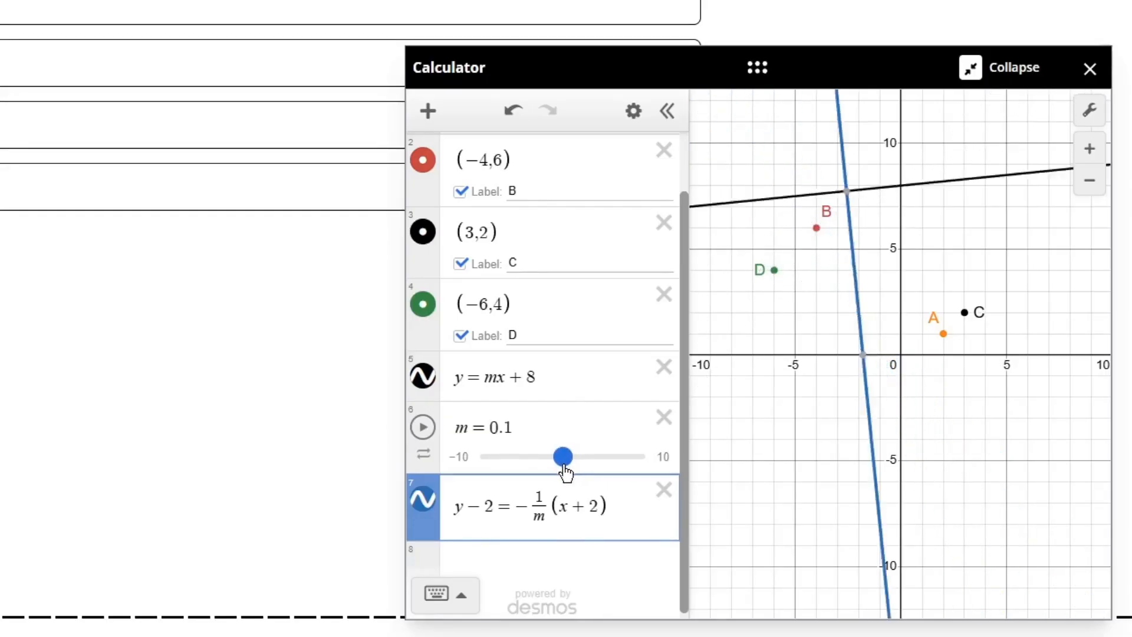
pyautogui.moveTo(563, 456); pyautogui.dragTo(541, 456)
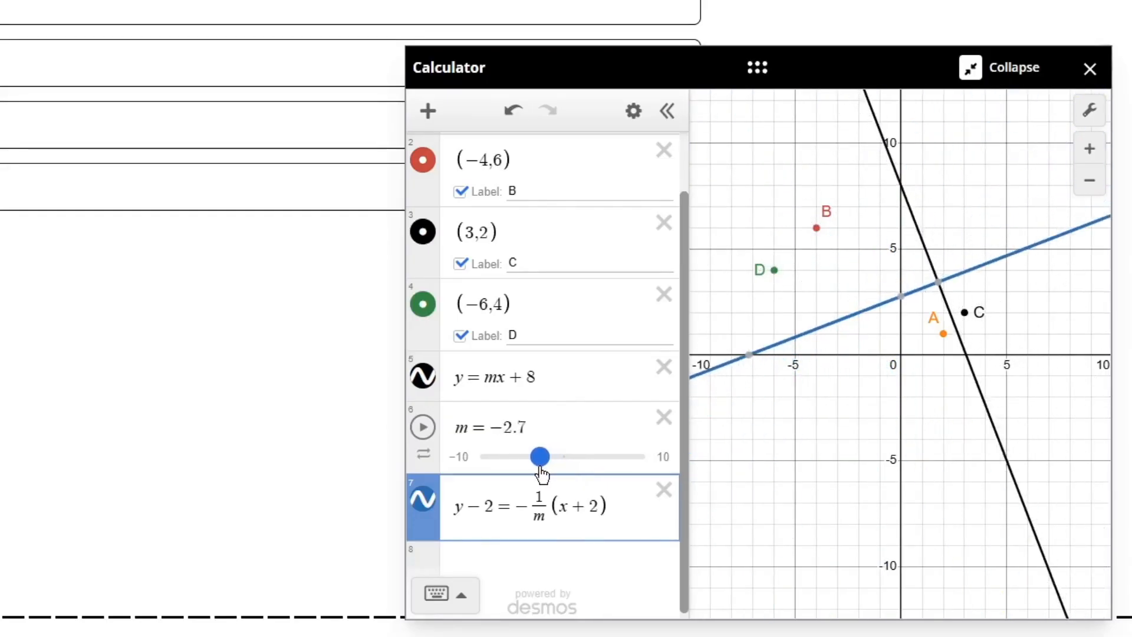
pyautogui.moveTo(541, 457); pyautogui.dragTo(569, 457)
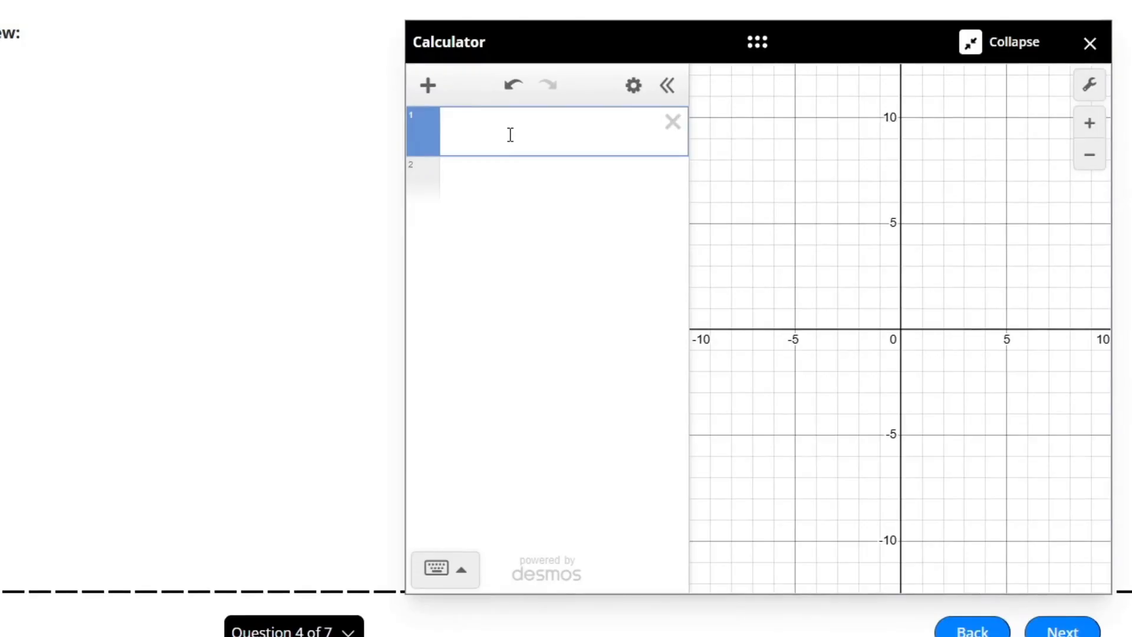
# Step: Build a table holding the points (7/2, 11/2) and (1/3, −4)
pyautogui.write('table')
pyautogui.write('7/2')
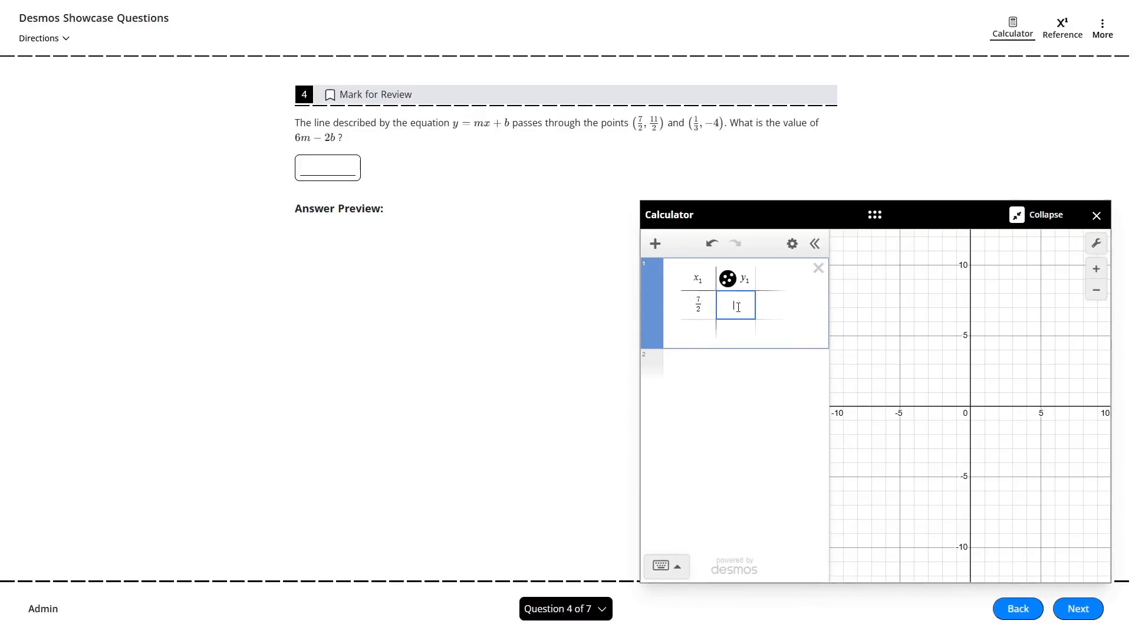
pyautogui.write('11/2')
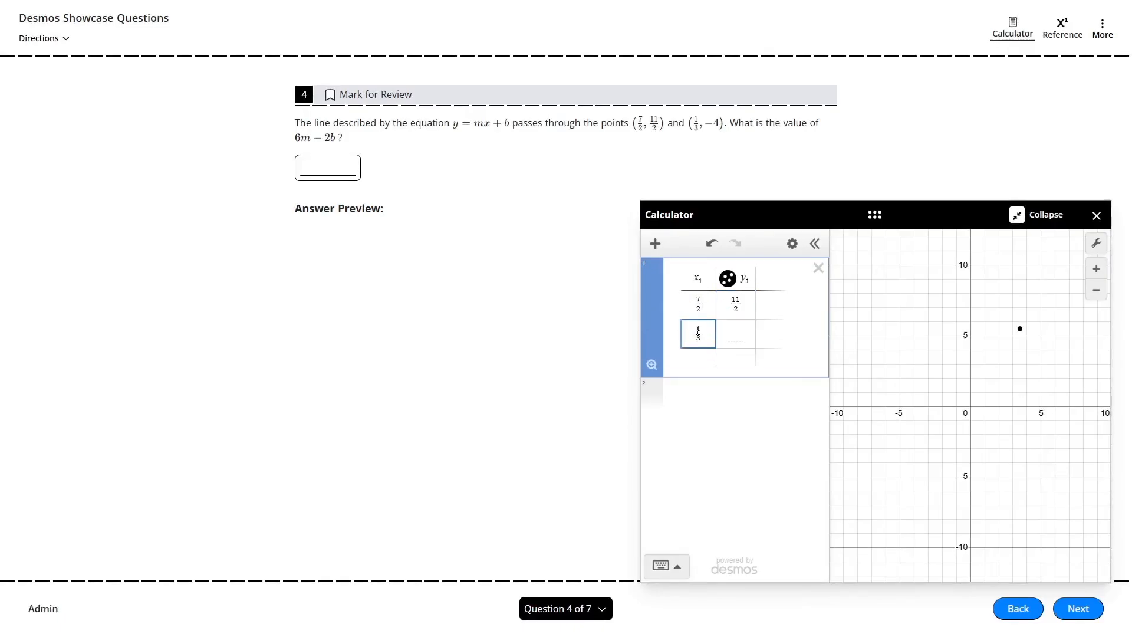
pyautogui.write('-4')
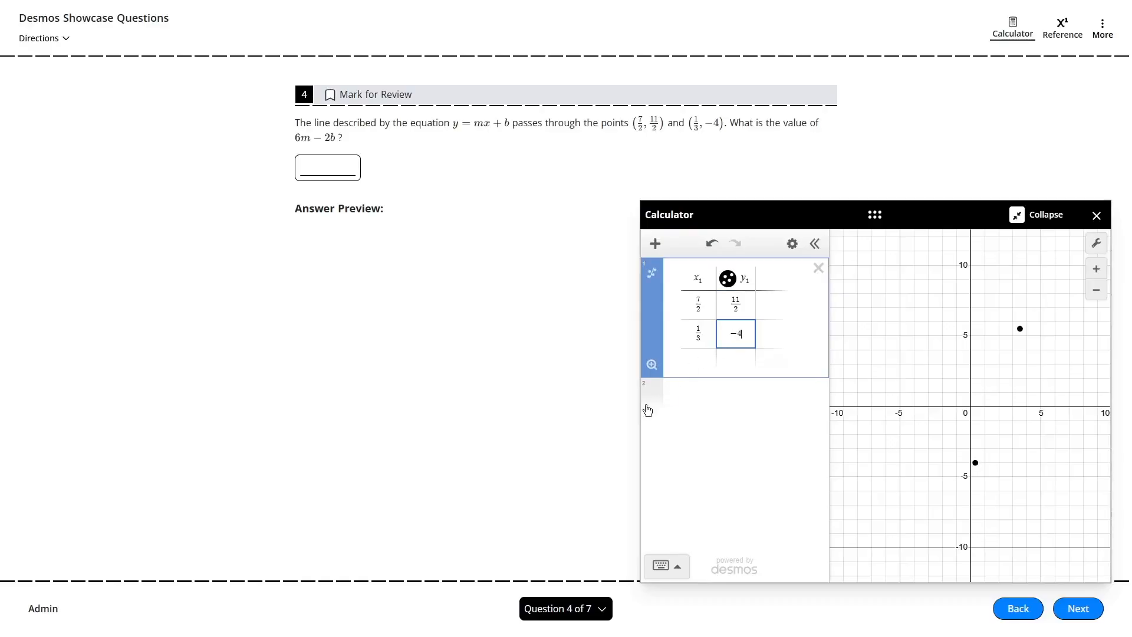
pyautogui.moveTo(687, 398)
pyautogui.write('y1 ~ mx1 + b')
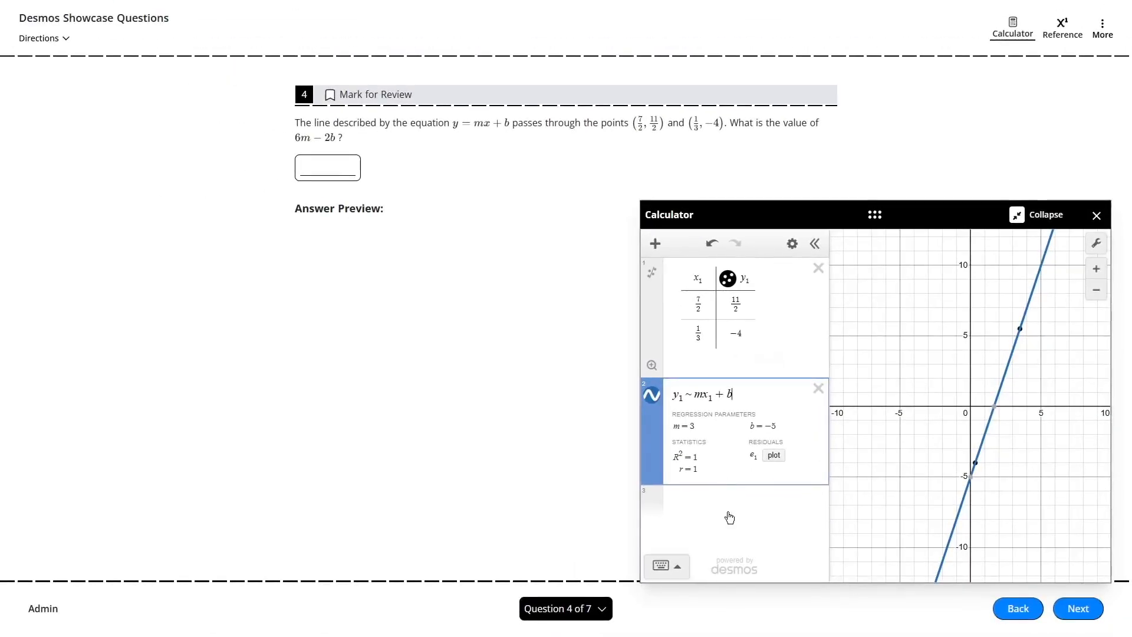
# Step: Evaluate 6m − 2b as 28 and submit 28 as the answer
pyautogui.write('6m-2b')
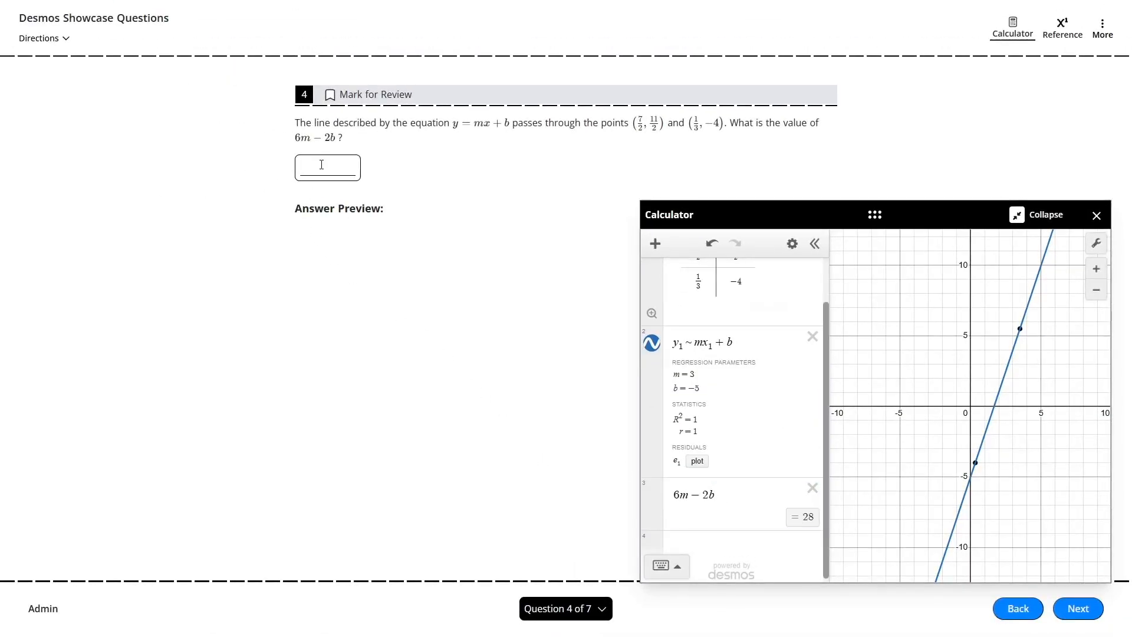
pyautogui.write('28')
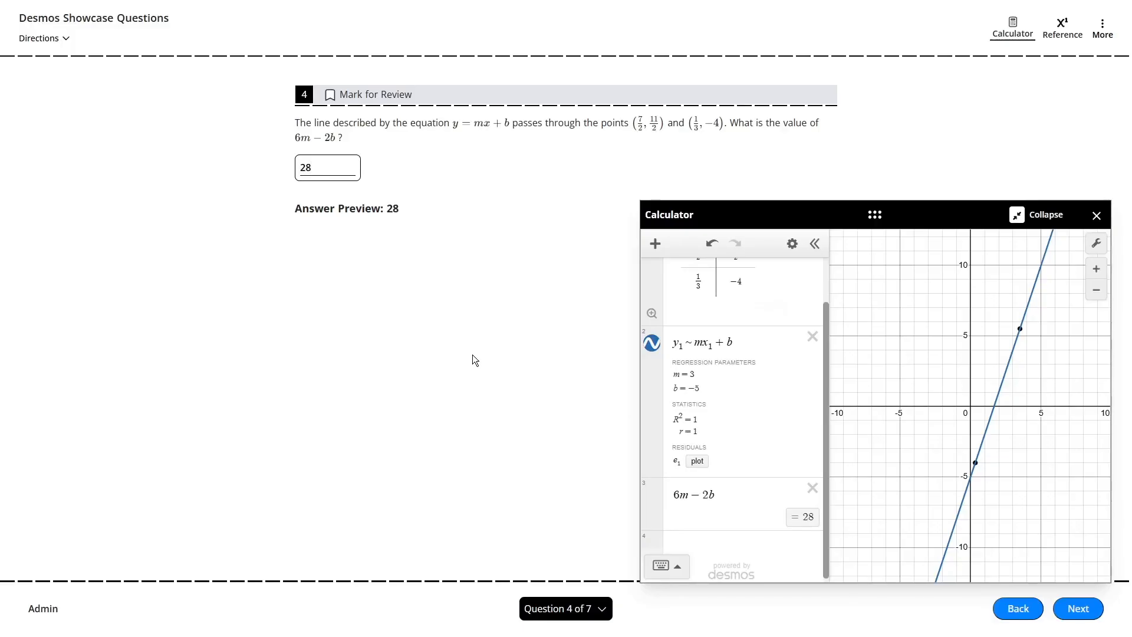
pyautogui.click(1076, 608)
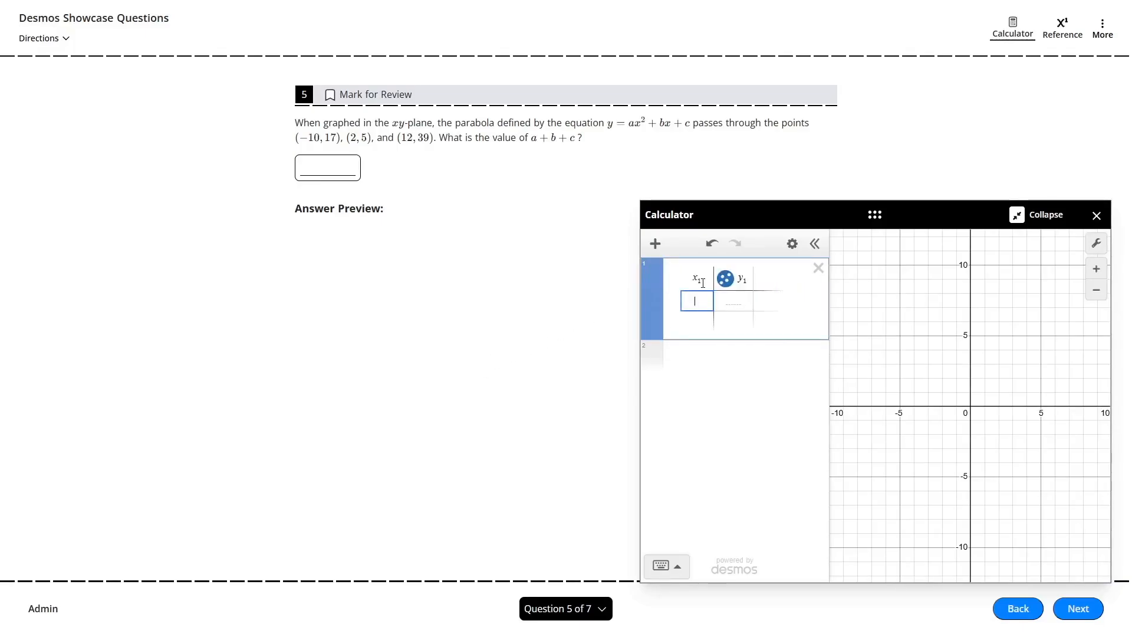
# Step: Tabulate (−10, 17), (2, 5), (12, 39), regress a quadratic, and read a + b + c = 3.8
pyautogui.write('-10')
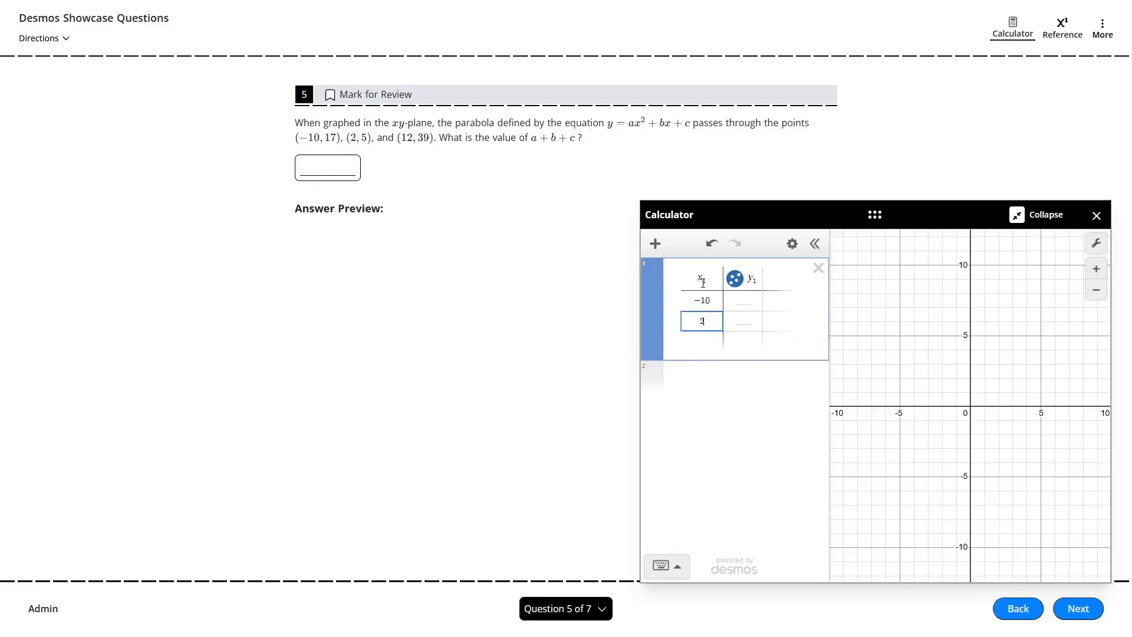
pyautogui.write('12')
pyautogui.click(743, 300)
pyautogui.write('17')
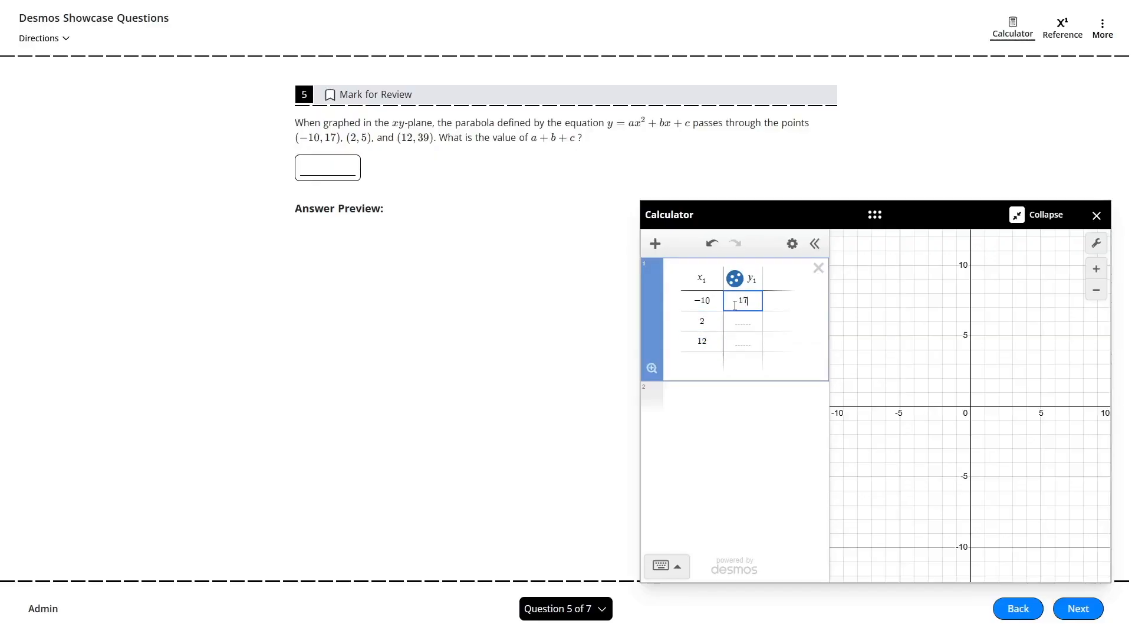
pyautogui.write('39')
pyautogui.click(734, 396)
pyautogui.write('y_1 ~ ax_1^2 + bx_1 + c')
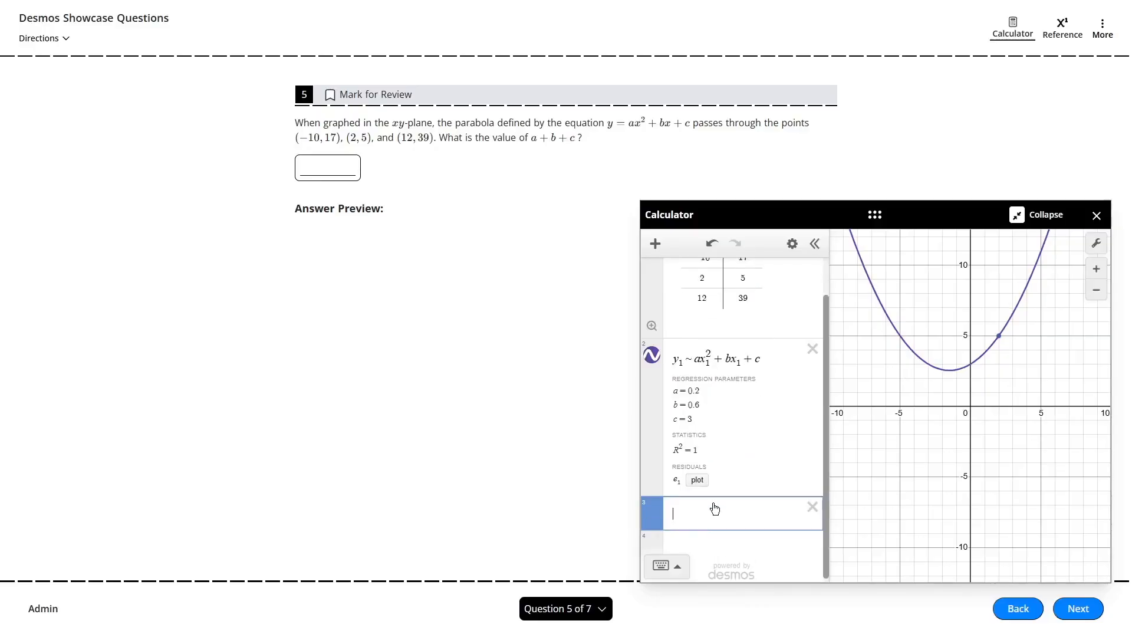
pyautogui.write('a+b+c')
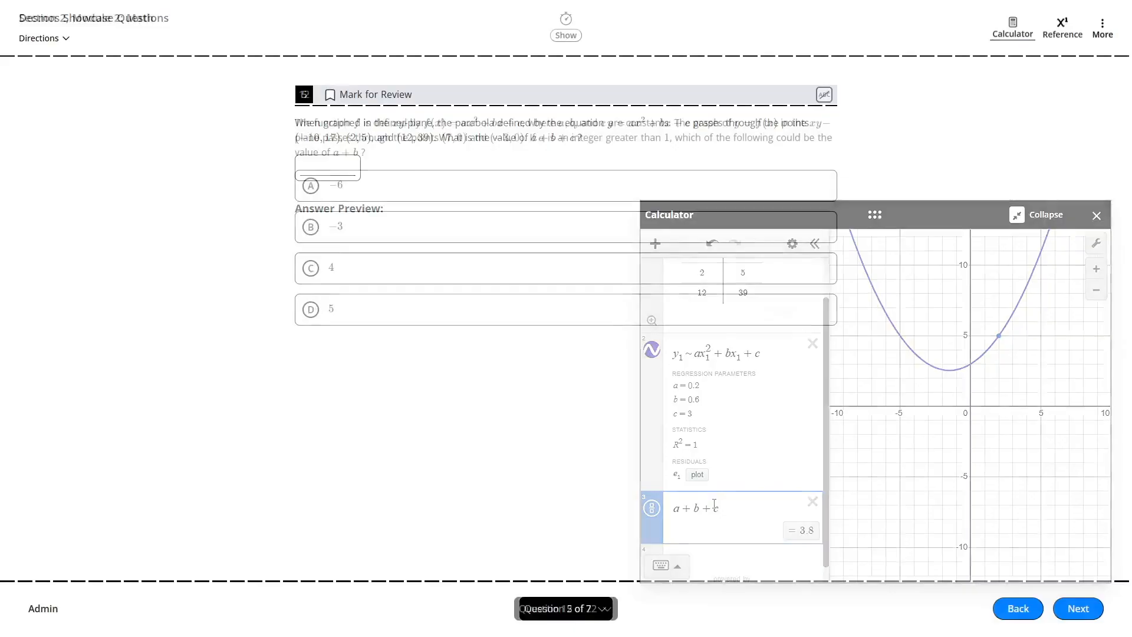
# Step: Navigate to question 12 about the quadratic through (7, 0) and (−3, 0)
pyautogui.click(1097, 215)
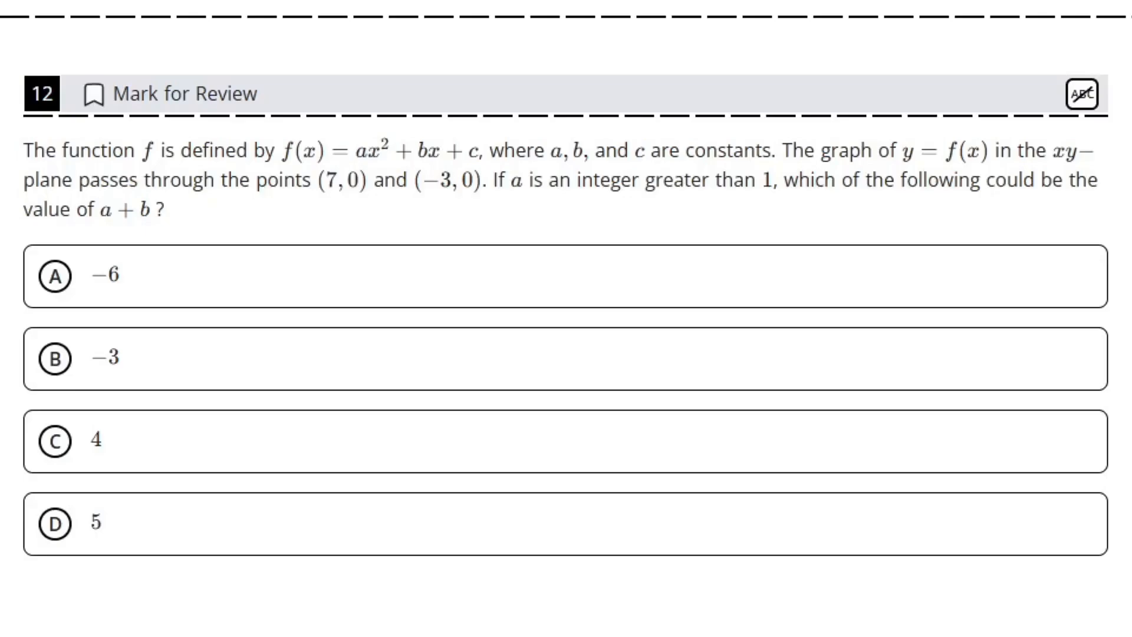
pyautogui.moveTo(190, 213)
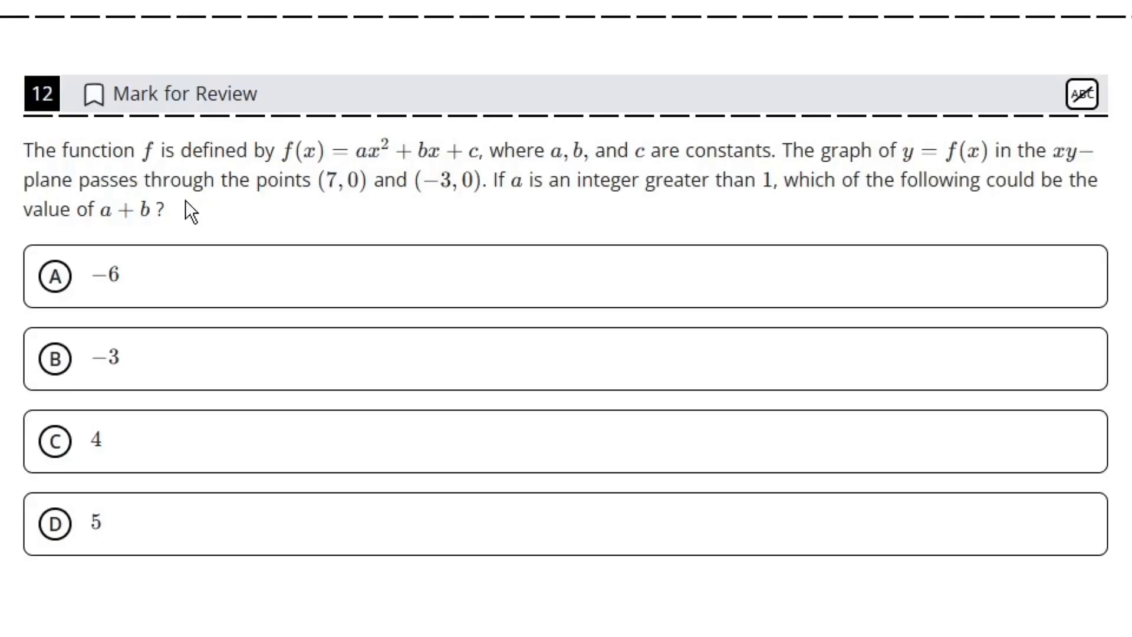
pyautogui.moveTo(491, 213)
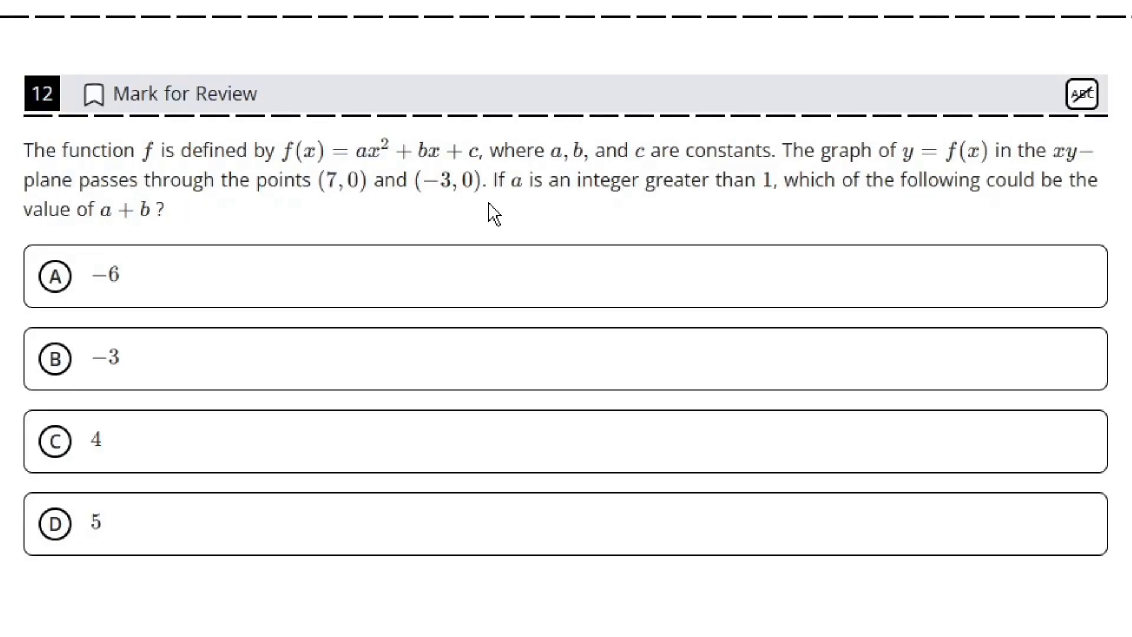
pyautogui.moveTo(747, 217)
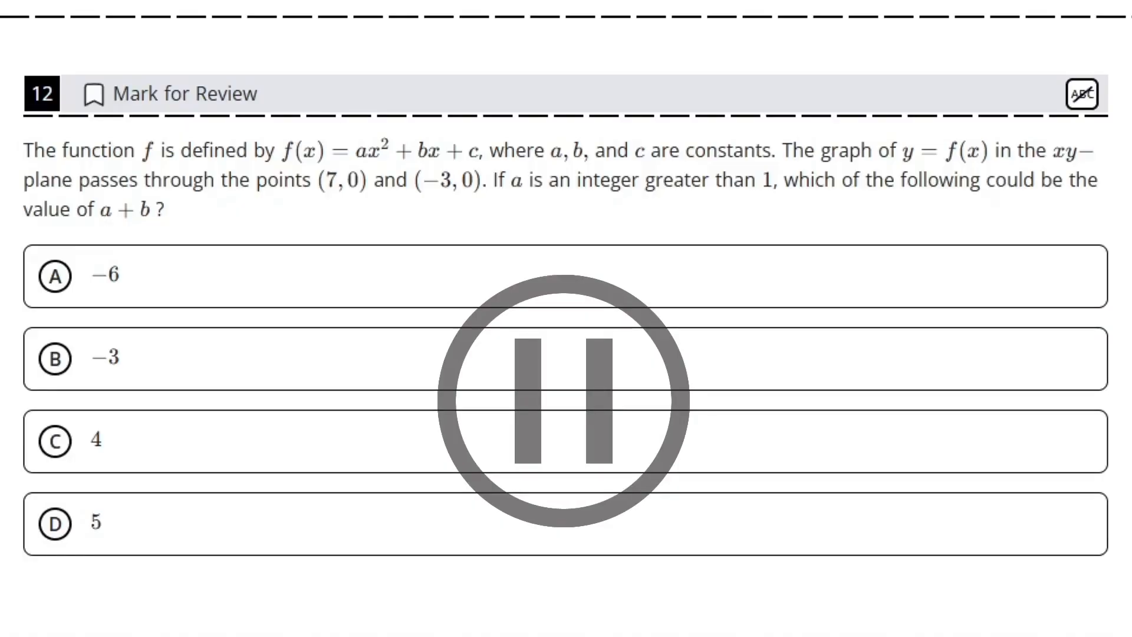
pyautogui.click(1011, 28)
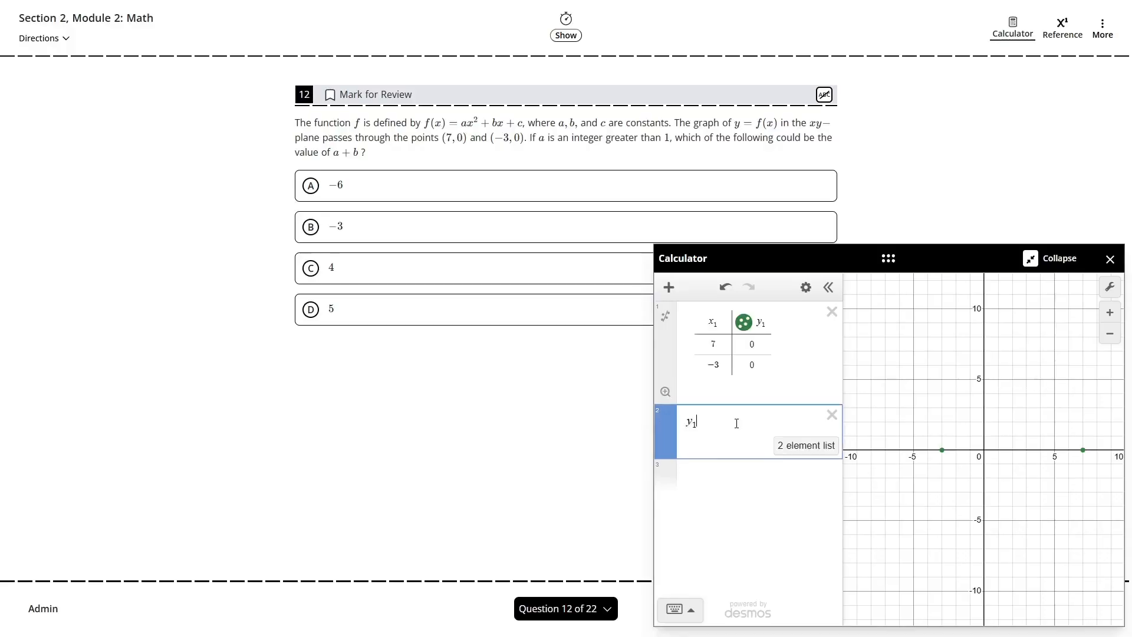
# Step: Run the quadratic regression, add a + b, and slide a to 2 to get −6
pyautogui.write('~ ax_1^2 + bx_1 + c')
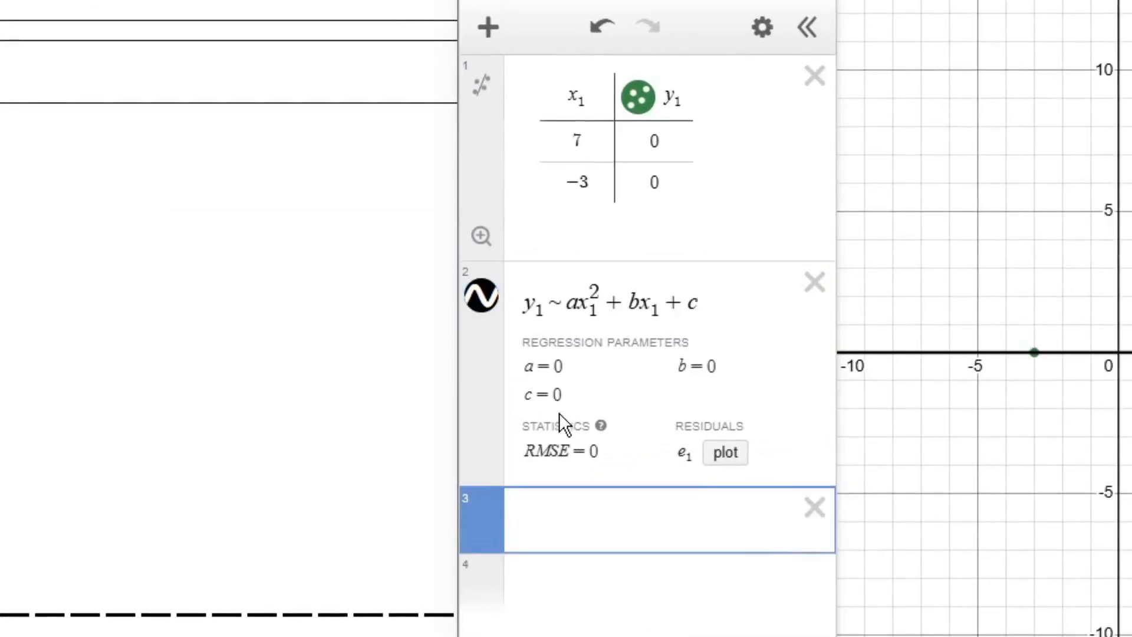
pyautogui.moveTo(730, 364)
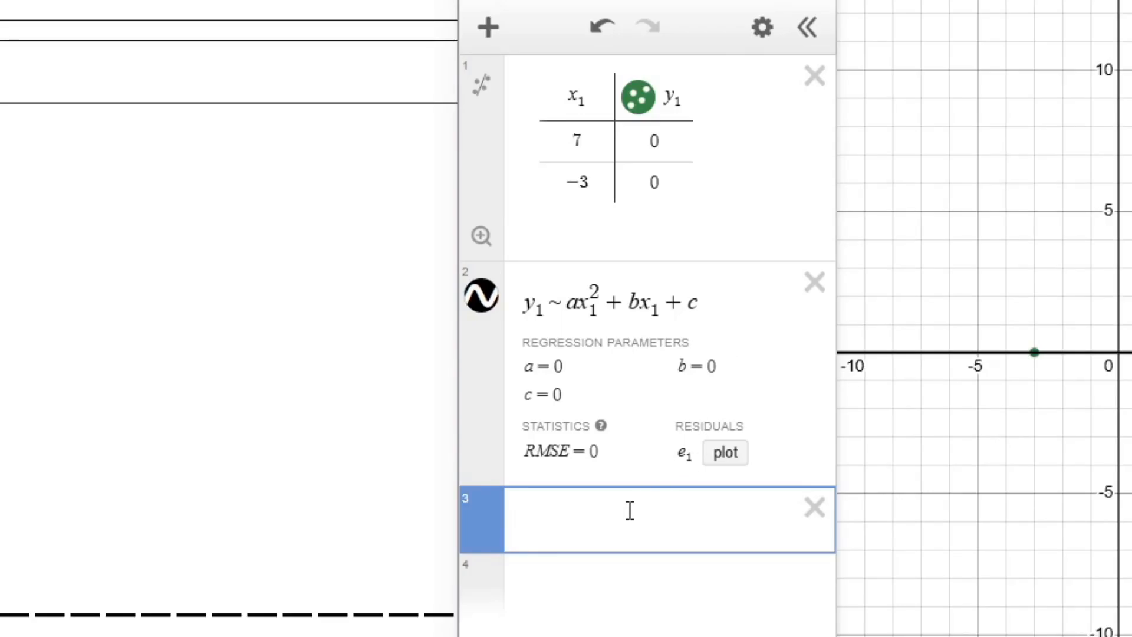
pyautogui.write('a=2')
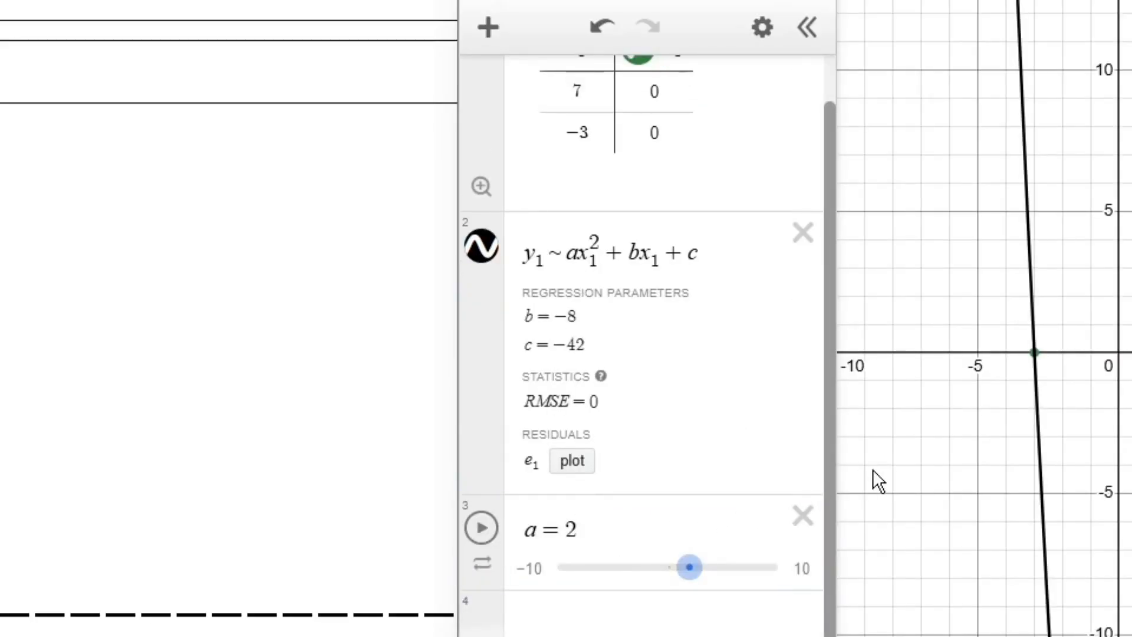
pyautogui.moveTo(830, 605)
pyautogui.write('a')
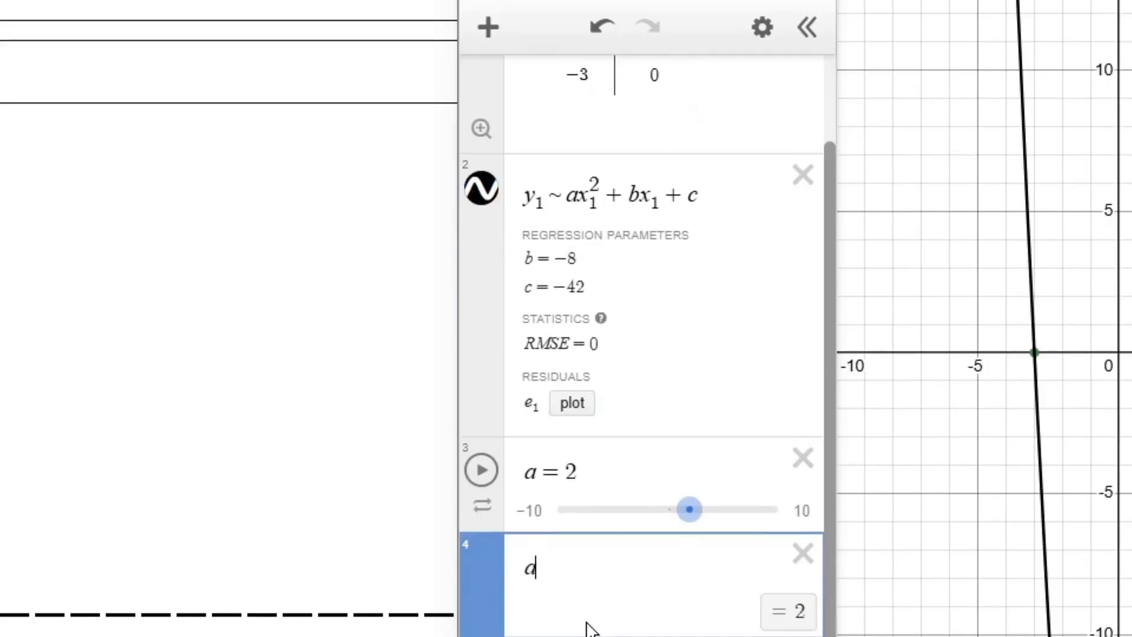
pyautogui.write('+ b')
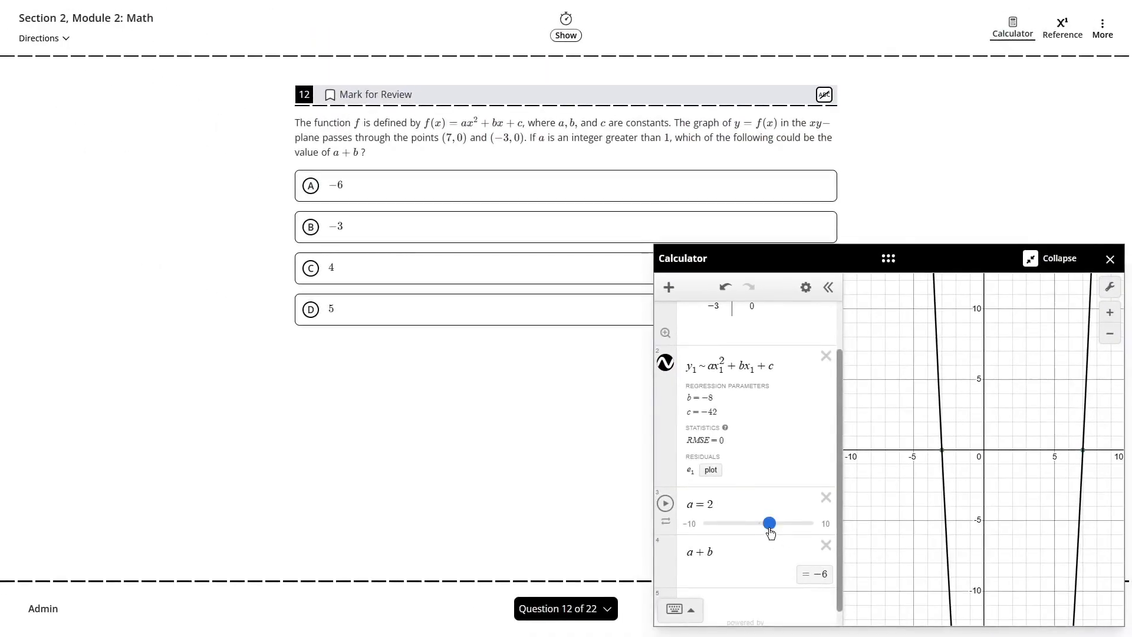
pyautogui.moveTo(769, 523); pyautogui.dragTo(786, 523)
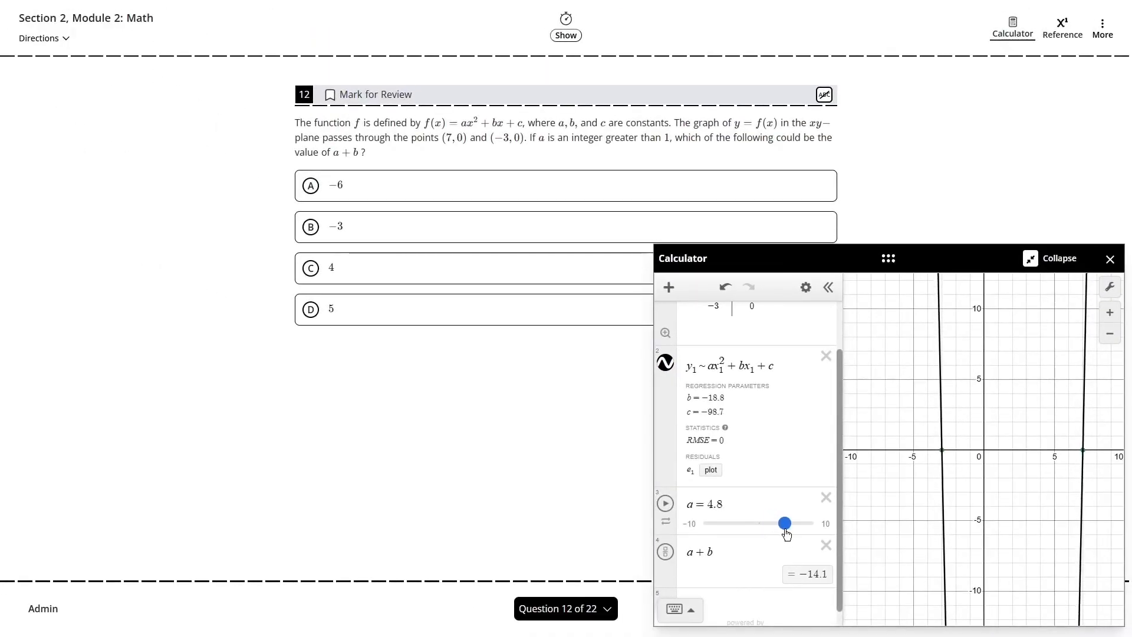
pyautogui.moveTo(785, 523); pyautogui.dragTo(772, 523)
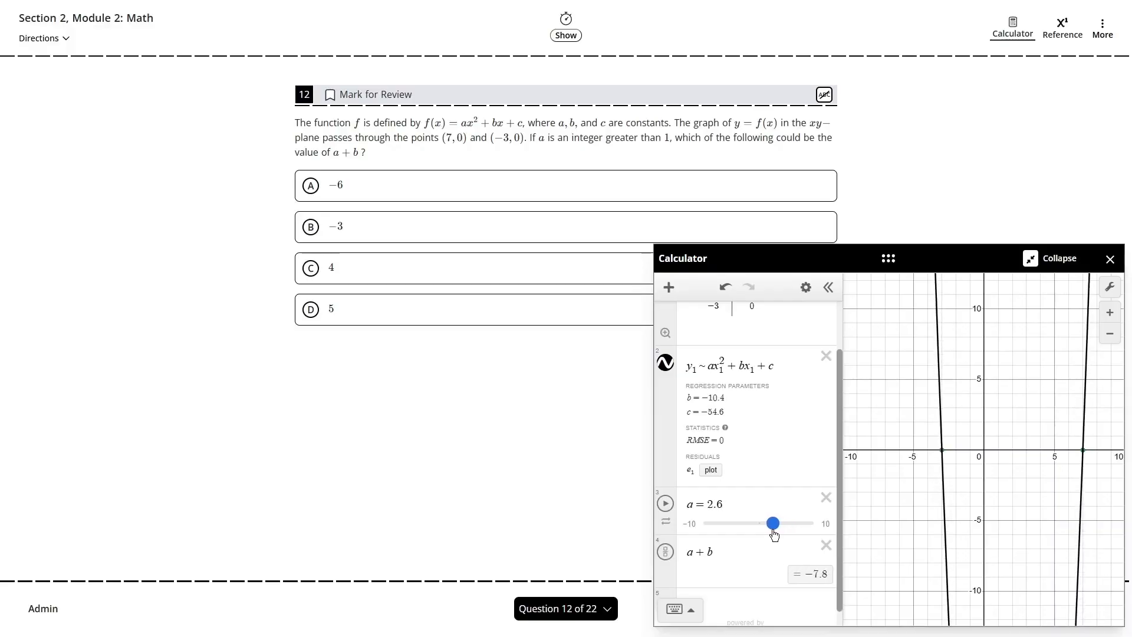
pyautogui.moveTo(773, 523); pyautogui.dragTo(769, 523)
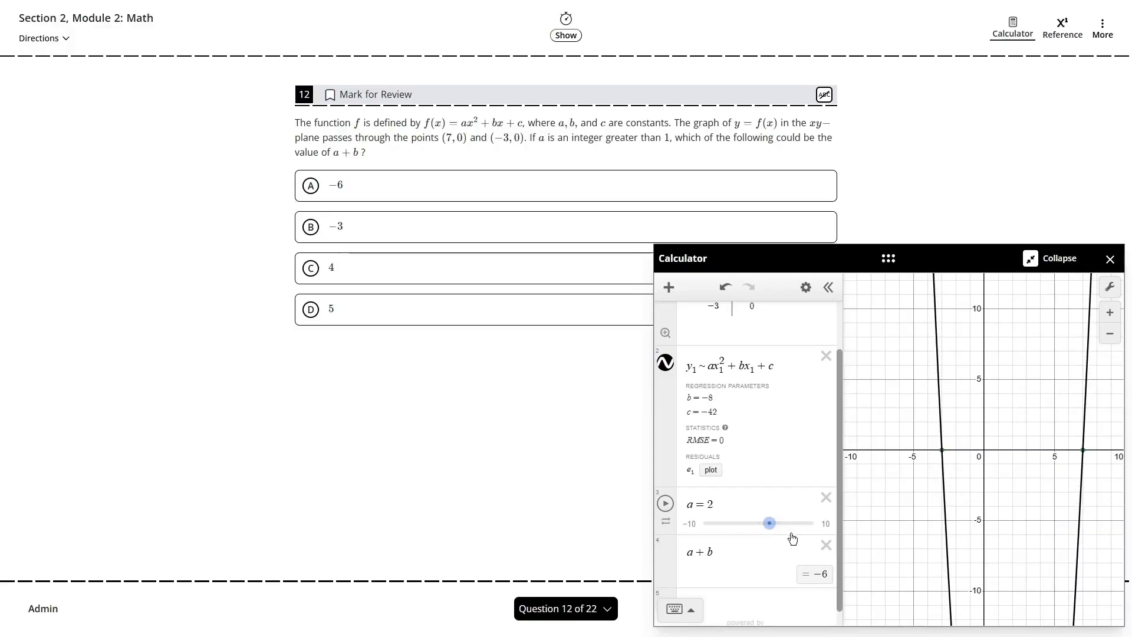
pyautogui.click(311, 186)
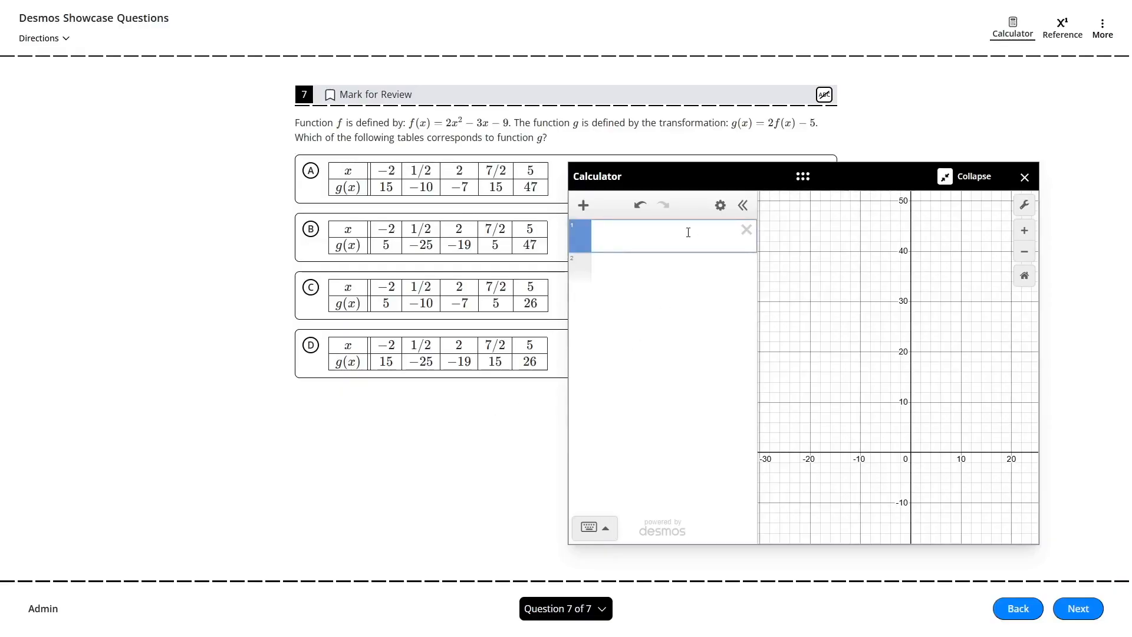
# Step: Define f(x) = 2x² − 3x − 9
pyautogui.write('f(x)=2x')
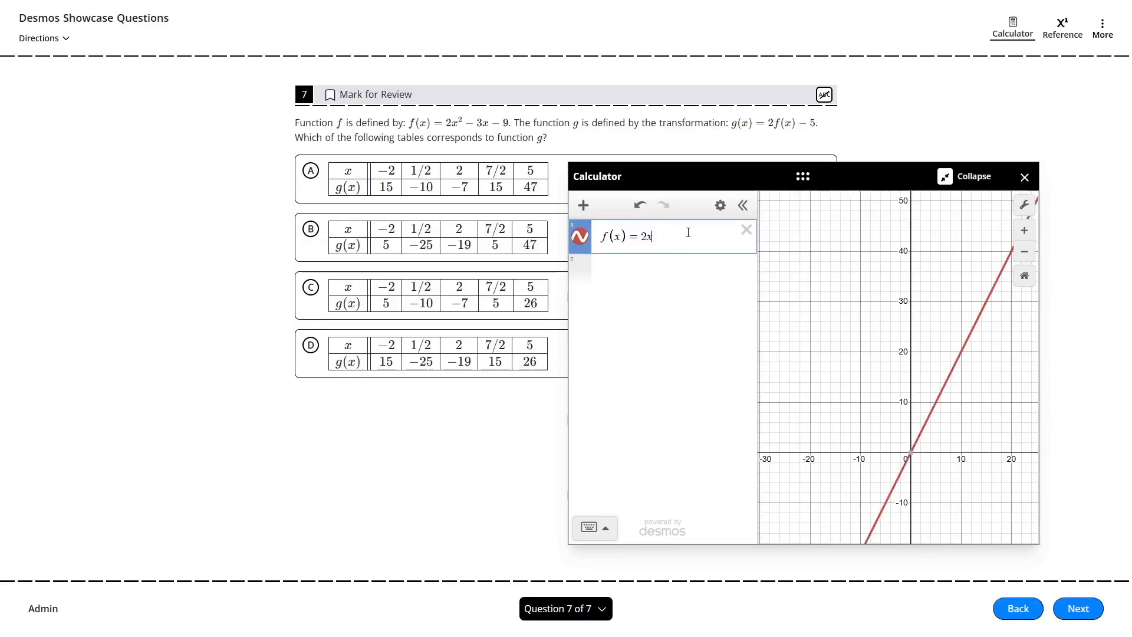
pyautogui.write('^2-3x')
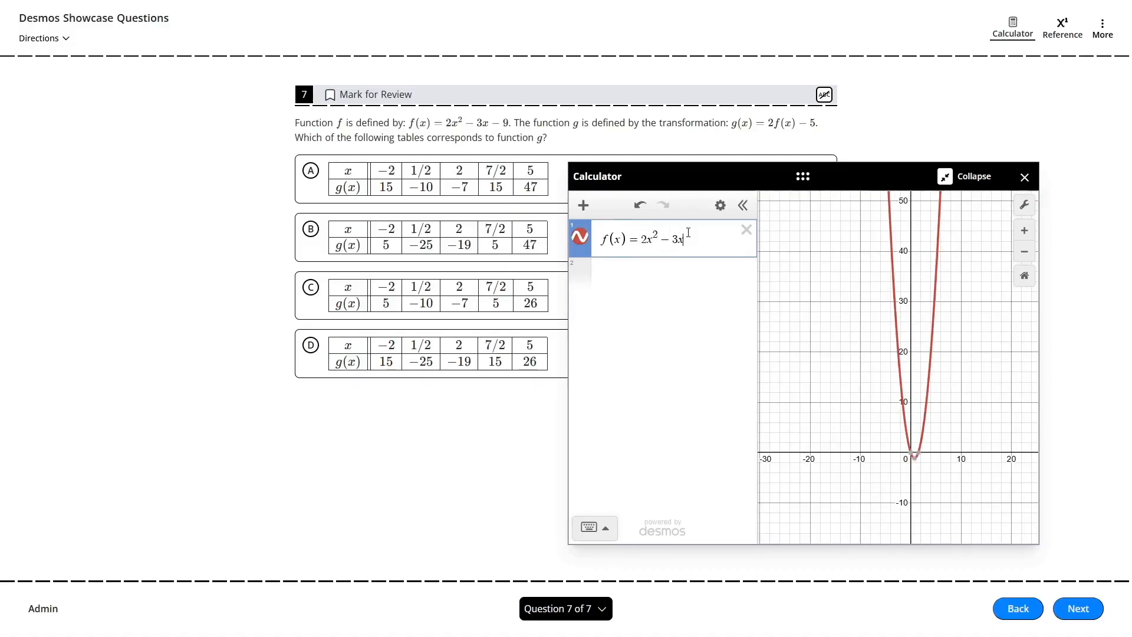
pyautogui.write('-9')
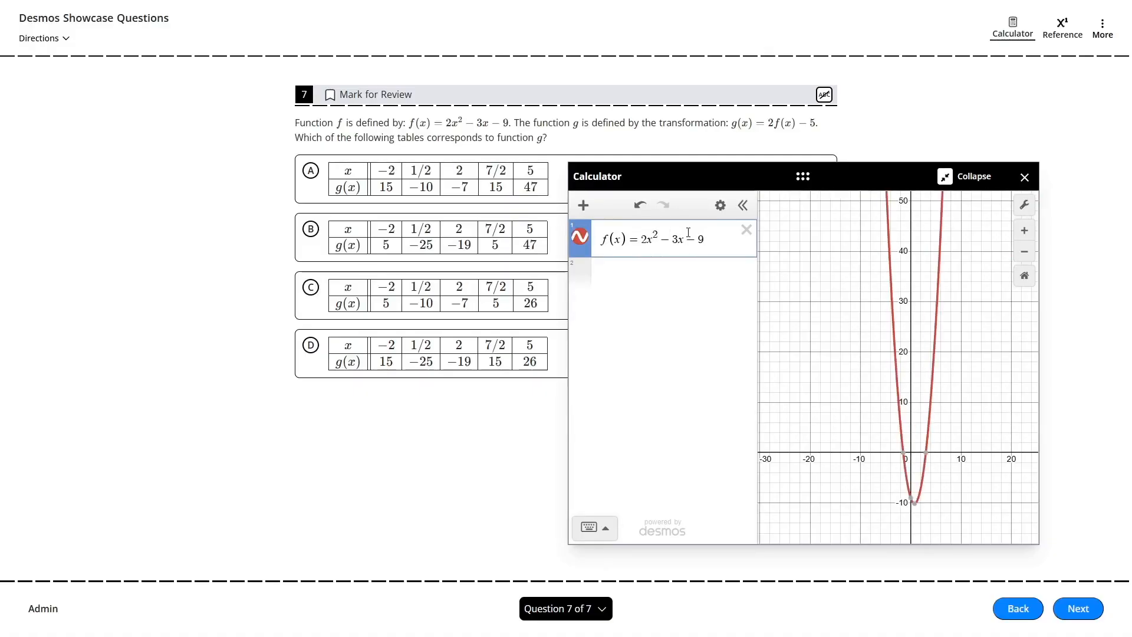
# Step: Tabulate 2f(x) − 5 at x = −2, 1/2, 2, 7/2, 5 and pick choice B
pyautogui.click(583, 205)
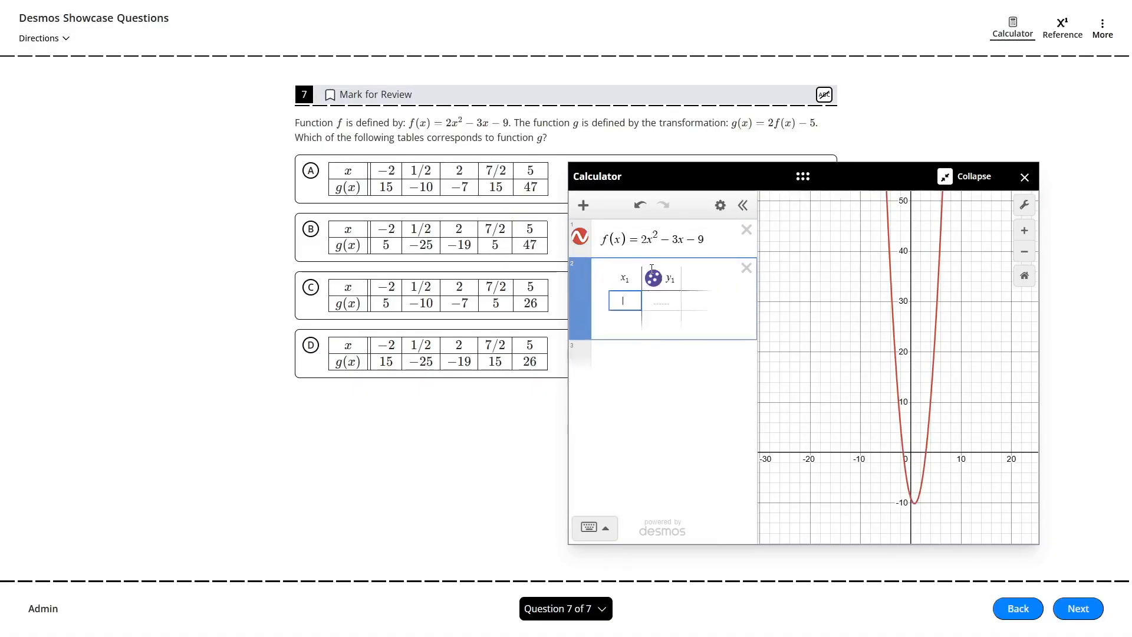
pyautogui.click(624, 277)
pyautogui.write('2f(x)−5')
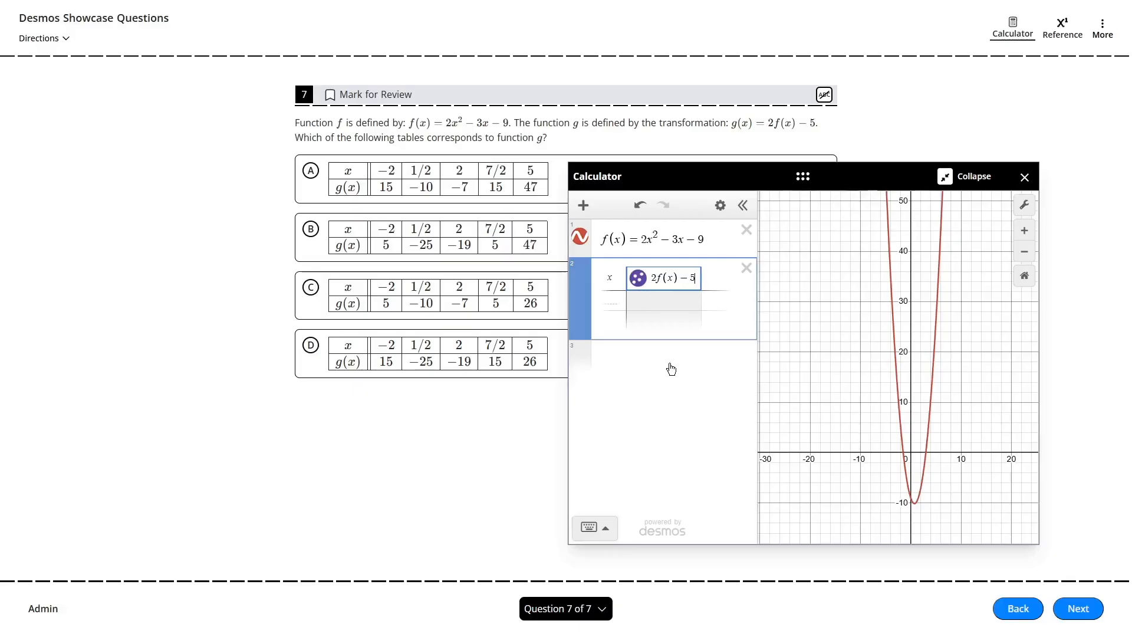
pyautogui.moveTo(626, 371)
pyautogui.write('g(x) = 2f(x) − 5')
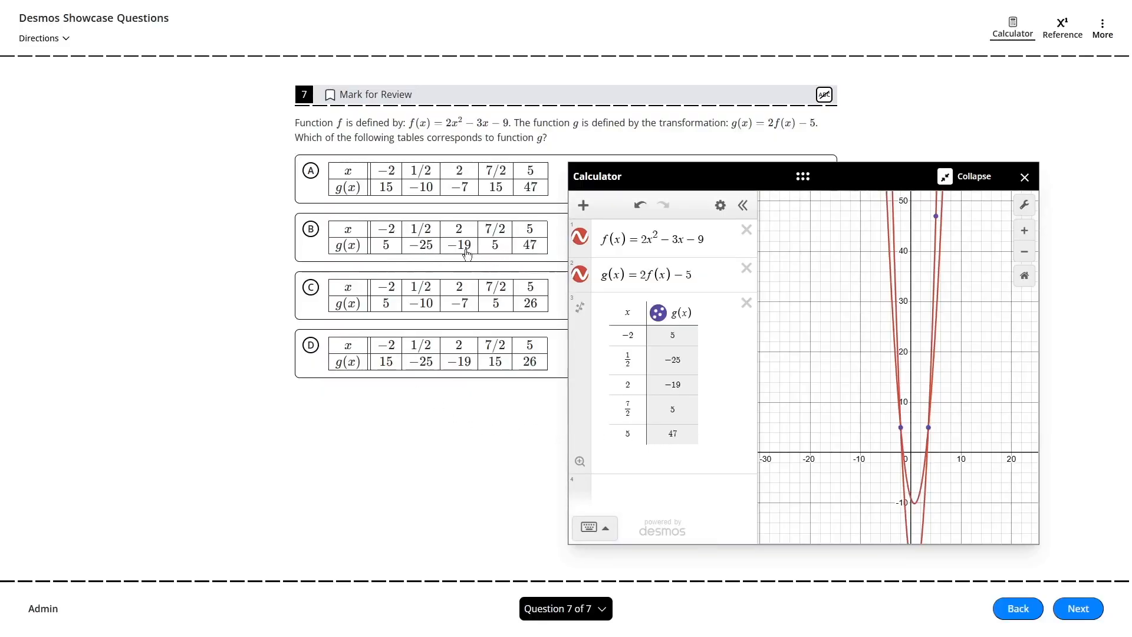
pyautogui.click(311, 229)
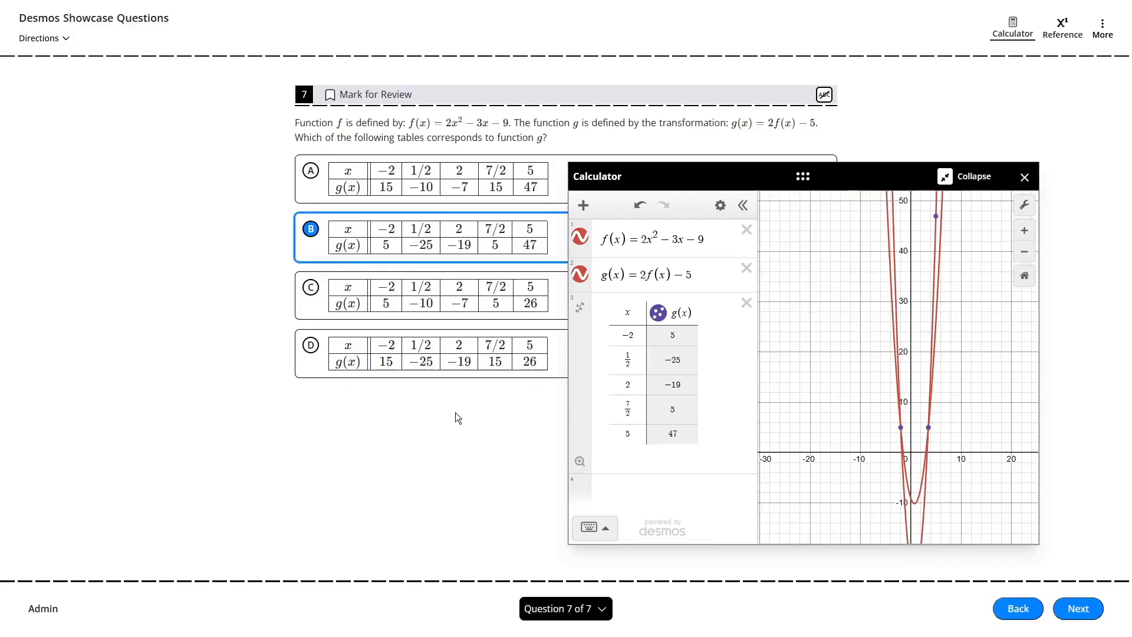
pyautogui.click(1017, 609)
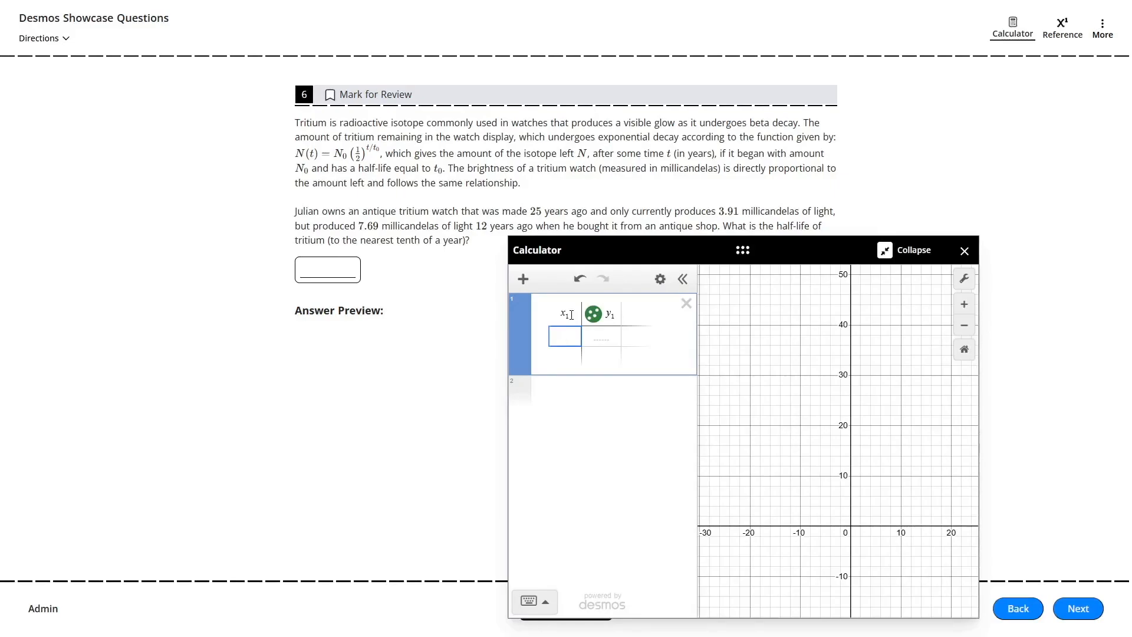
# Step: Make a t/N table with rows (25, 3.91) and (13, 7.69)
pyautogui.write('t')
pyautogui.click(602, 314)
pyautogui.write('N')
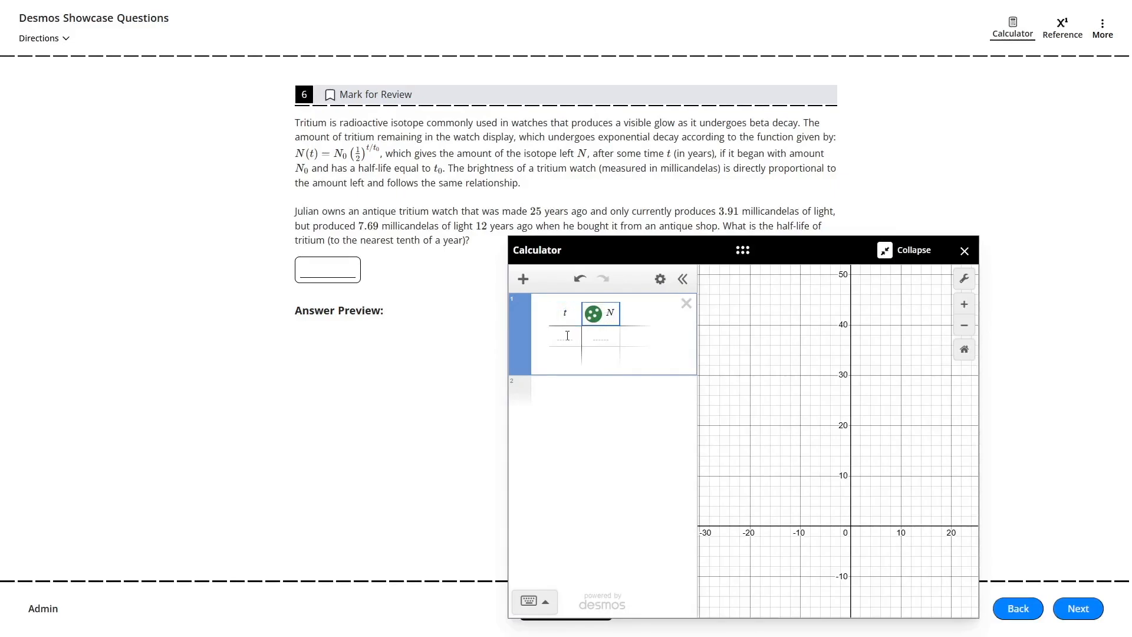
pyautogui.click(565, 337)
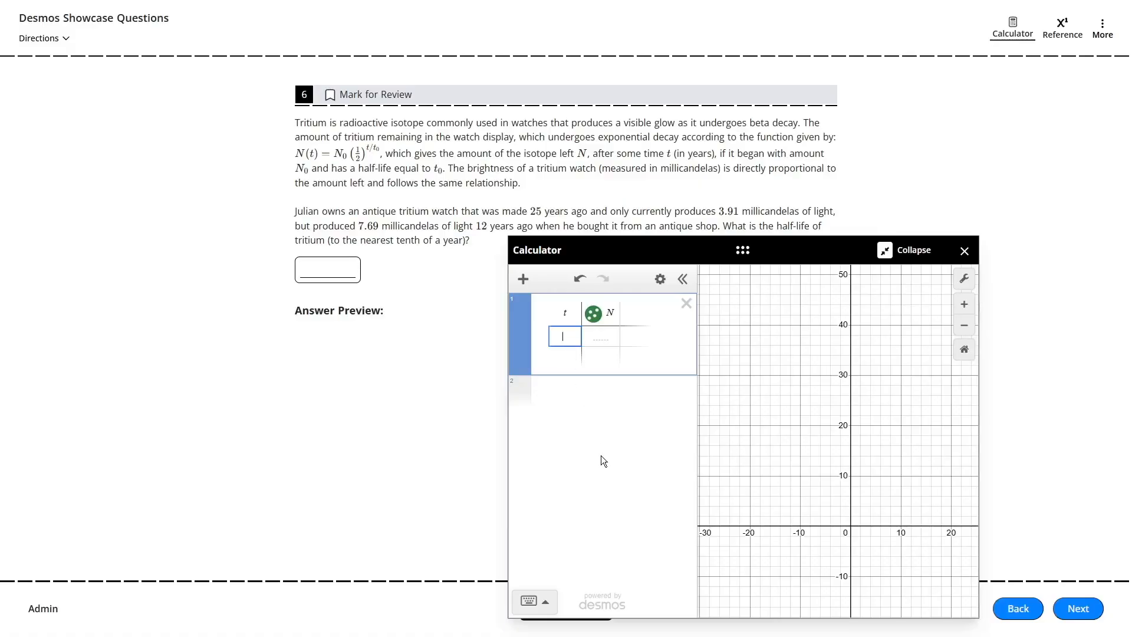
pyautogui.write('25')
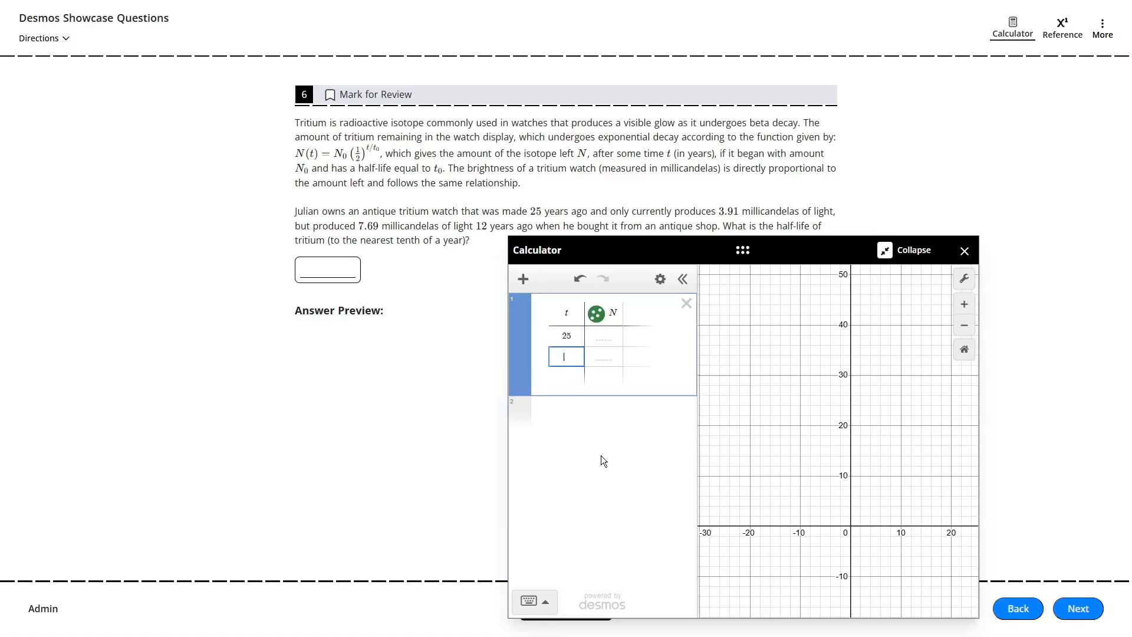
pyautogui.write('13')
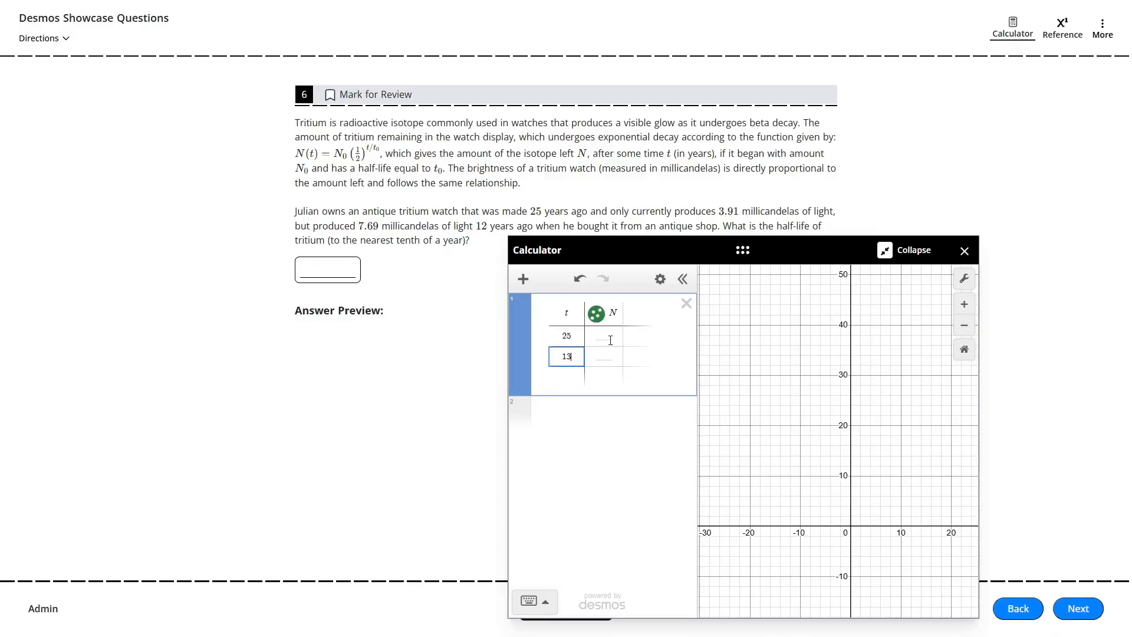
pyautogui.write('3.91')
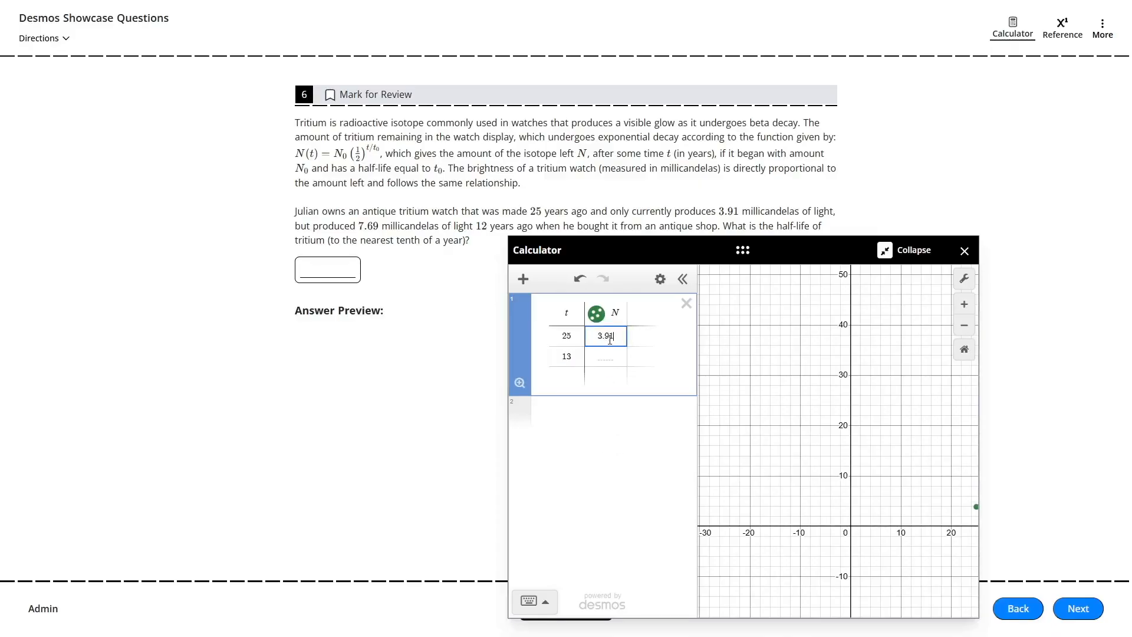
pyautogui.click(605, 355)
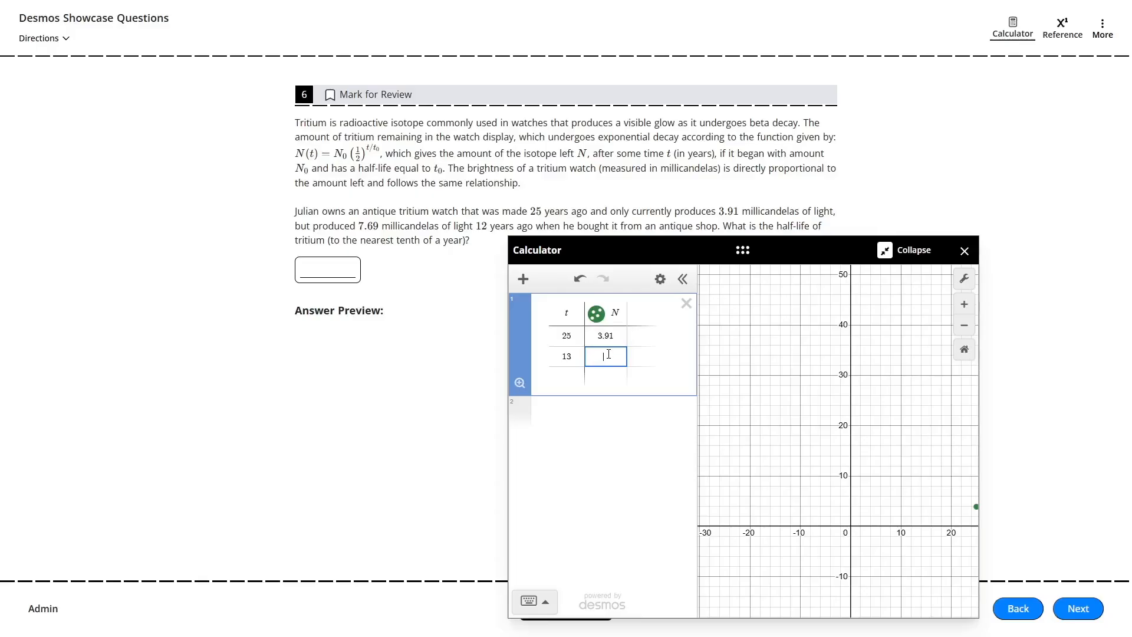
pyautogui.write('7.69')
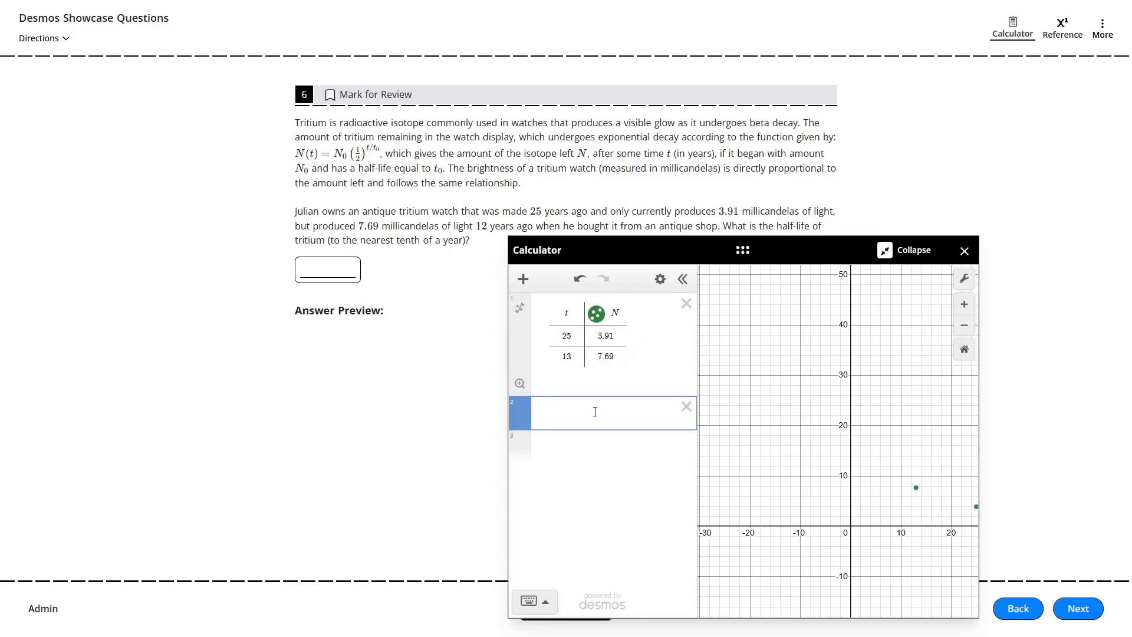
# Step: Fit N ~ N_0(1/2)^(t/t_0) and enter the half-life 12.3 as the answer
pyautogui.write('N~')
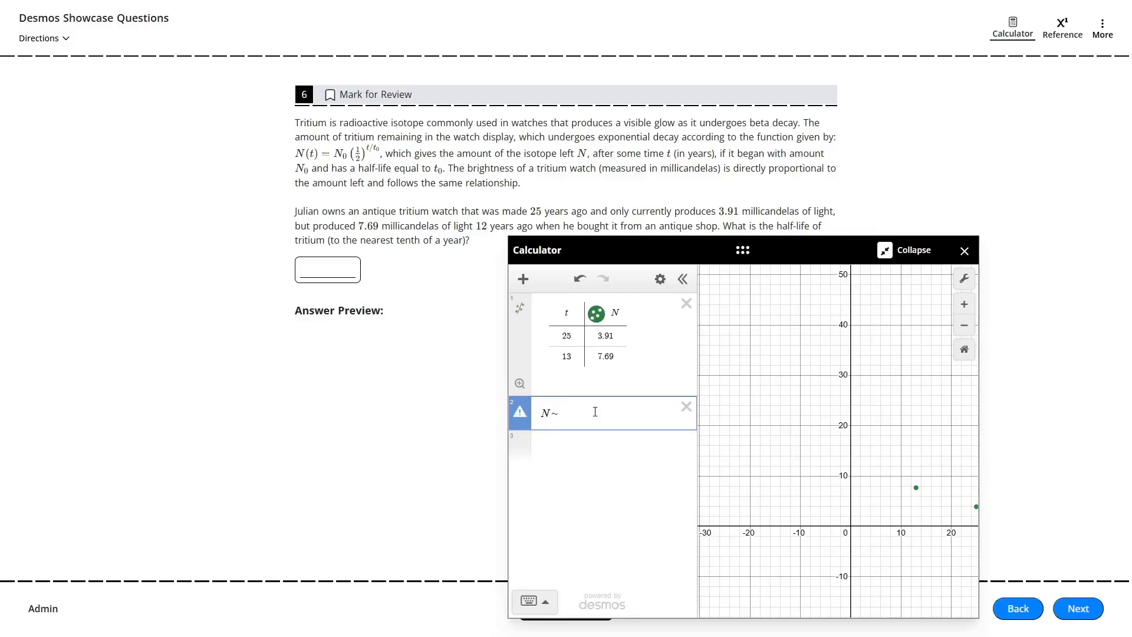
pyautogui.write('N_0')
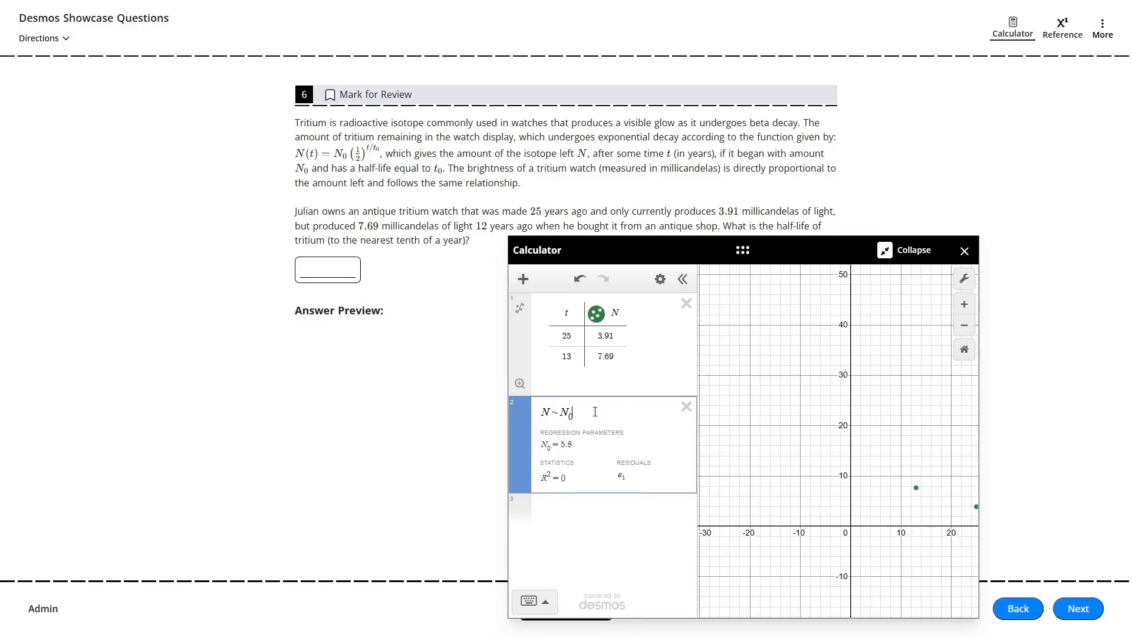
pyautogui.write('(1/2)^(t/t_0')
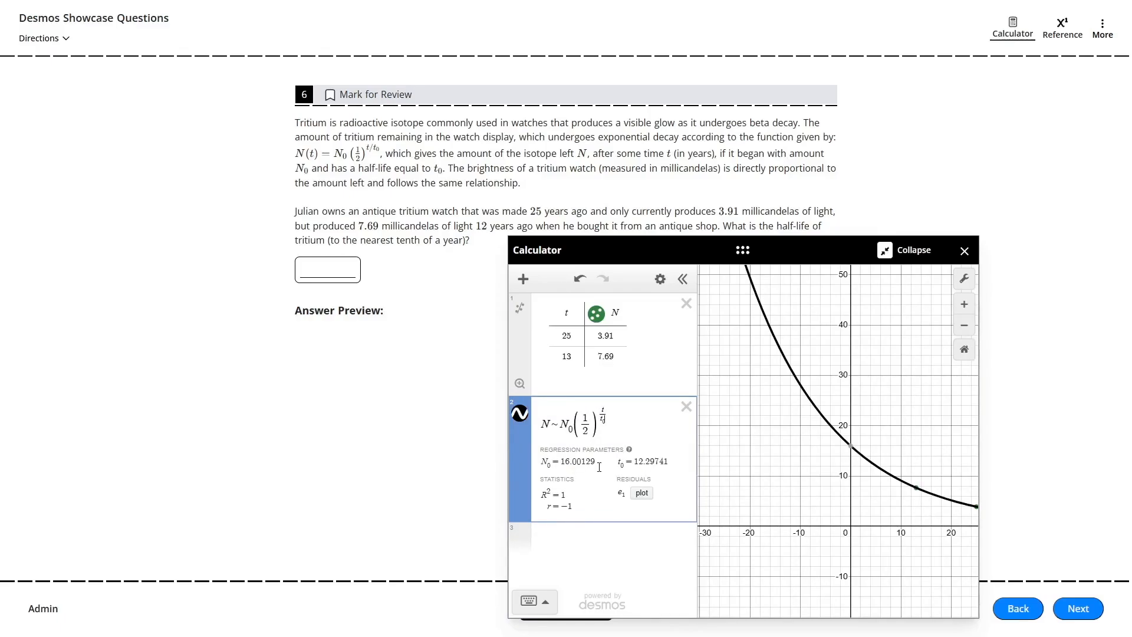
pyautogui.click(327, 270)
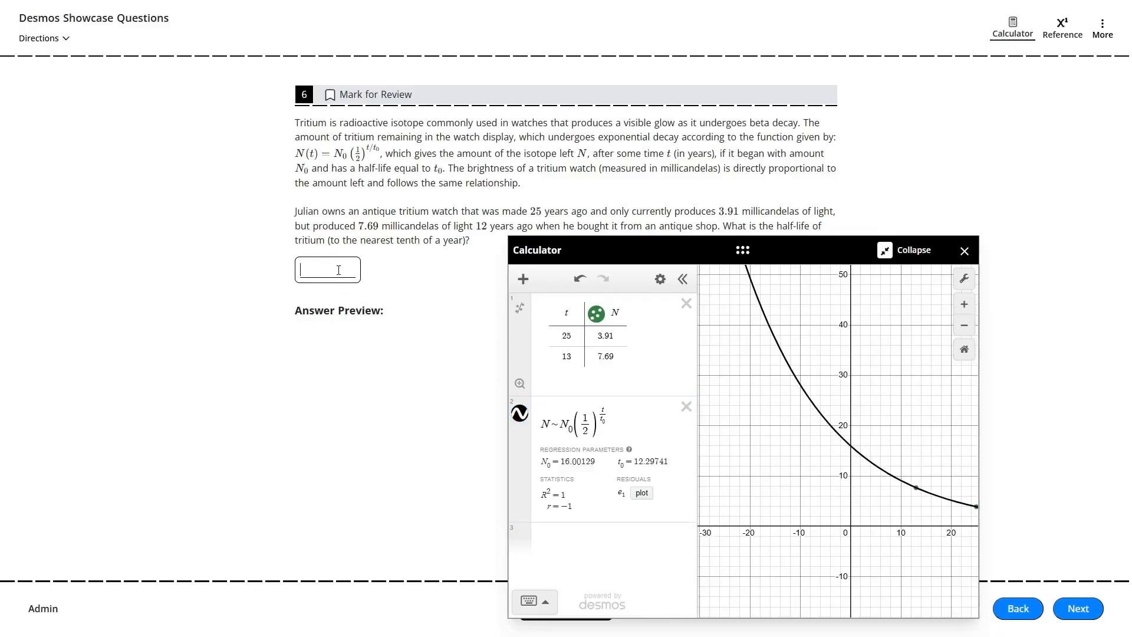
pyautogui.write('12.3')
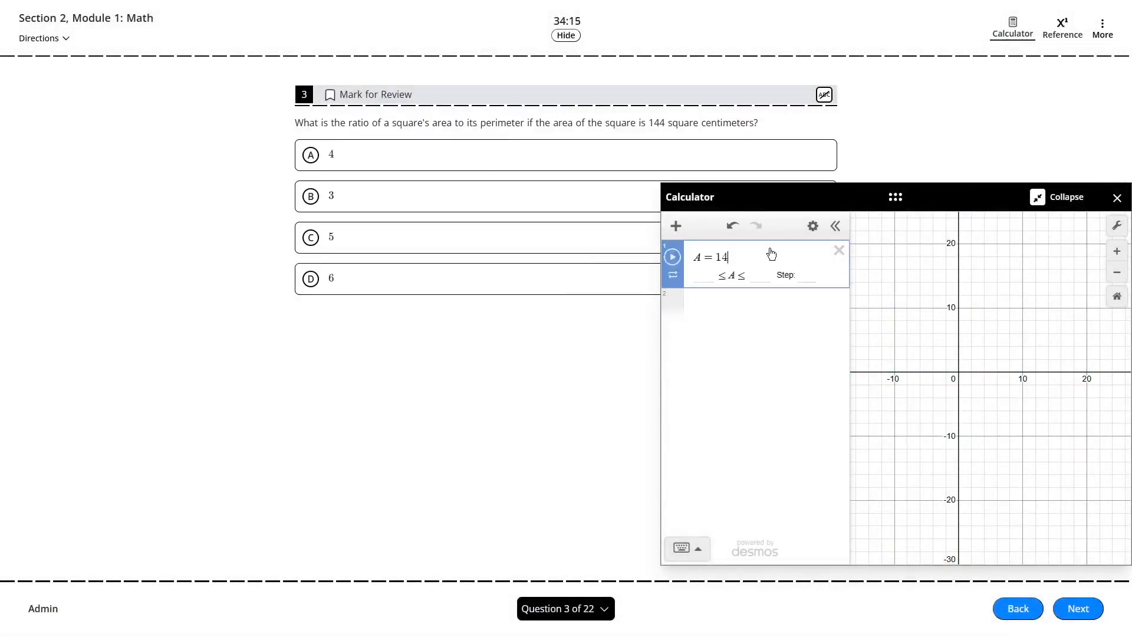
# Step: Advance past the square area-to-perimeter question to the closing promo
pyautogui.click(1077, 608)
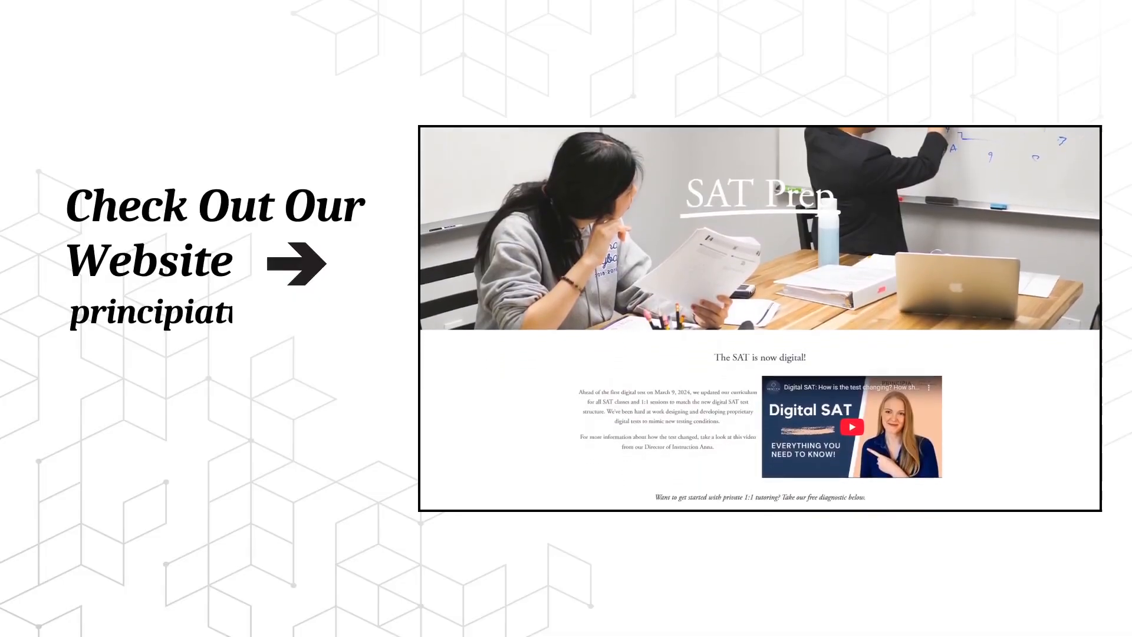
pyautogui.scroll(-3)
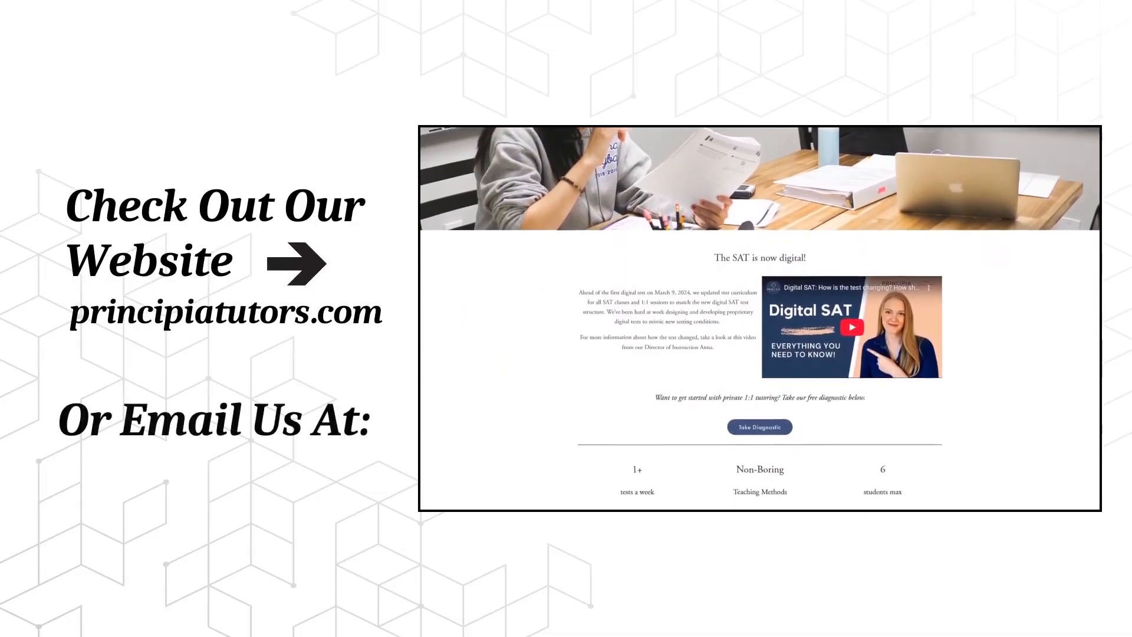